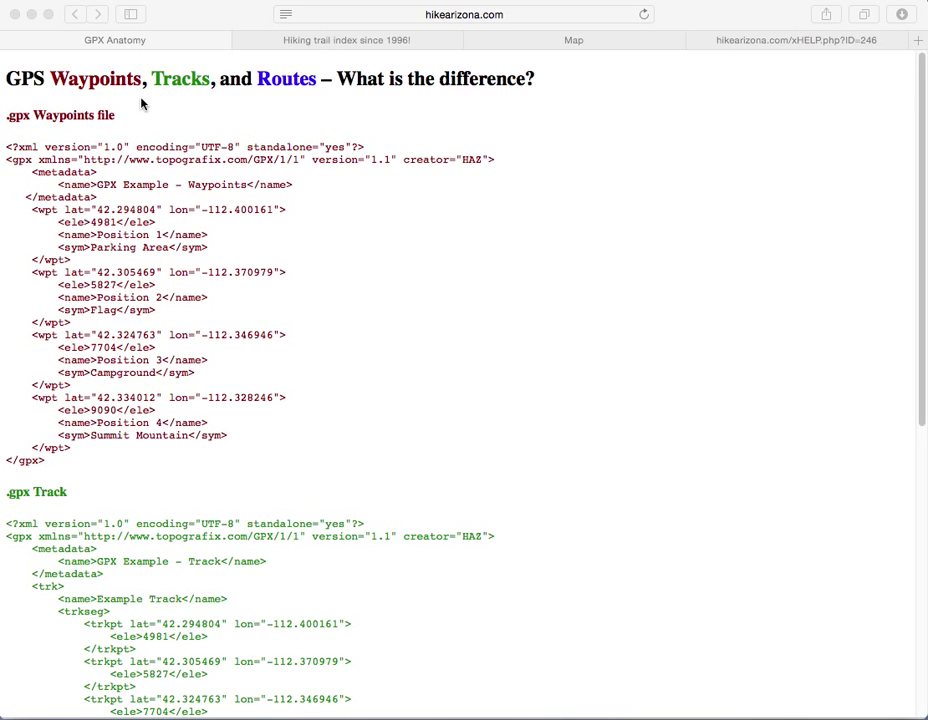
{"action": "mouse_move", "coordinate": [114, 94]}
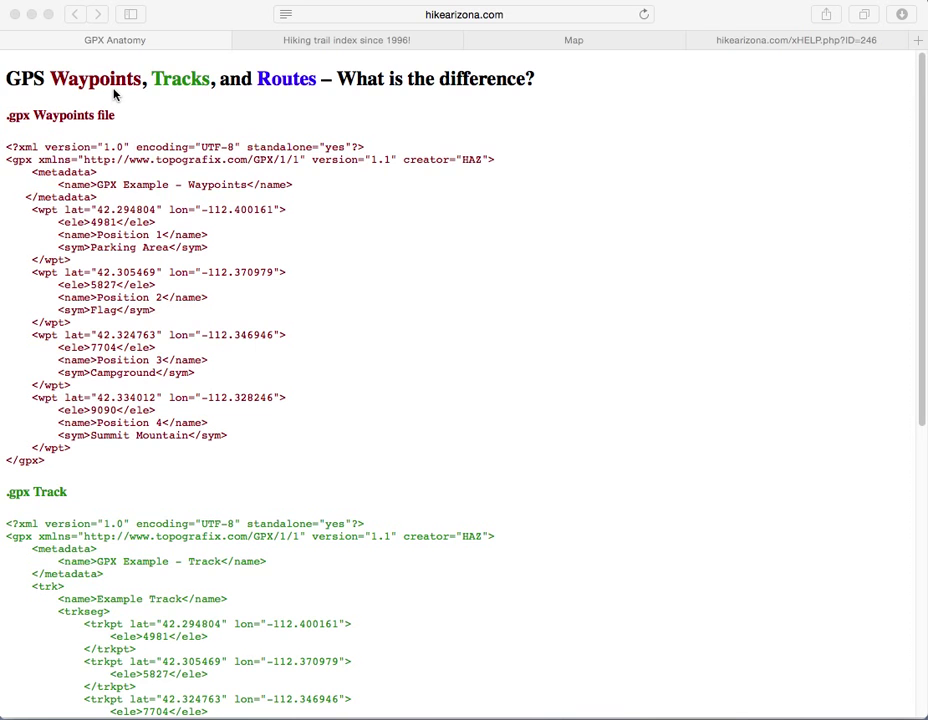
{"action": "mouse_move", "coordinate": [304, 96]}
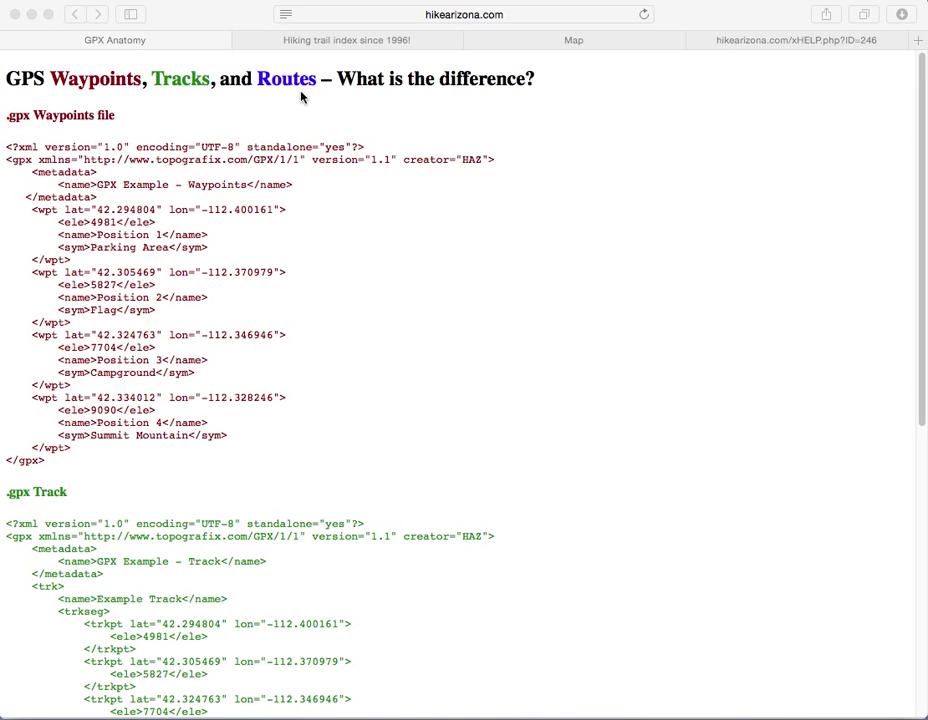
{"action": "mouse_move", "coordinate": [388, 90]}
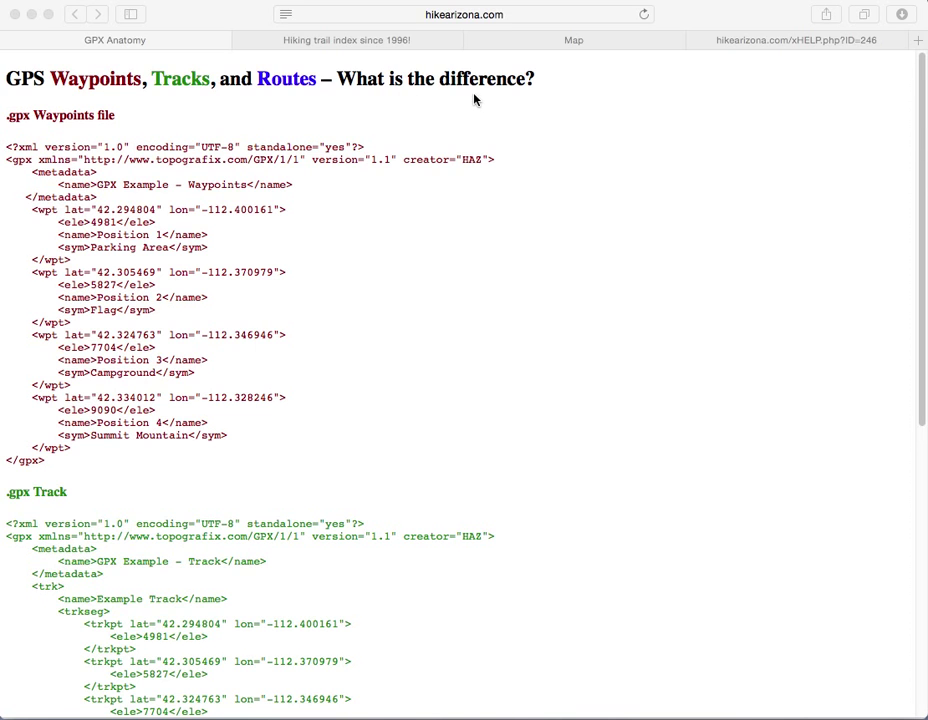
{"action": "mouse_move", "coordinate": [202, 105]}
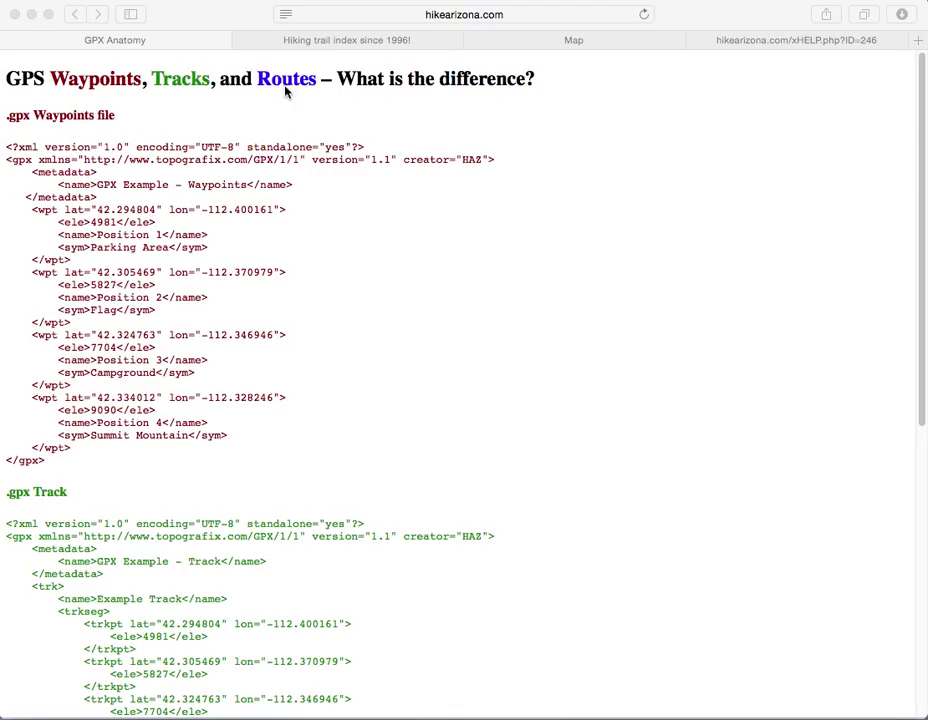
{"action": "mouse_move", "coordinate": [331, 62]}
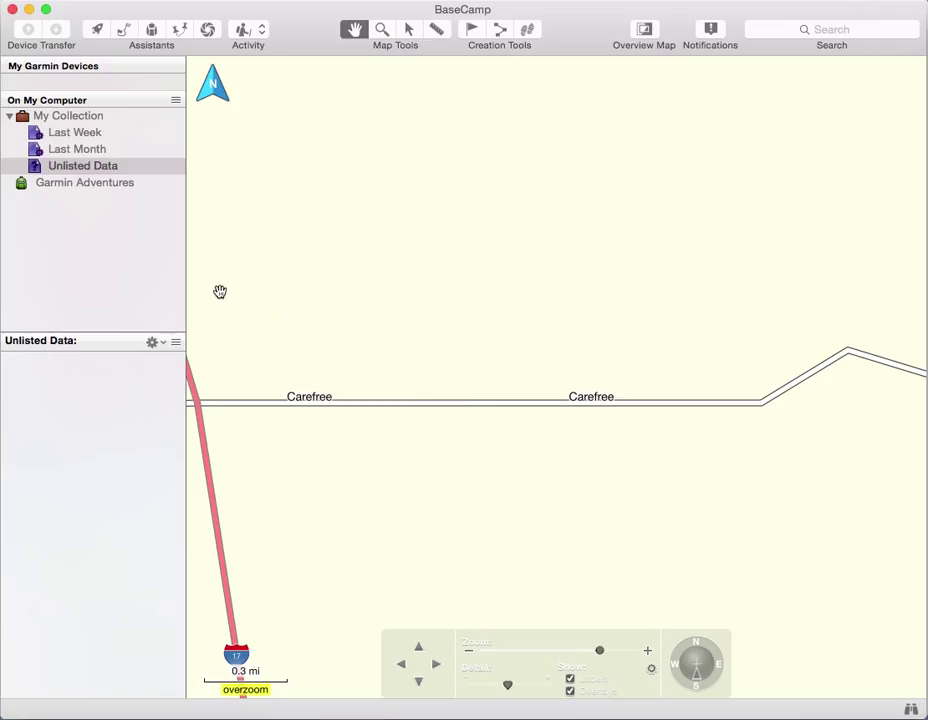
{"action": "mouse_move", "coordinate": [100, 250]}
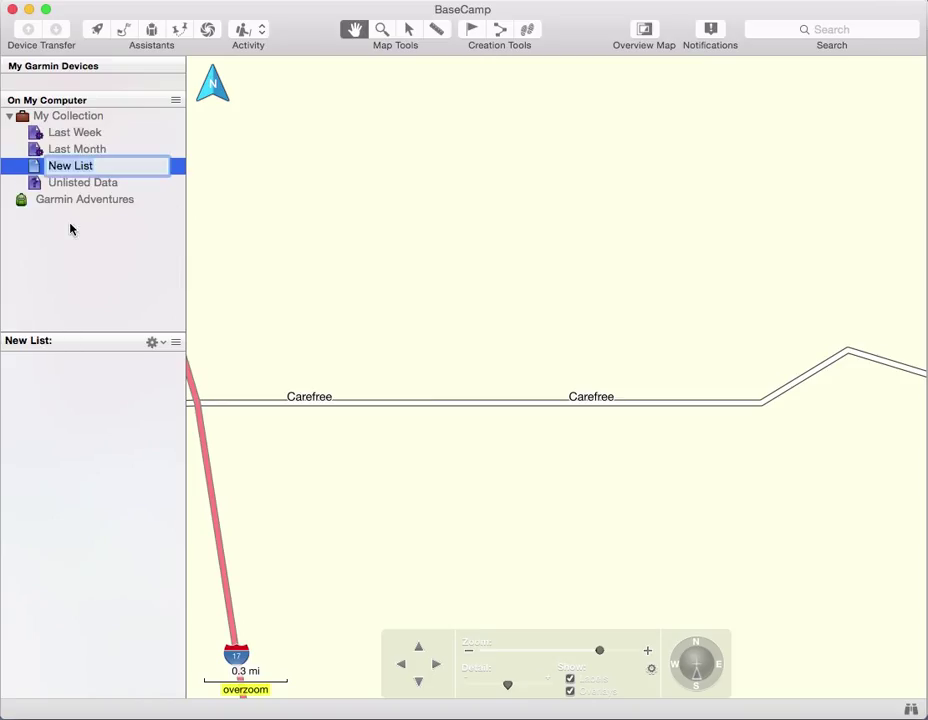
Step: Name the new BaseCamp list 'Waypoints, Tracks & Route'
{"action": "type", "text": "Waypoints"}
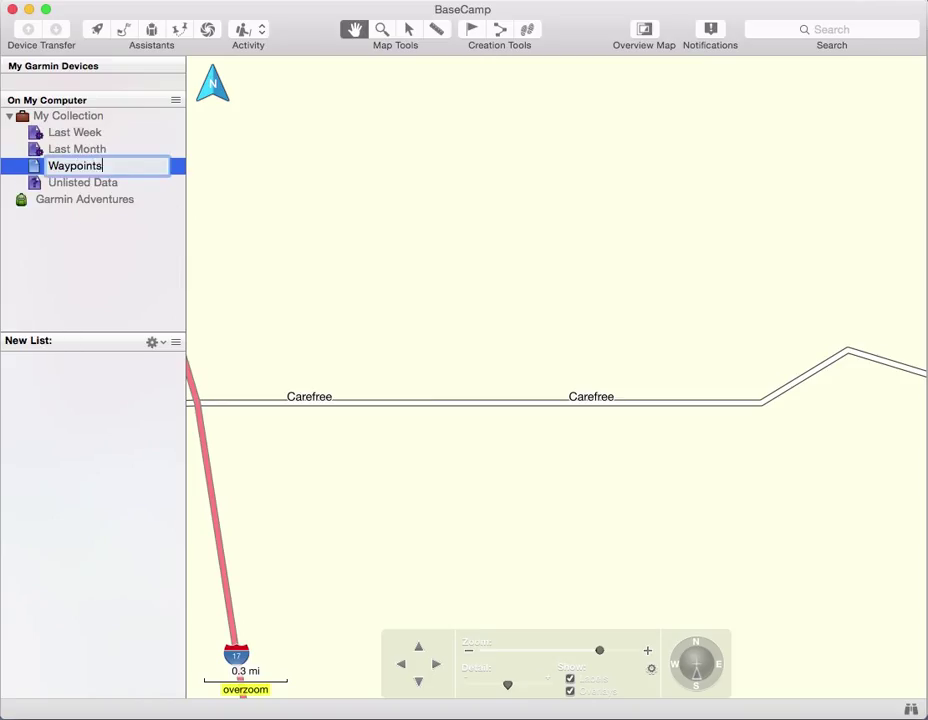
{"action": "type", "text": ", Tracks & Route"}
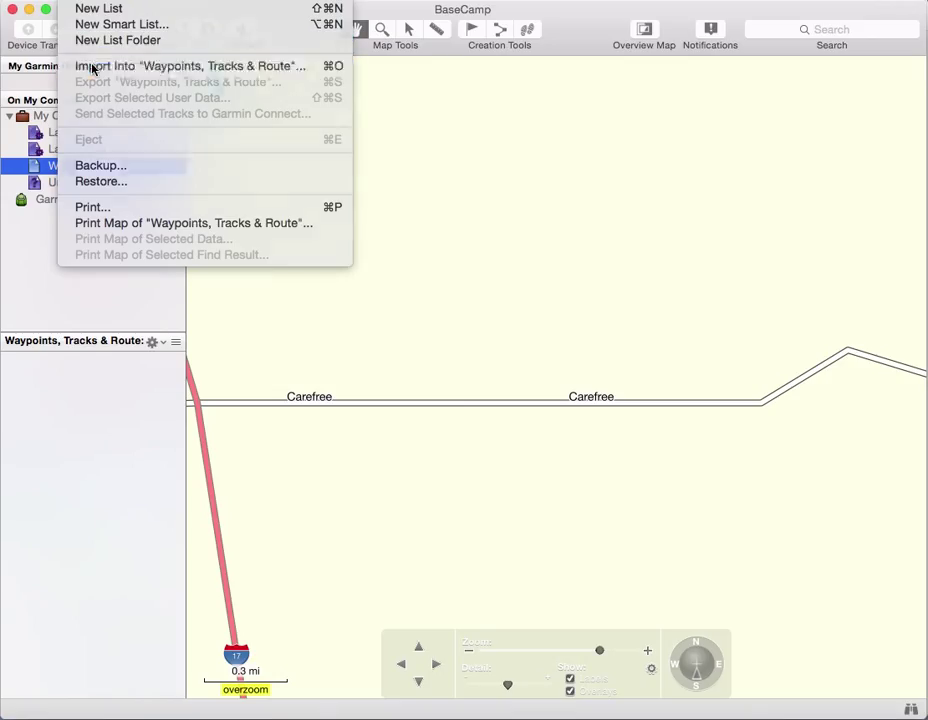
Step: Import Route Example.gpx from Downloads into the 'Waypoints, Tracks & Route' list
{"action": "left_click", "coordinate": [190, 66]}
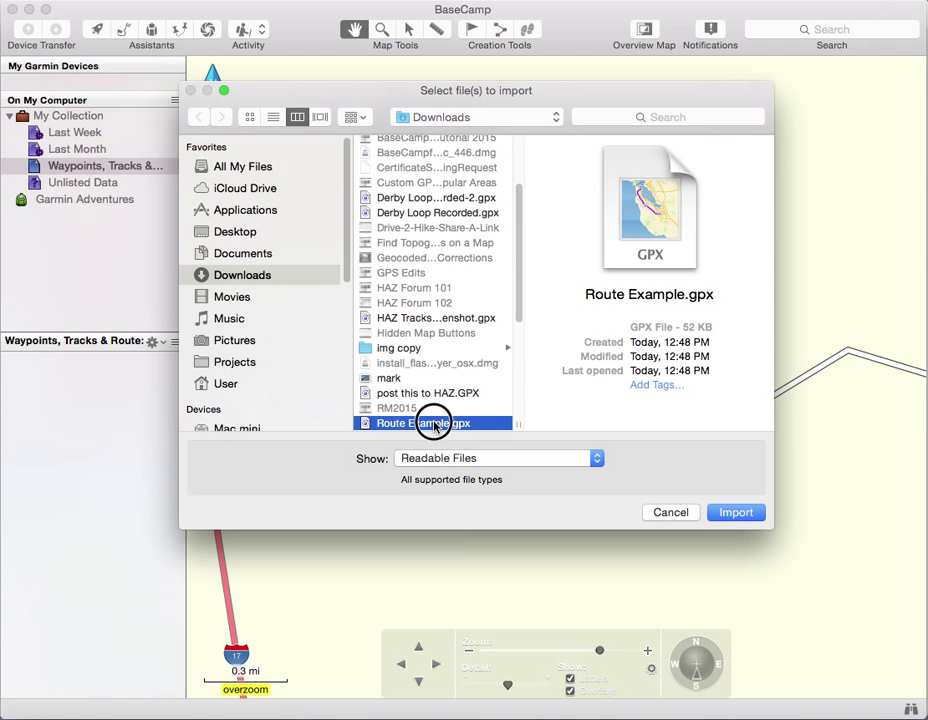
{"action": "left_click", "coordinate": [735, 512]}
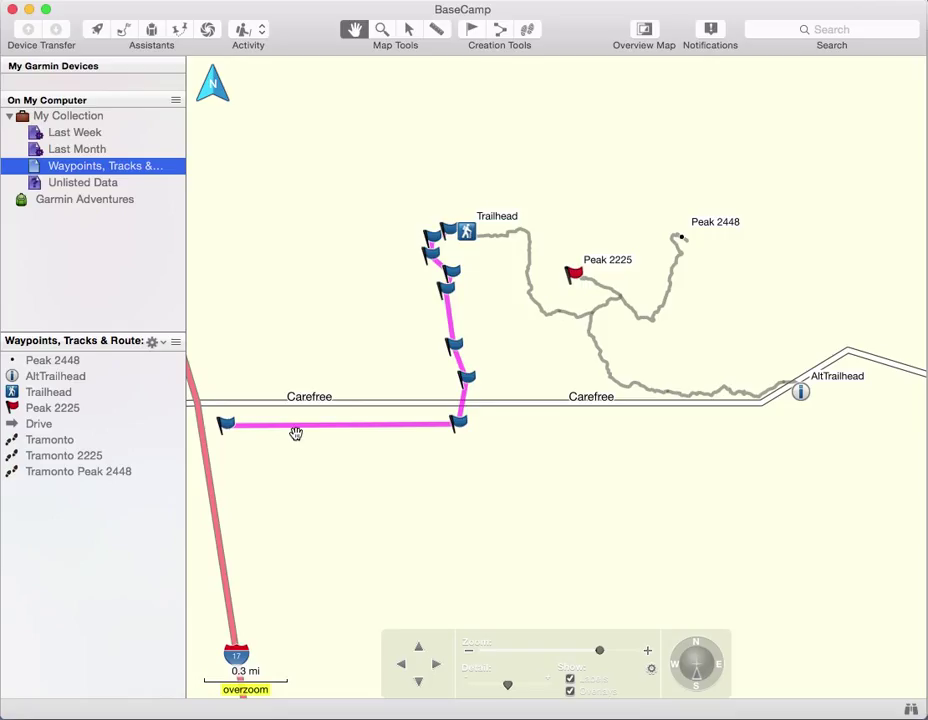
{"action": "mouse_move", "coordinate": [523, 349]}
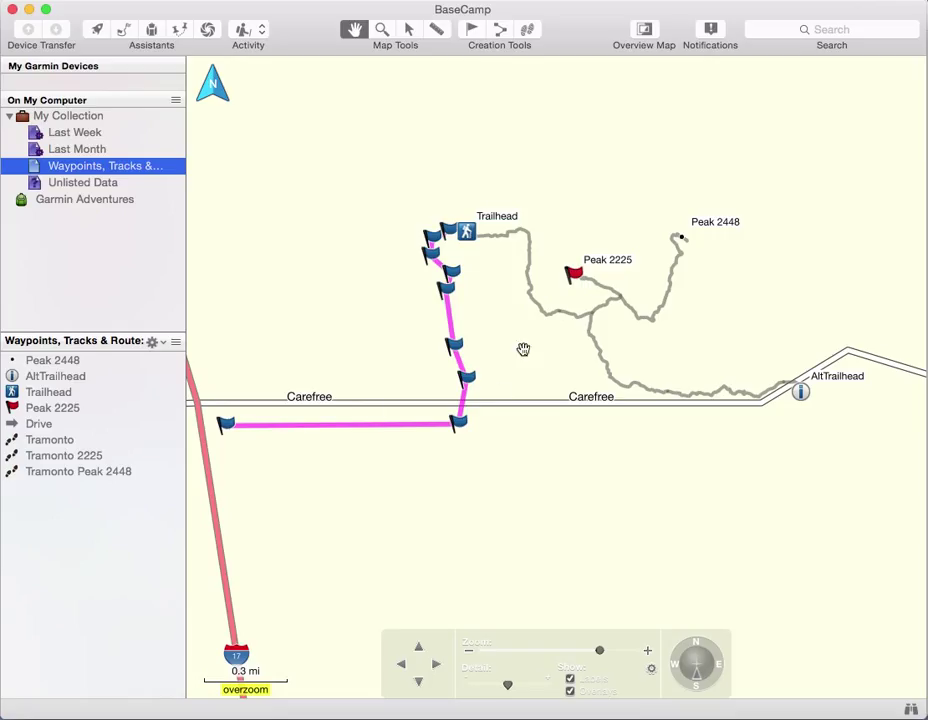
{"action": "mouse_move", "coordinate": [397, 376]}
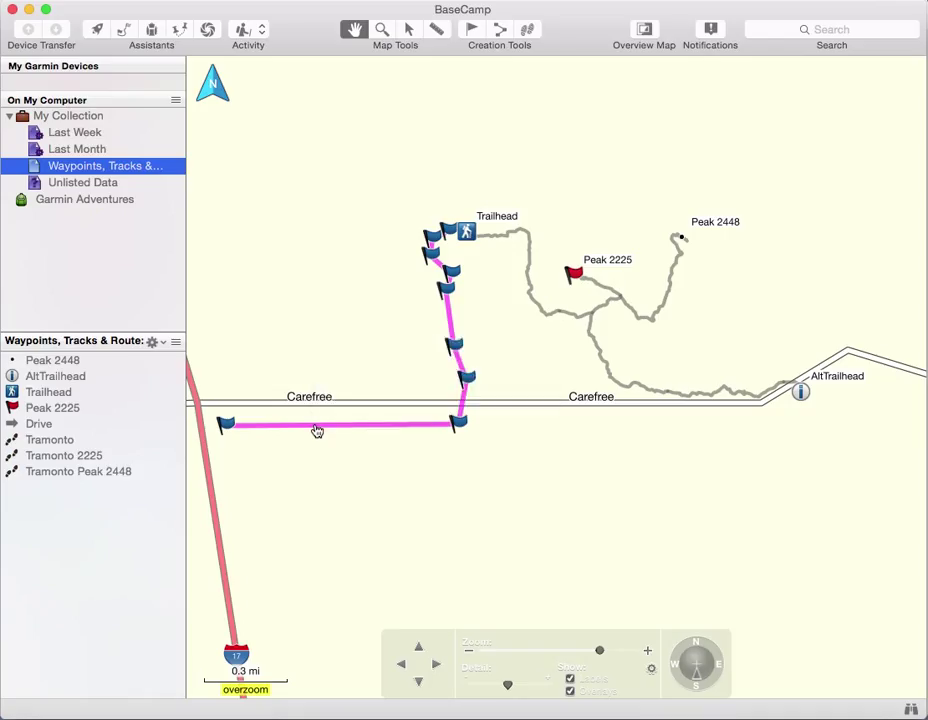
{"action": "mouse_move", "coordinate": [276, 435]}
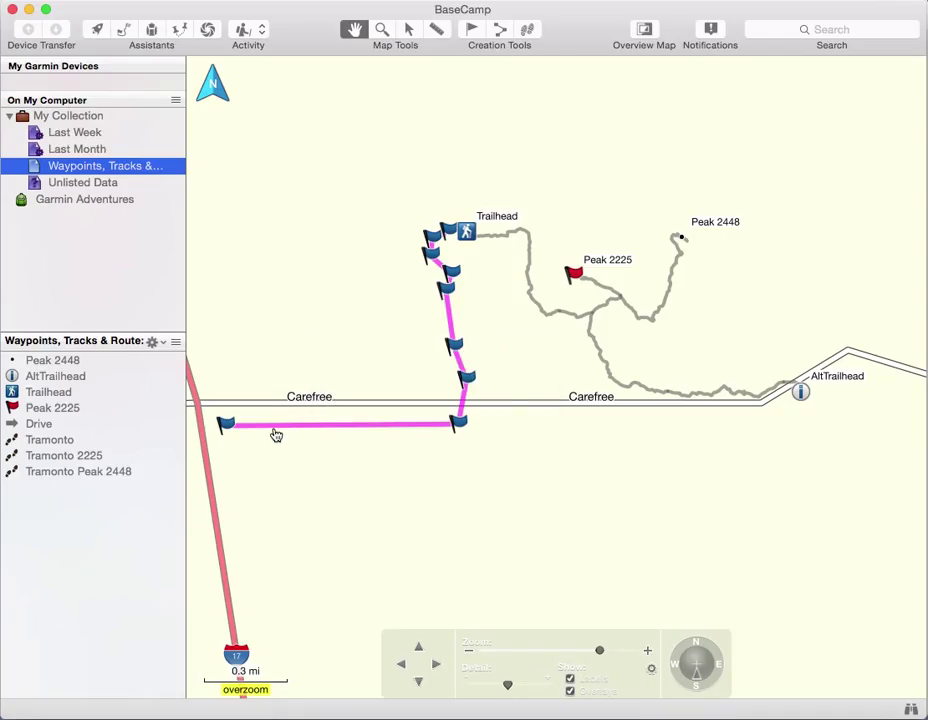
{"action": "mouse_move", "coordinate": [287, 463]}
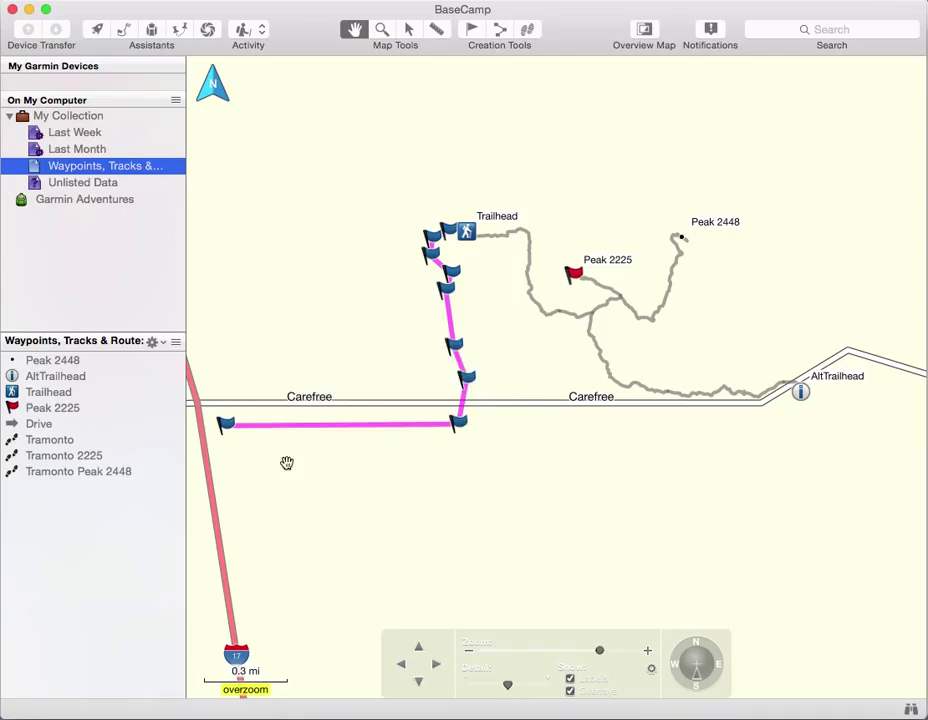
{"action": "mouse_move", "coordinate": [294, 440]}
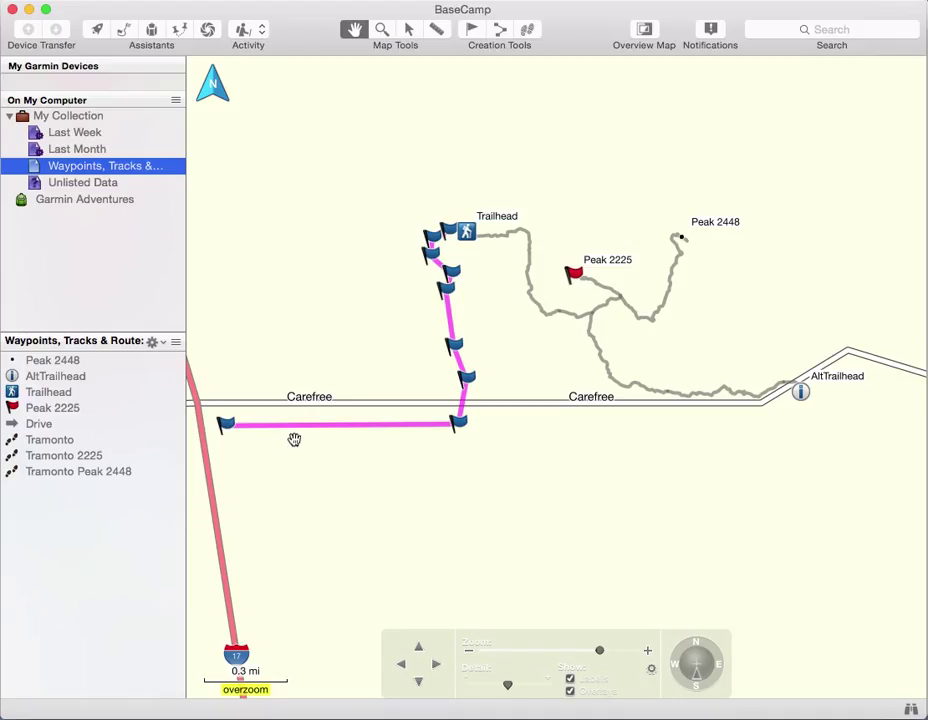
{"action": "mouse_move", "coordinate": [616, 314]}
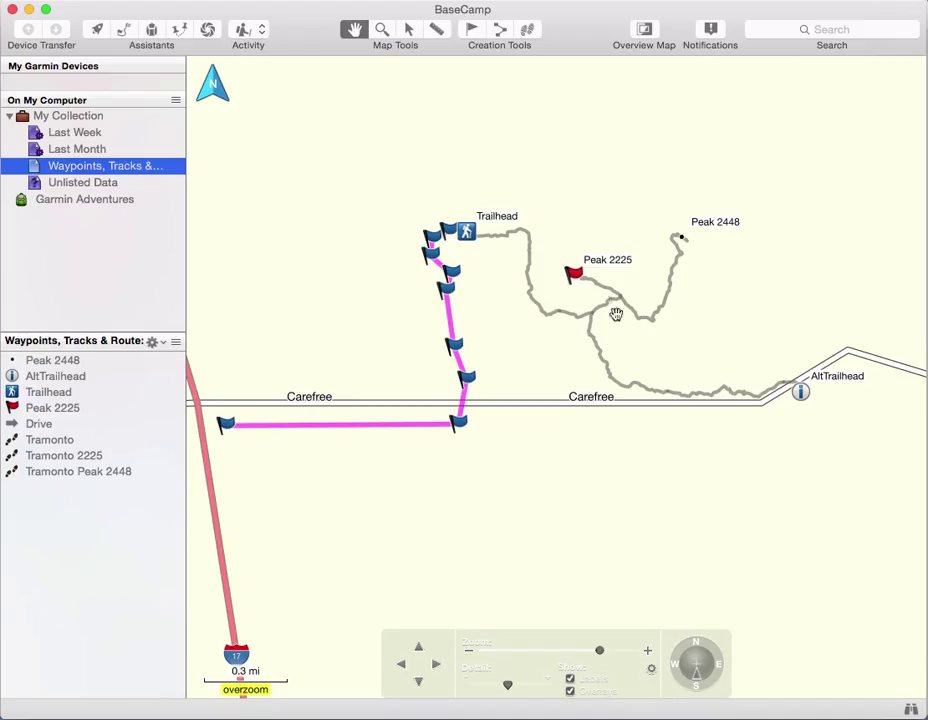
{"action": "mouse_move", "coordinate": [472, 242]}
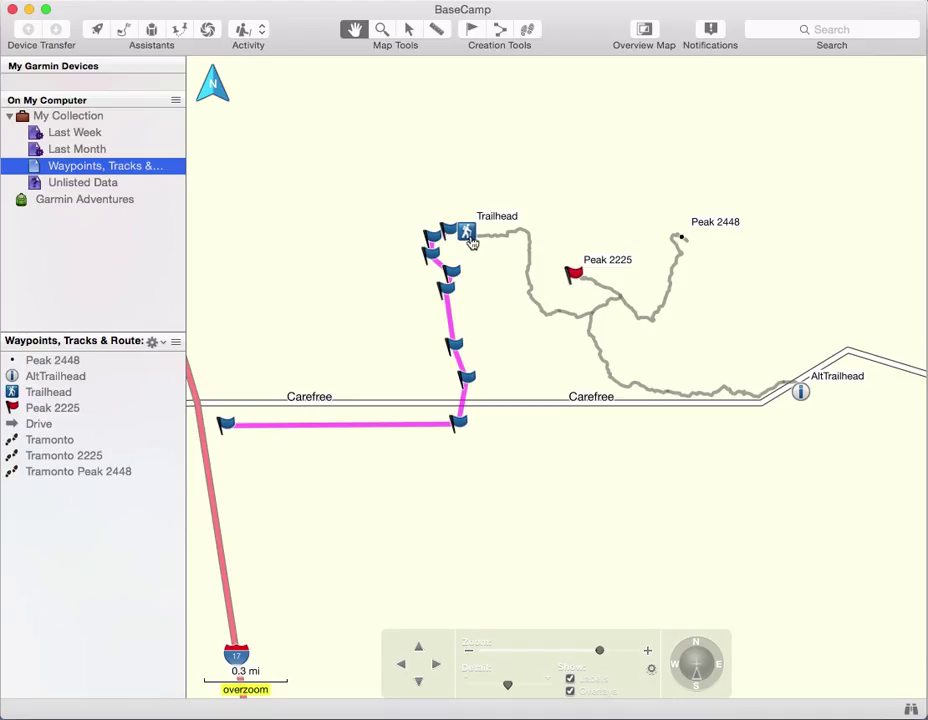
{"action": "mouse_move", "coordinate": [603, 301]}
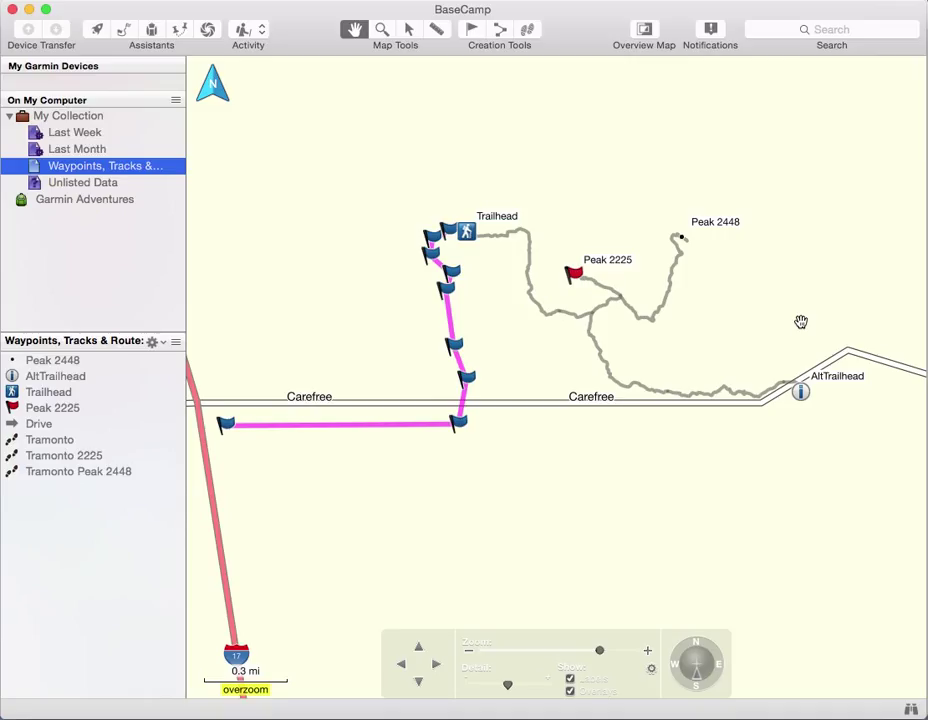
{"action": "mouse_move", "coordinate": [528, 401]}
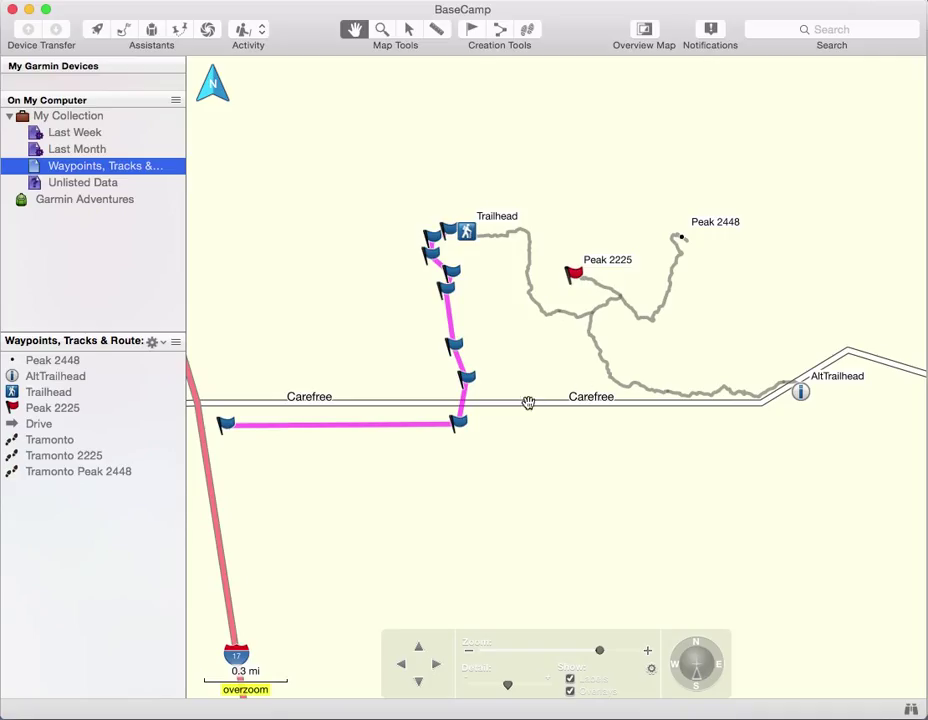
{"action": "mouse_move", "coordinate": [385, 430]}
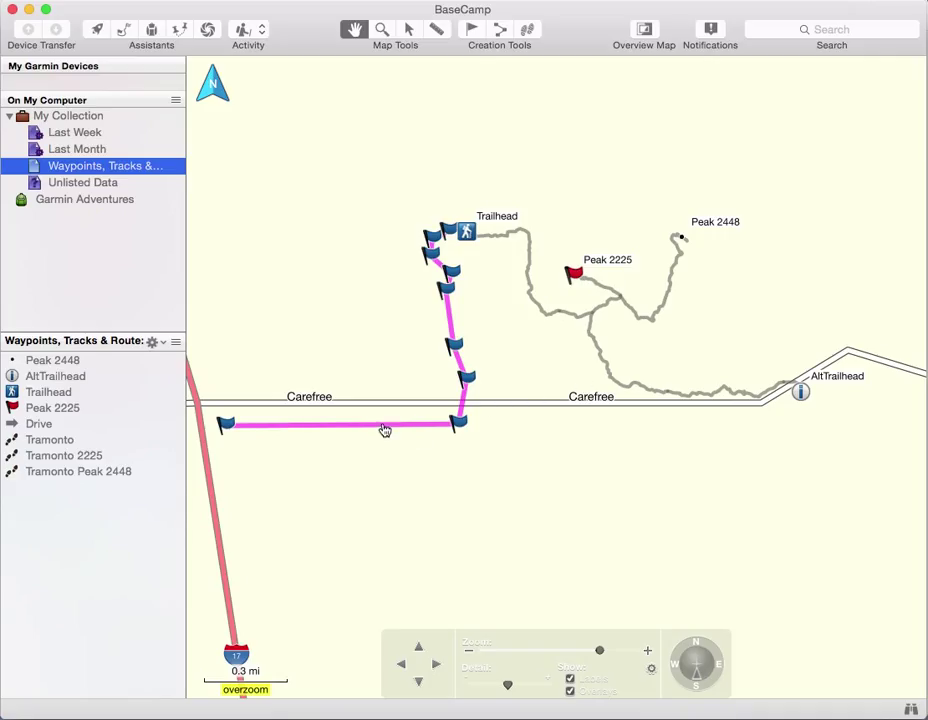
{"action": "mouse_move", "coordinate": [465, 370]}
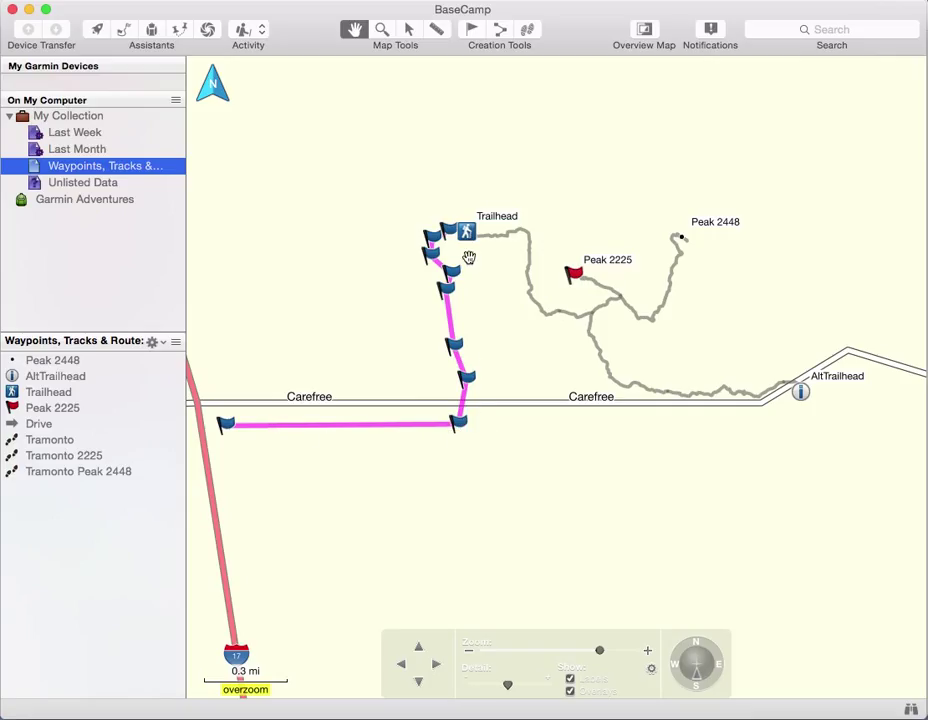
{"action": "mouse_move", "coordinate": [503, 243]}
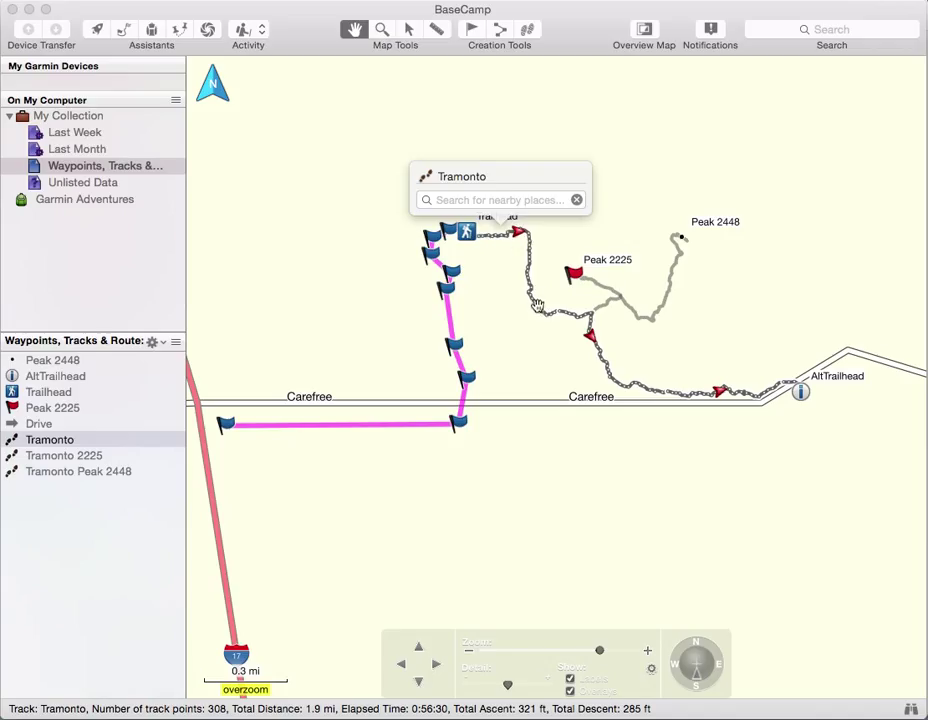
{"action": "mouse_move", "coordinate": [587, 325]}
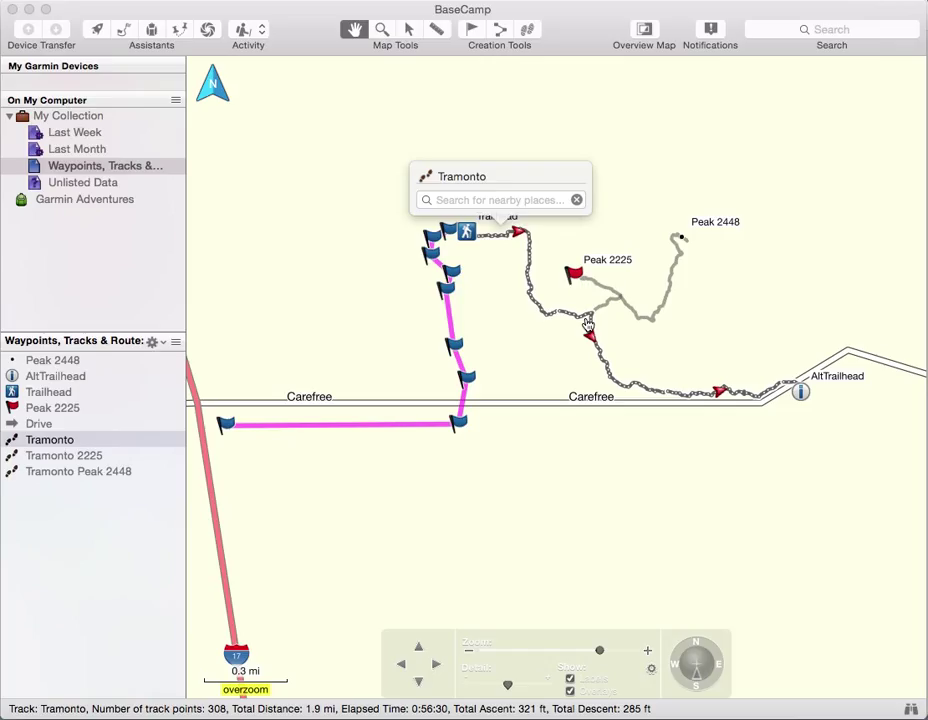
{"action": "mouse_move", "coordinate": [468, 308]}
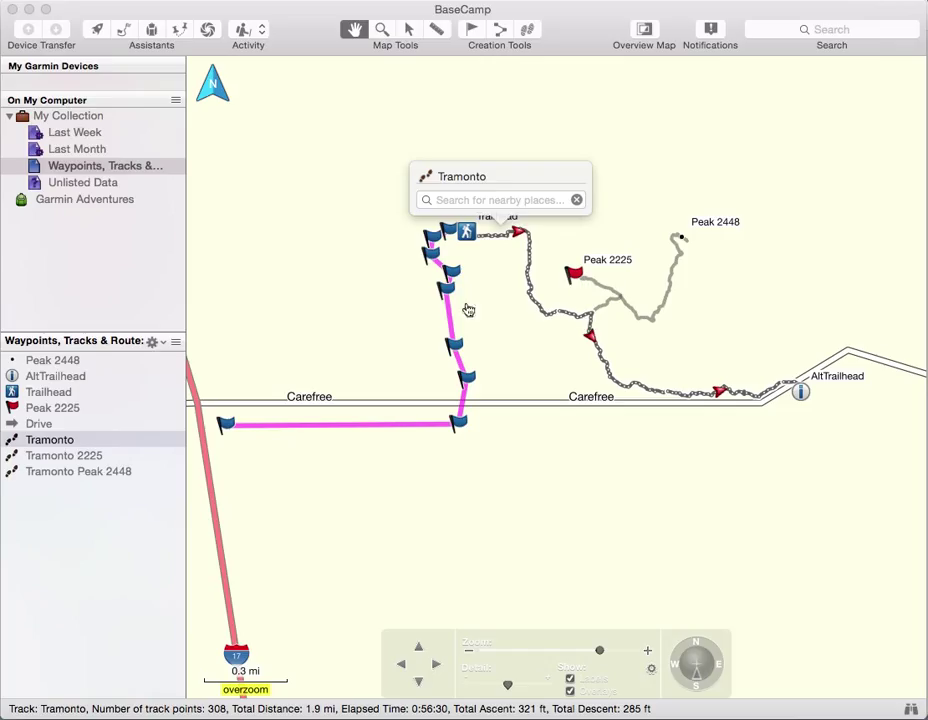
{"action": "left_click", "coordinate": [38, 423]}
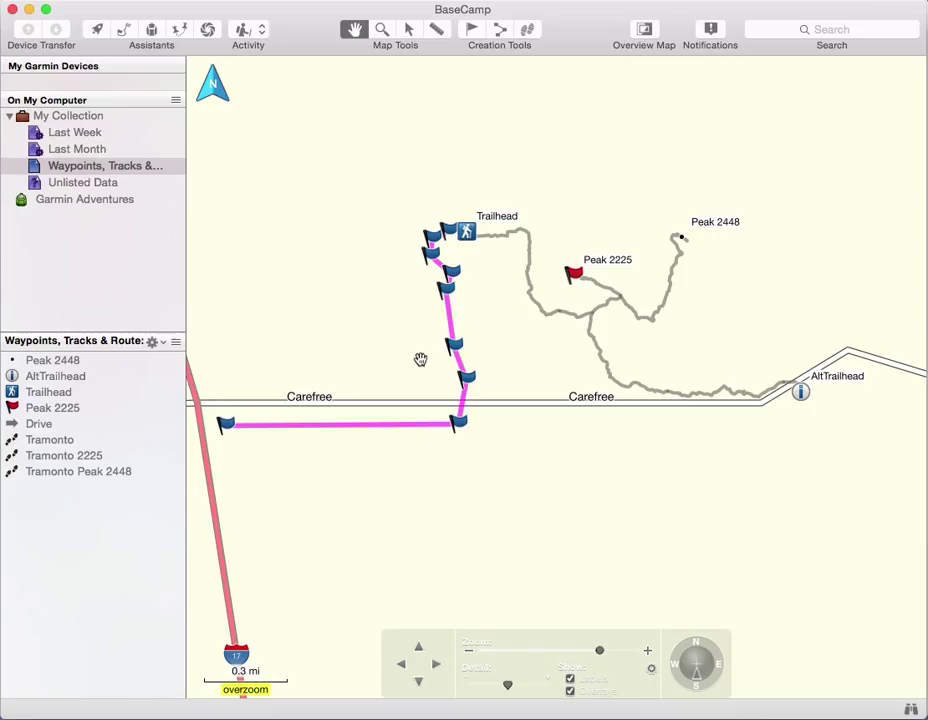
{"action": "mouse_move", "coordinate": [470, 300]}
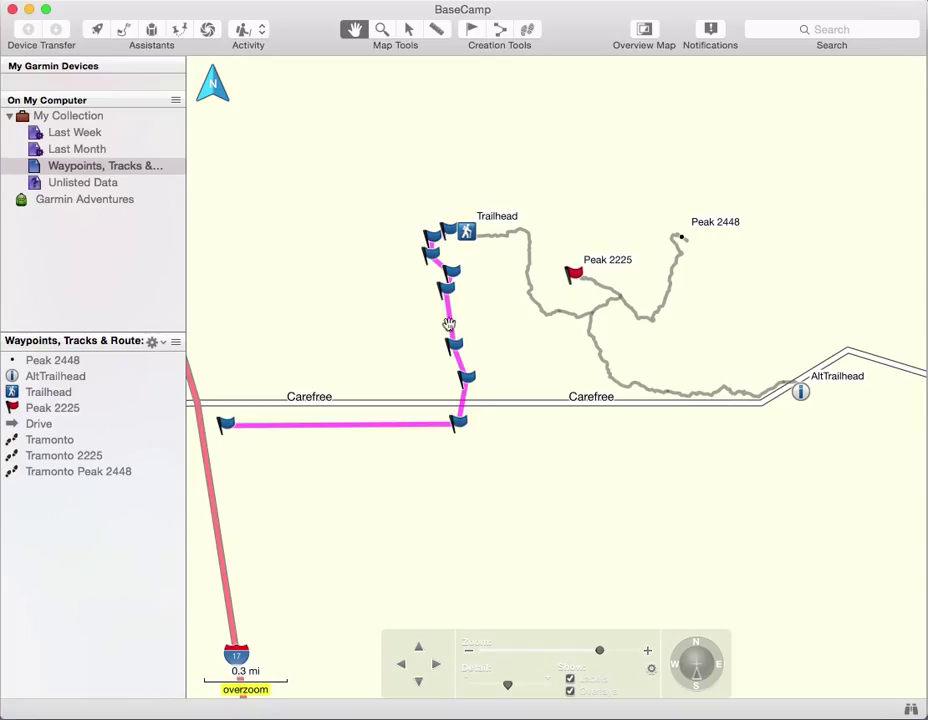
{"action": "mouse_move", "coordinate": [513, 339]}
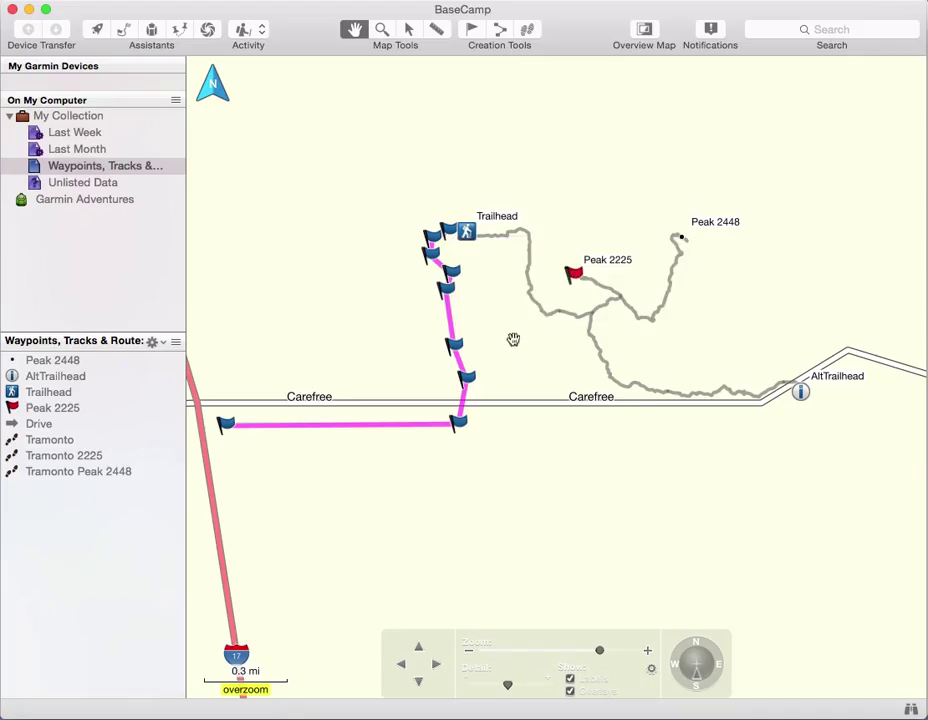
{"action": "mouse_move", "coordinate": [538, 309]}
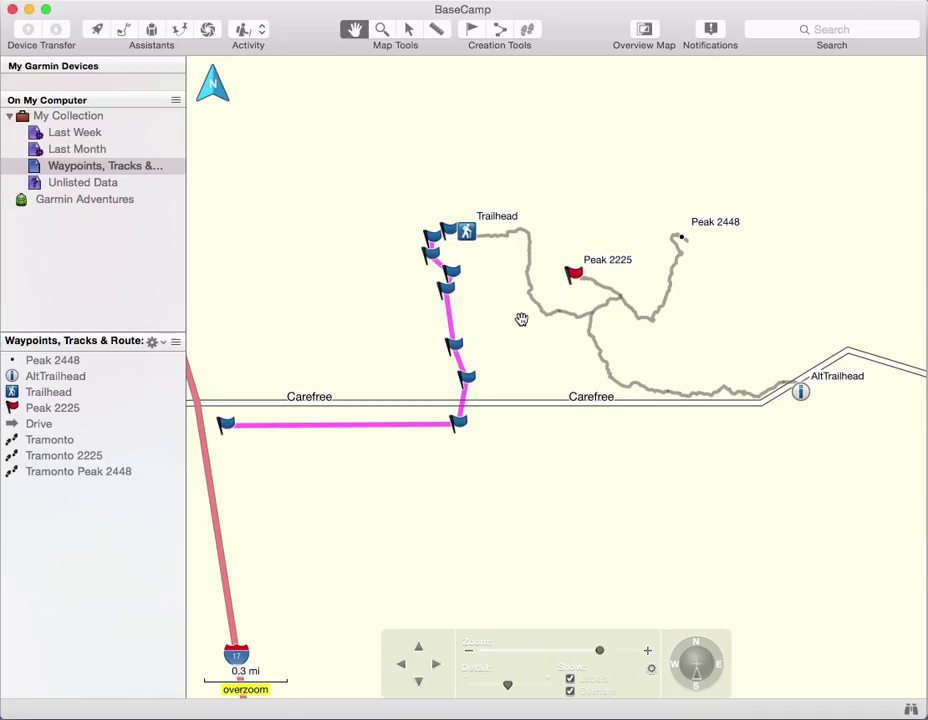
{"action": "mouse_move", "coordinate": [418, 435]}
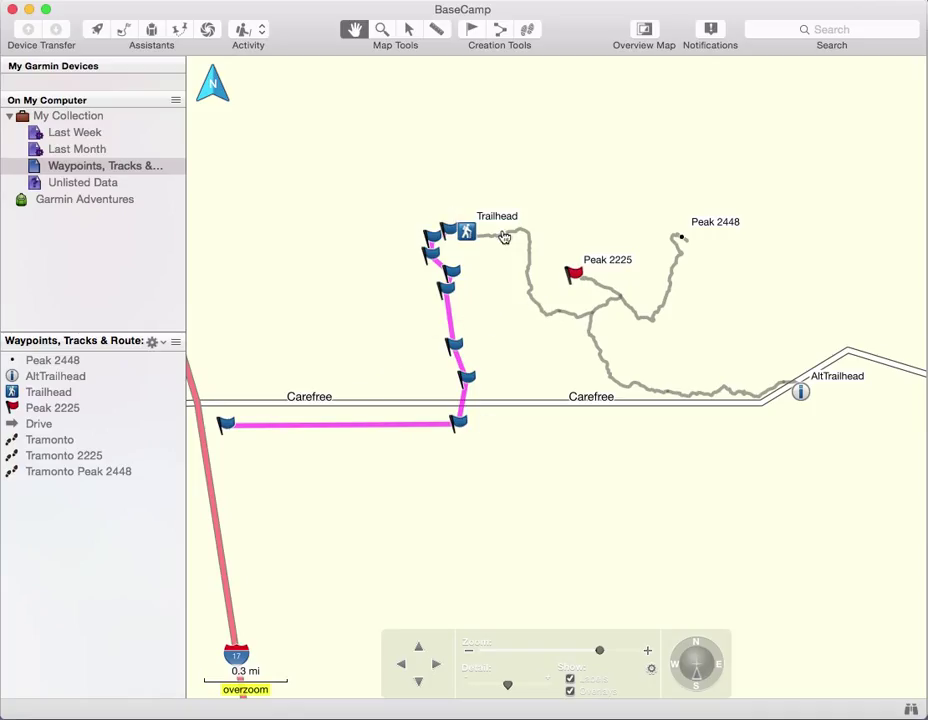
Step: Select the Tramonto track to show 308 points, 1.9 mi and 321 ft ascent
{"action": "left_click", "coordinate": [50, 440]}
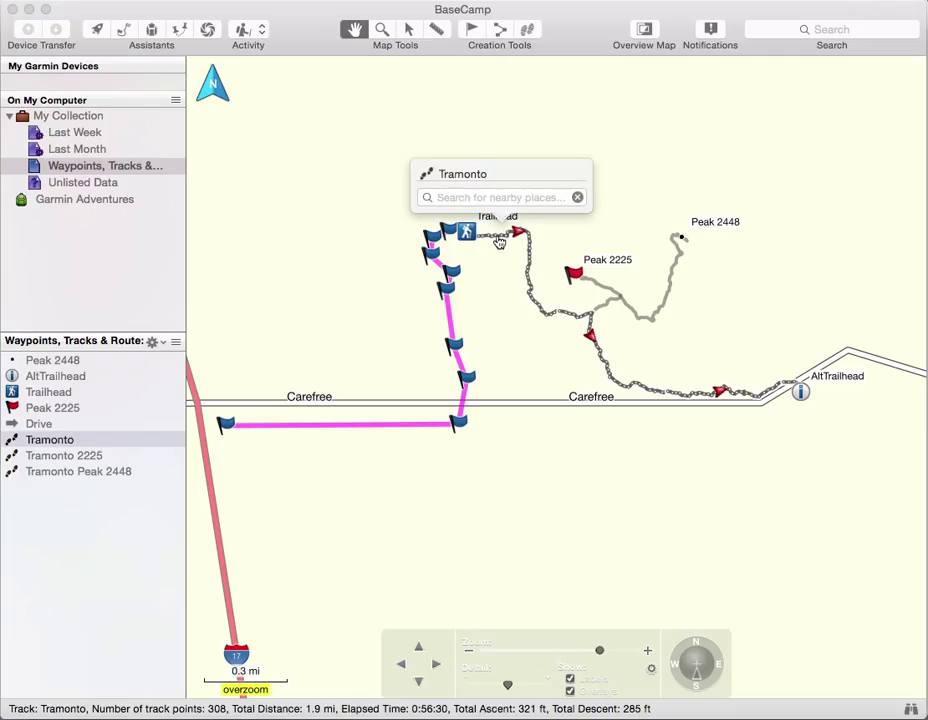
{"action": "mouse_move", "coordinate": [493, 247]}
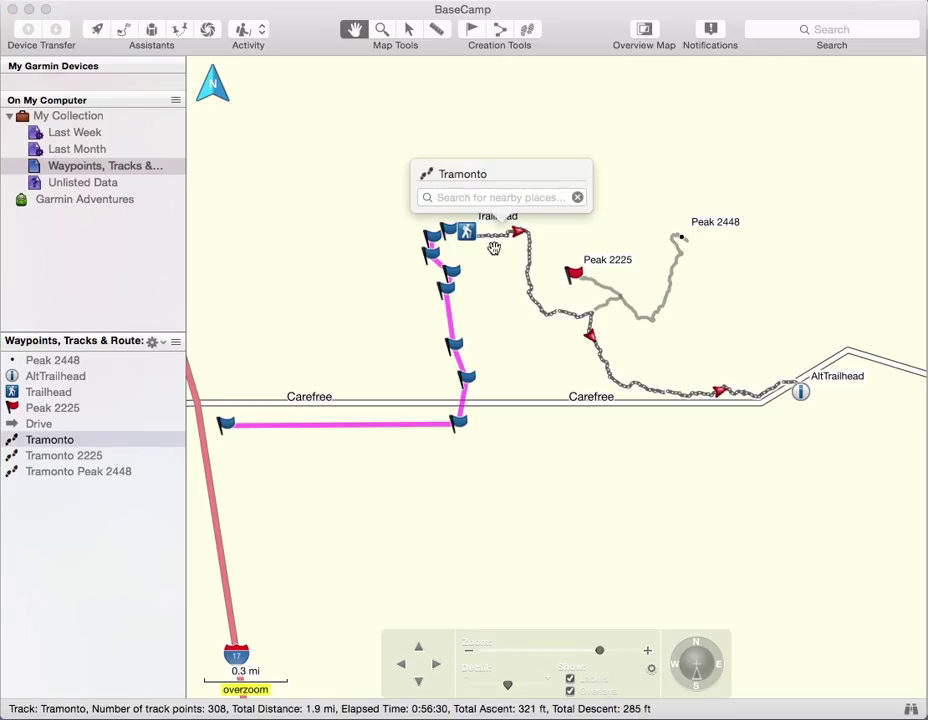
{"action": "mouse_move", "coordinate": [563, 291]}
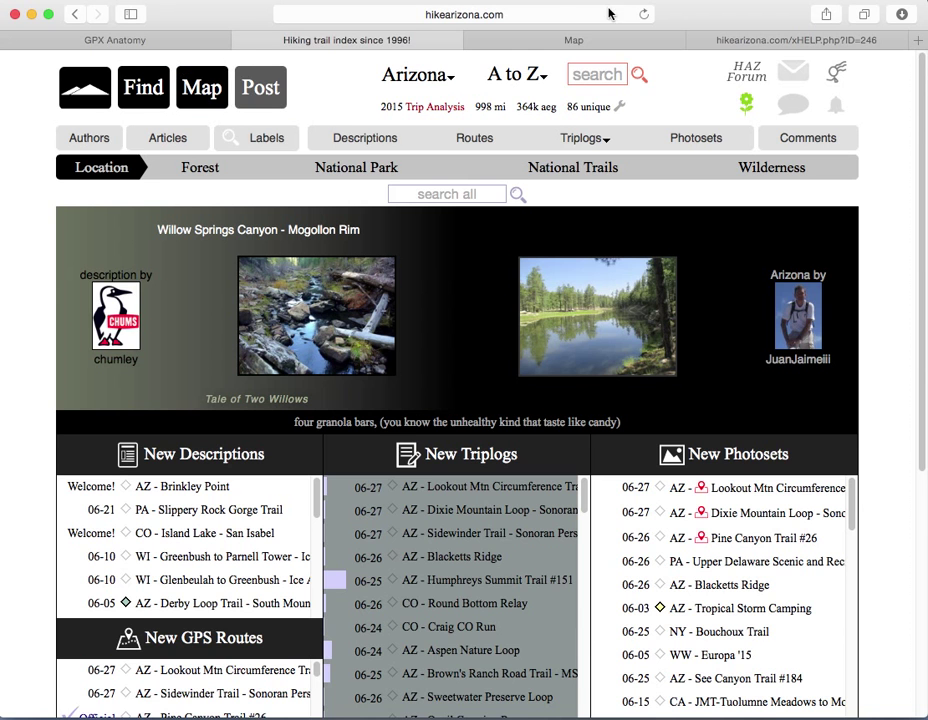
Step: Switch to the HikeArizona Map page showing Route Manager and the Tramonto terrain map
{"action": "left_click", "coordinate": [573, 39]}
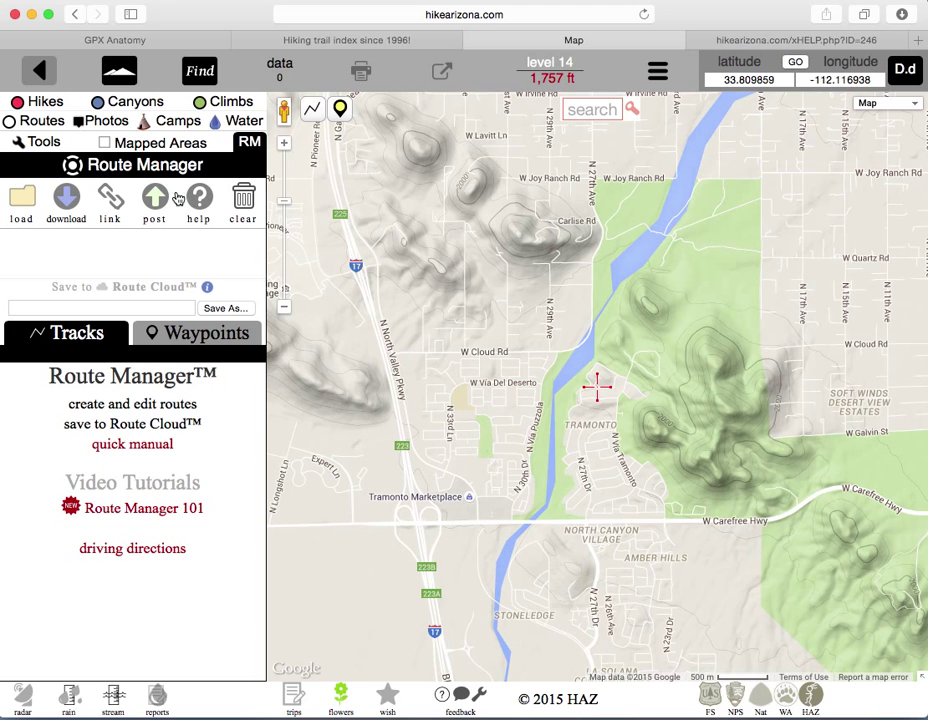
{"action": "mouse_move", "coordinate": [361, 128]}
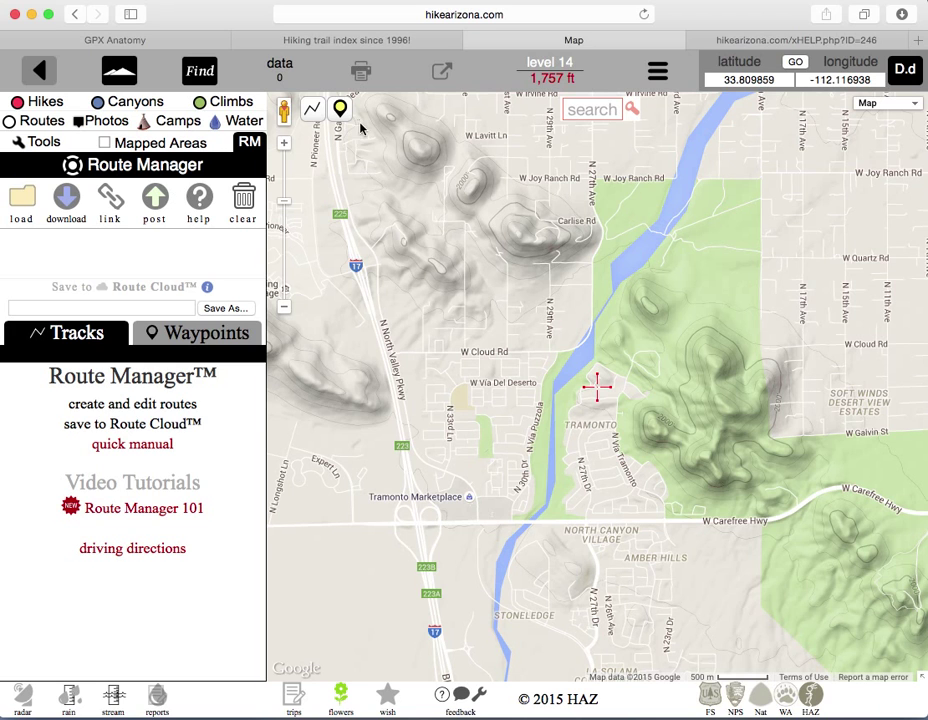
Step: Upload Route Example.gpx from Downloads through Route Cloud into Route Manager
{"action": "left_click", "coordinate": [366, 109]}
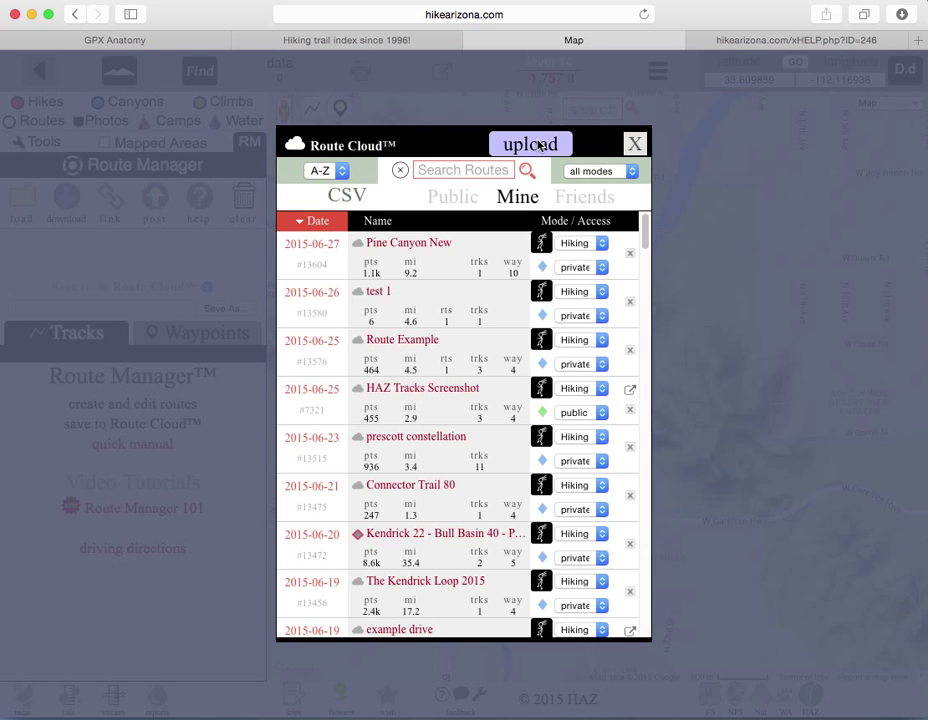
{"action": "left_click", "coordinate": [531, 144]}
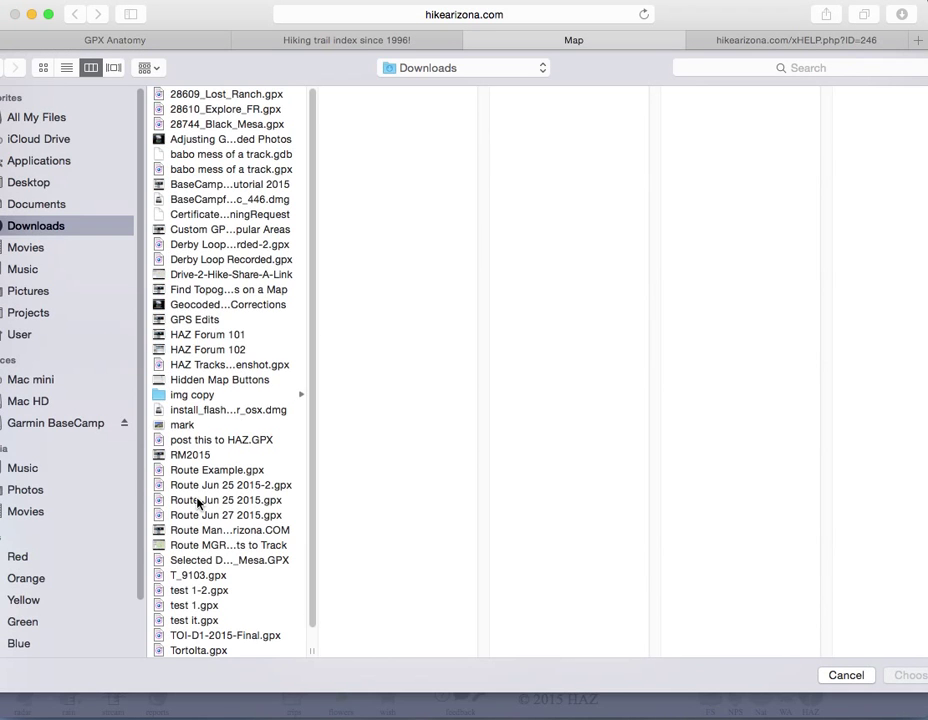
{"action": "mouse_move", "coordinate": [207, 470]}
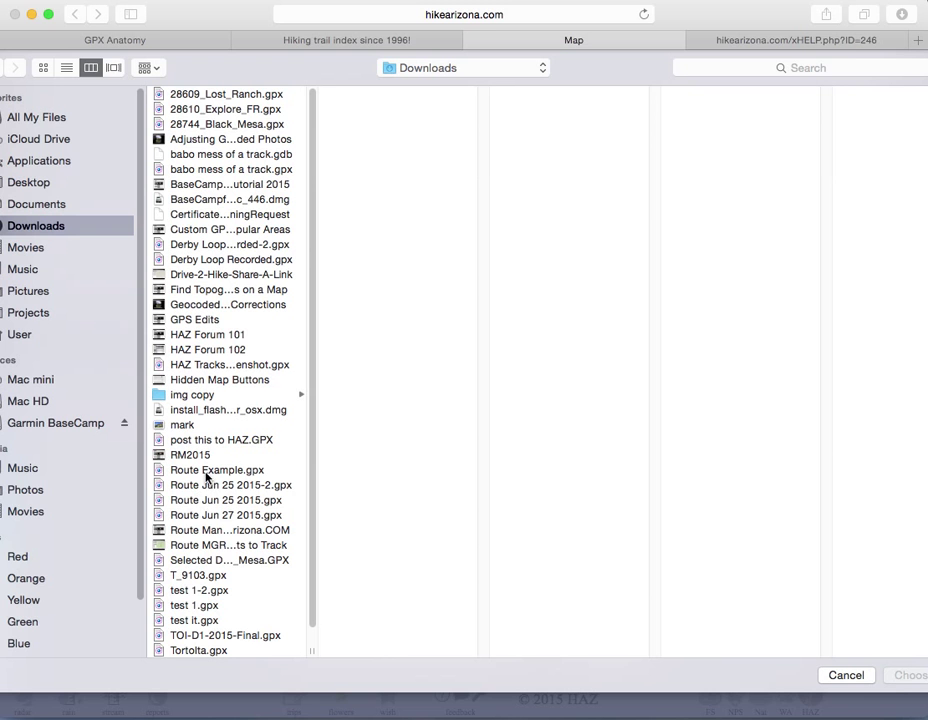
{"action": "left_click", "coordinate": [846, 674]}
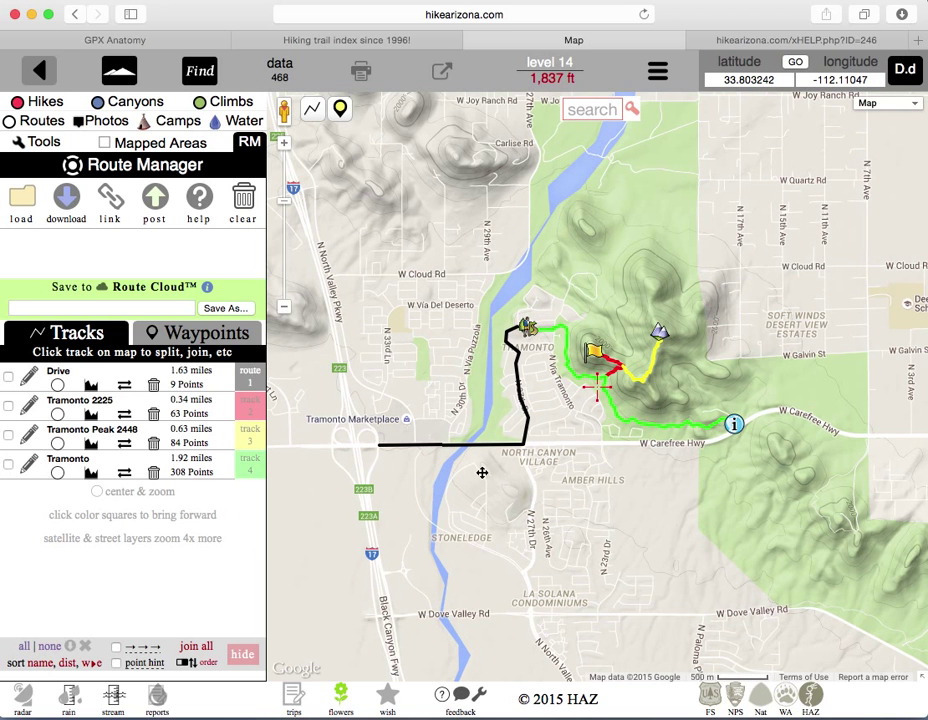
{"action": "mouse_move", "coordinate": [451, 463]}
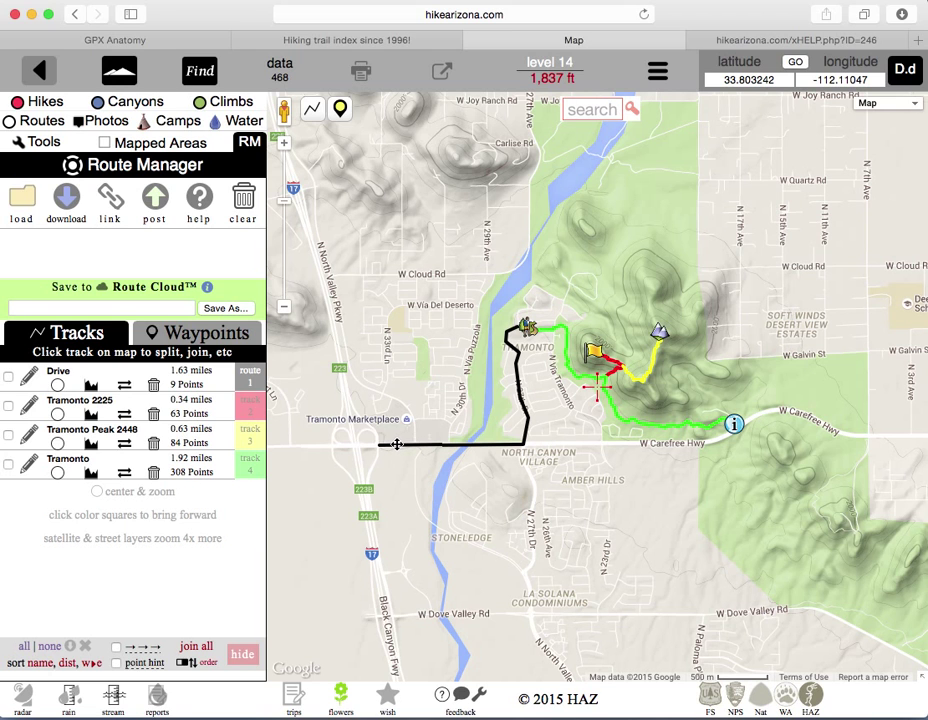
{"action": "left_click", "coordinate": [443, 444]}
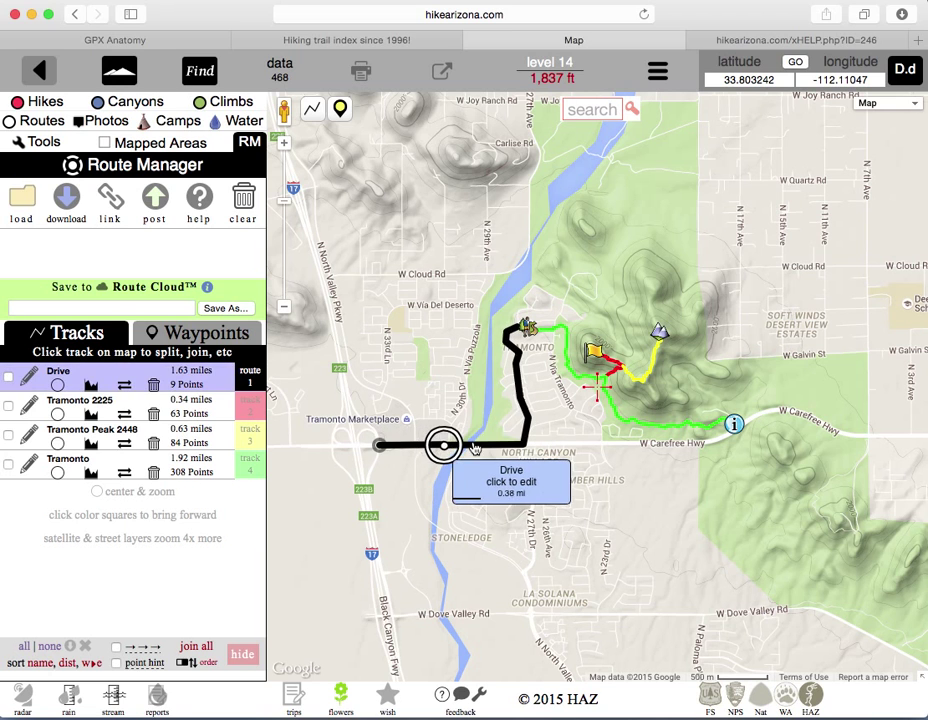
{"action": "left_click_drag", "start_coordinate": [443, 446], "coordinate": [473, 446]}
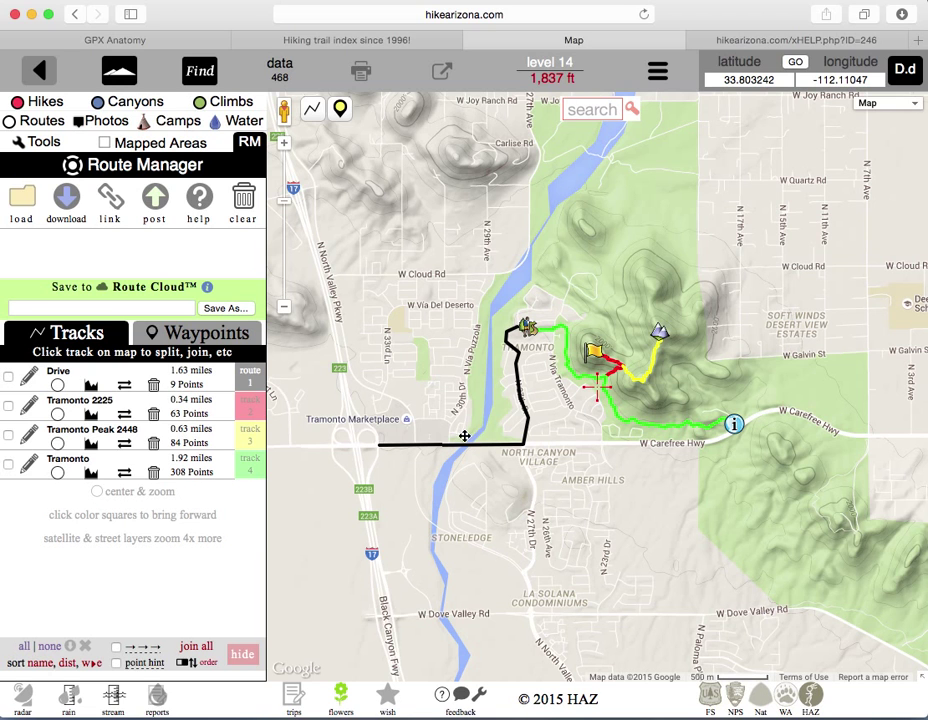
{"action": "mouse_move", "coordinate": [523, 420]}
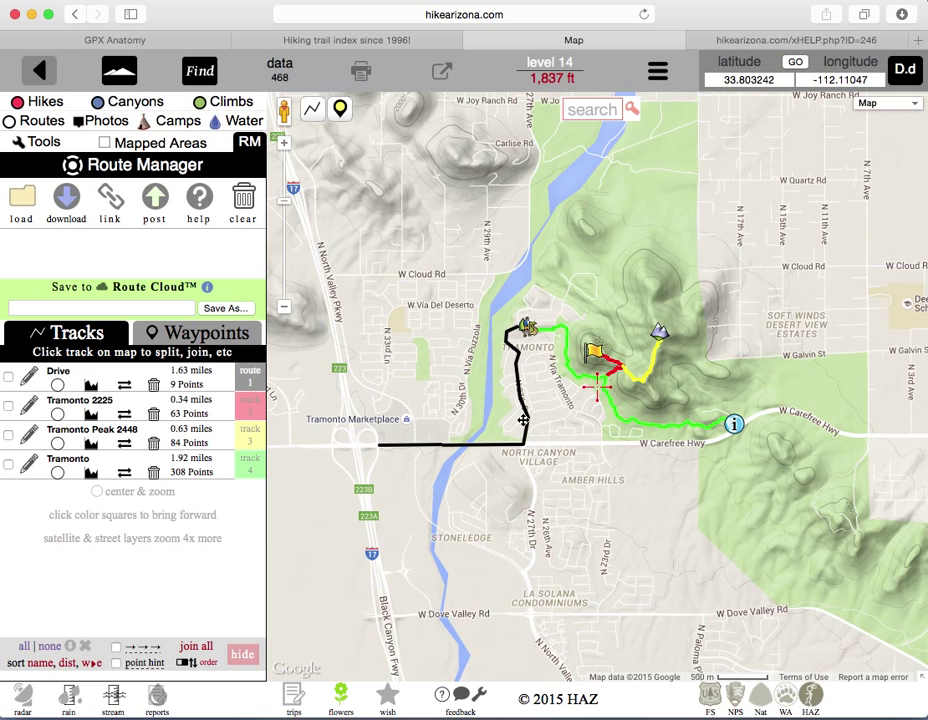
{"action": "left_click", "coordinate": [58, 371]}
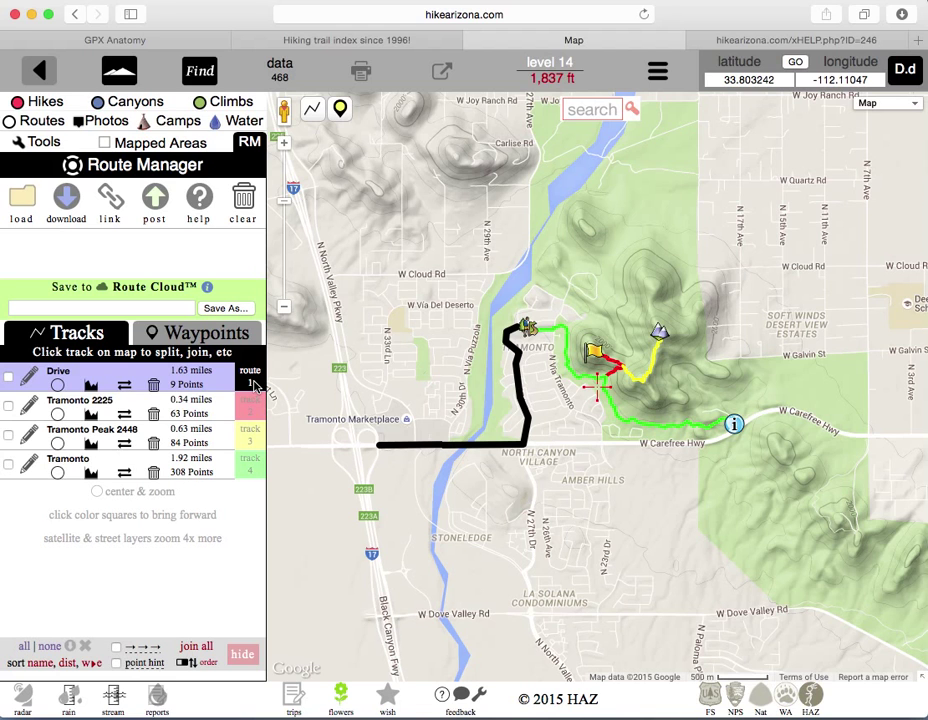
{"action": "left_click", "coordinate": [79, 399]}
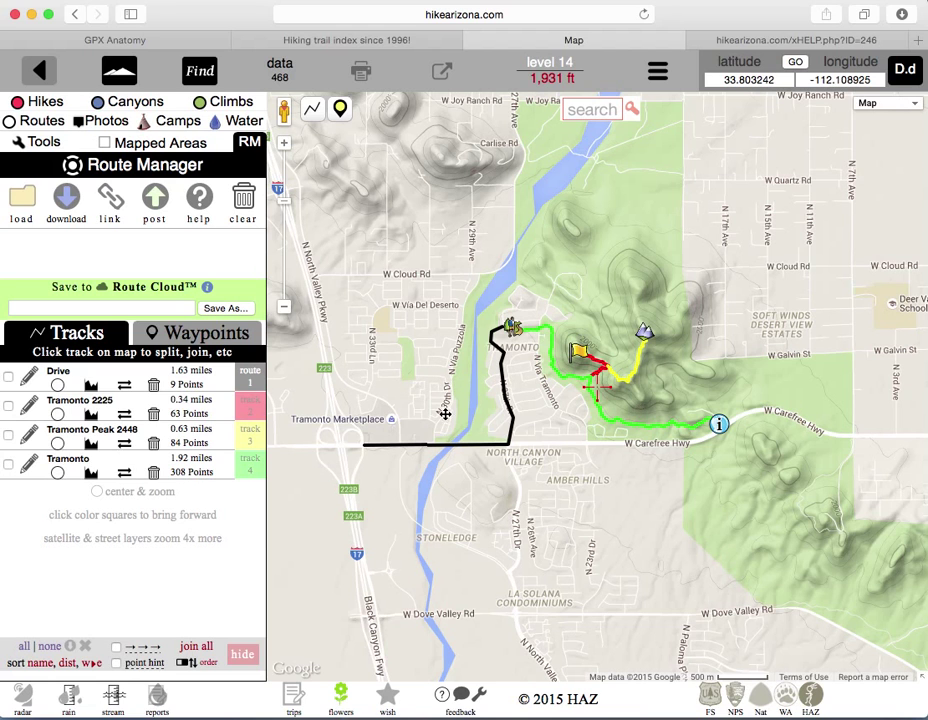
{"action": "left_click", "coordinate": [440, 444]}
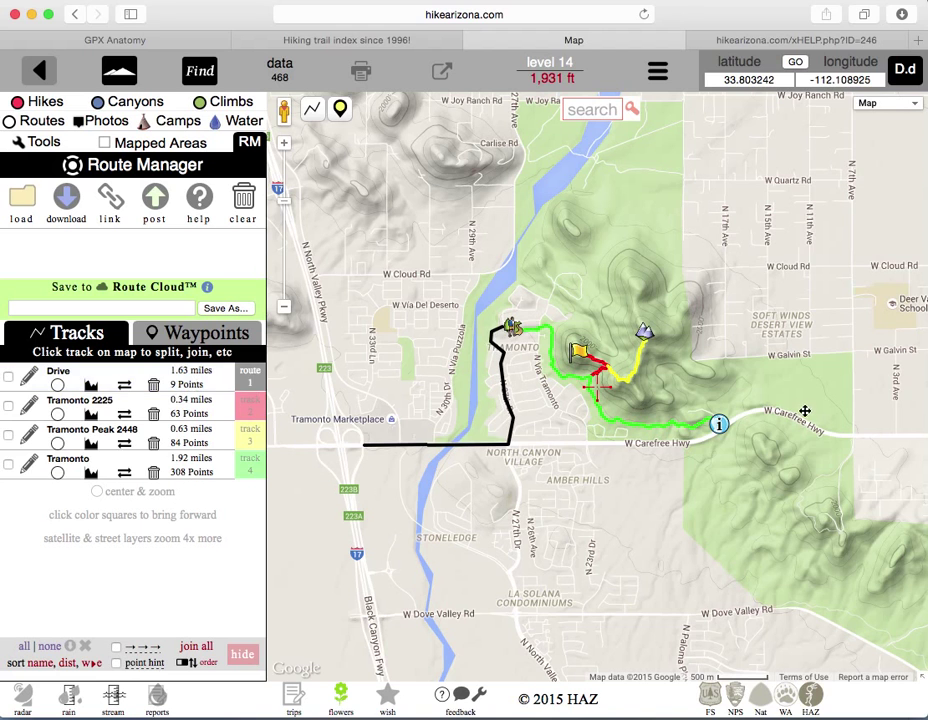
{"action": "left_click", "coordinate": [660, 425]}
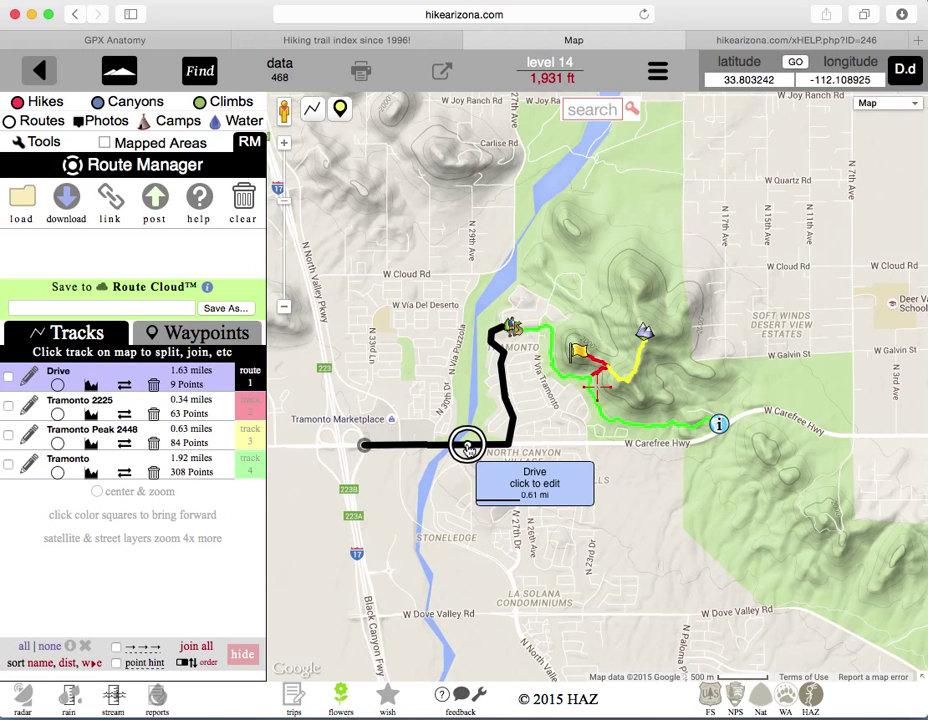
{"action": "left_click", "coordinate": [467, 446]}
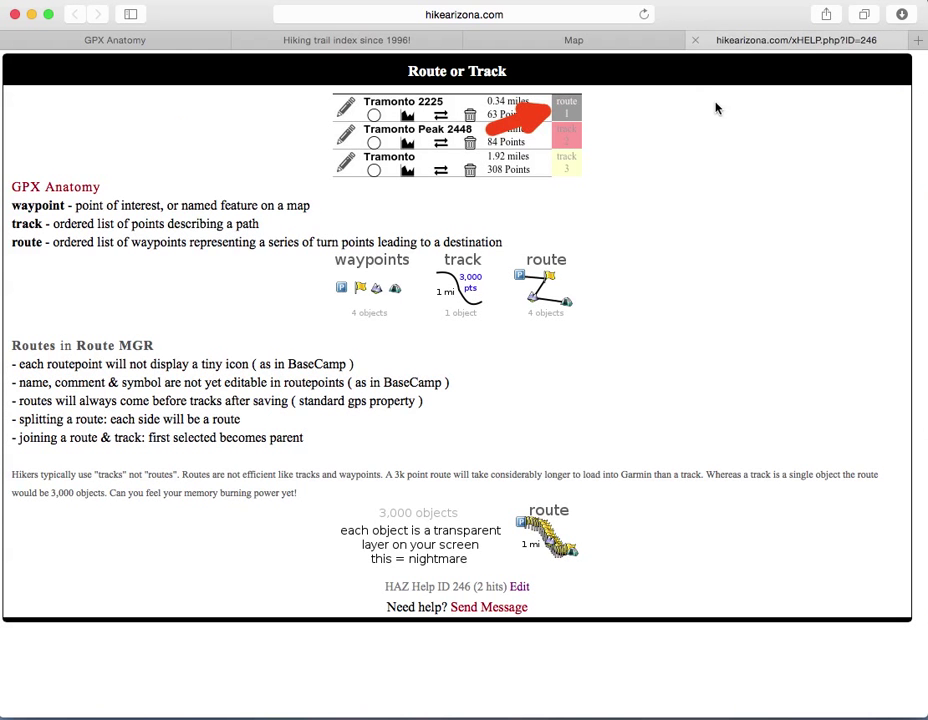
{"action": "mouse_move", "coordinate": [704, 303]}
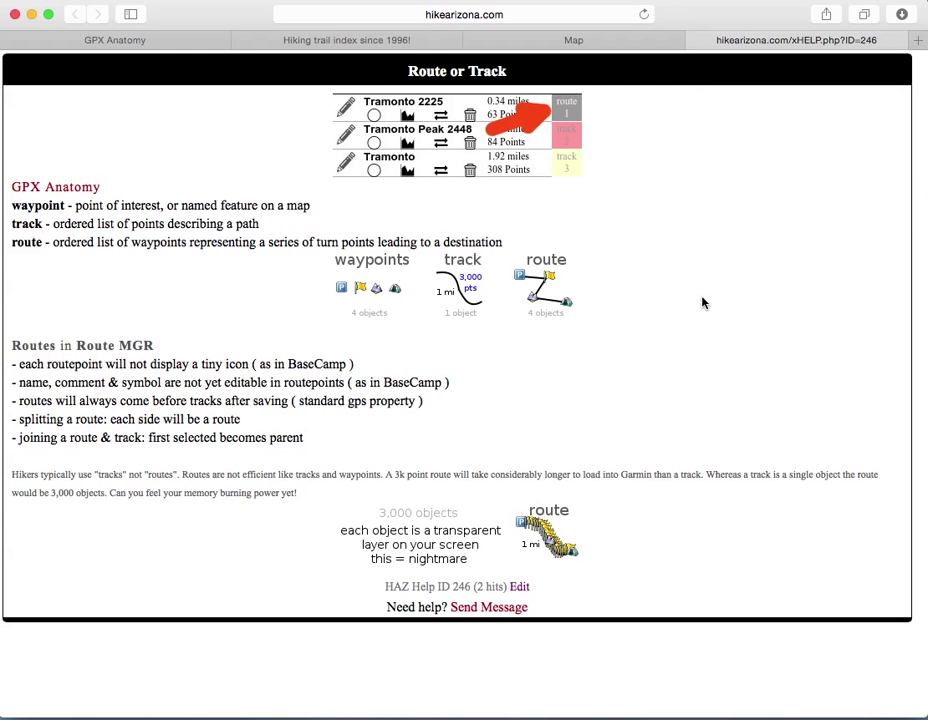
{"action": "mouse_move", "coordinate": [614, 174]}
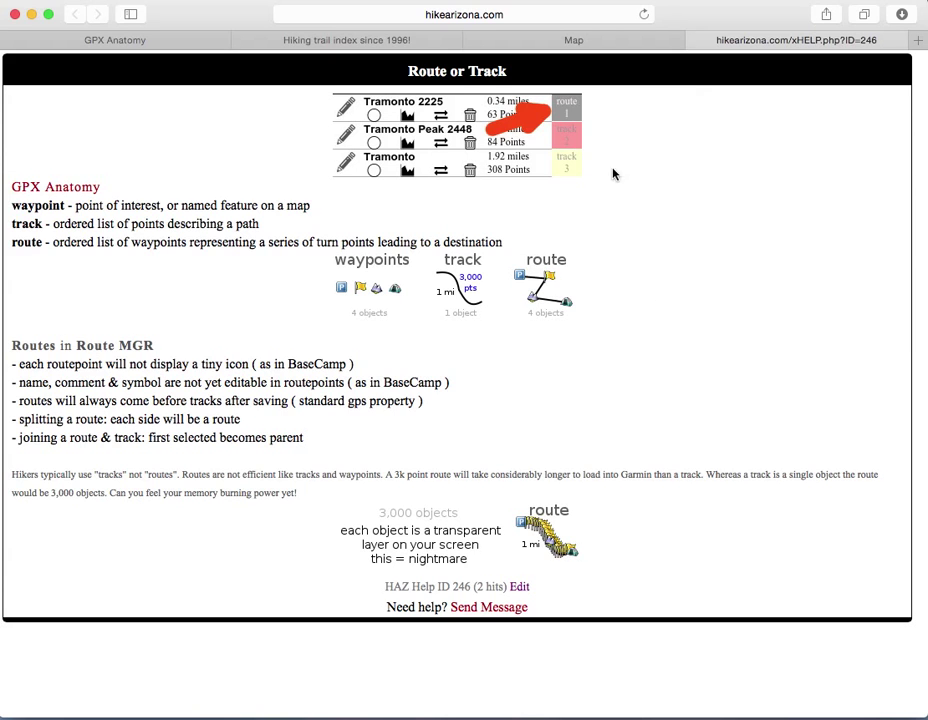
{"action": "mouse_move", "coordinate": [561, 114]}
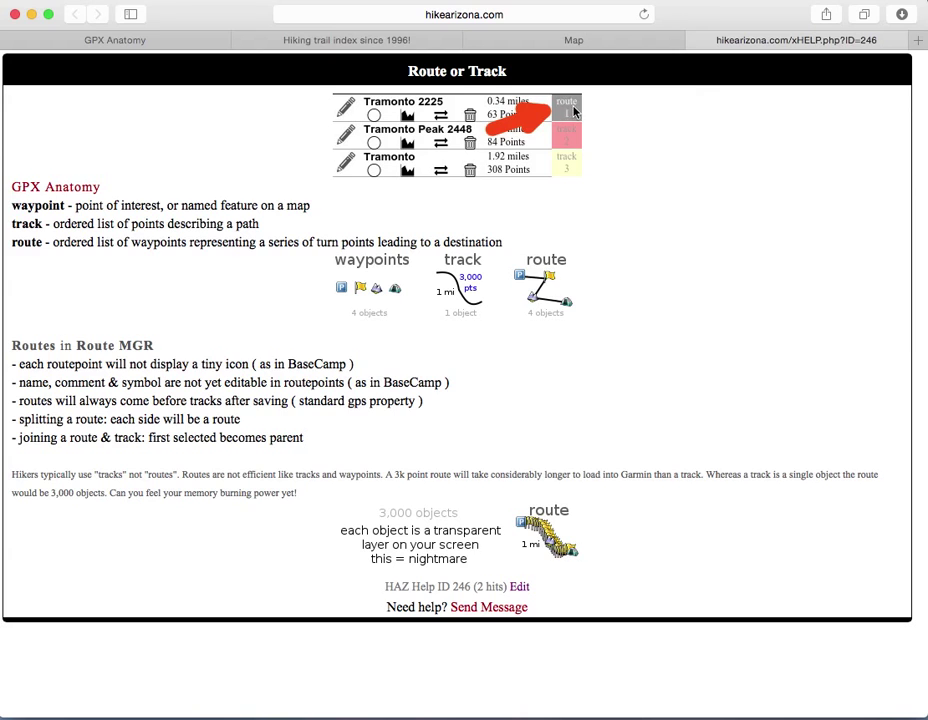
{"action": "mouse_move", "coordinate": [575, 164]}
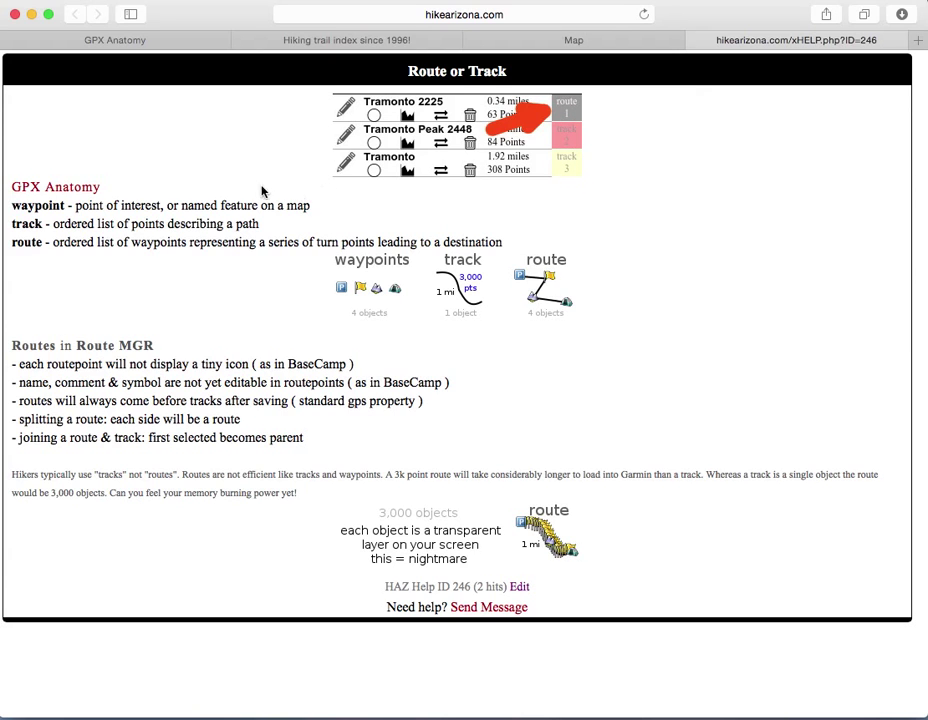
{"action": "mouse_move", "coordinate": [55, 187]}
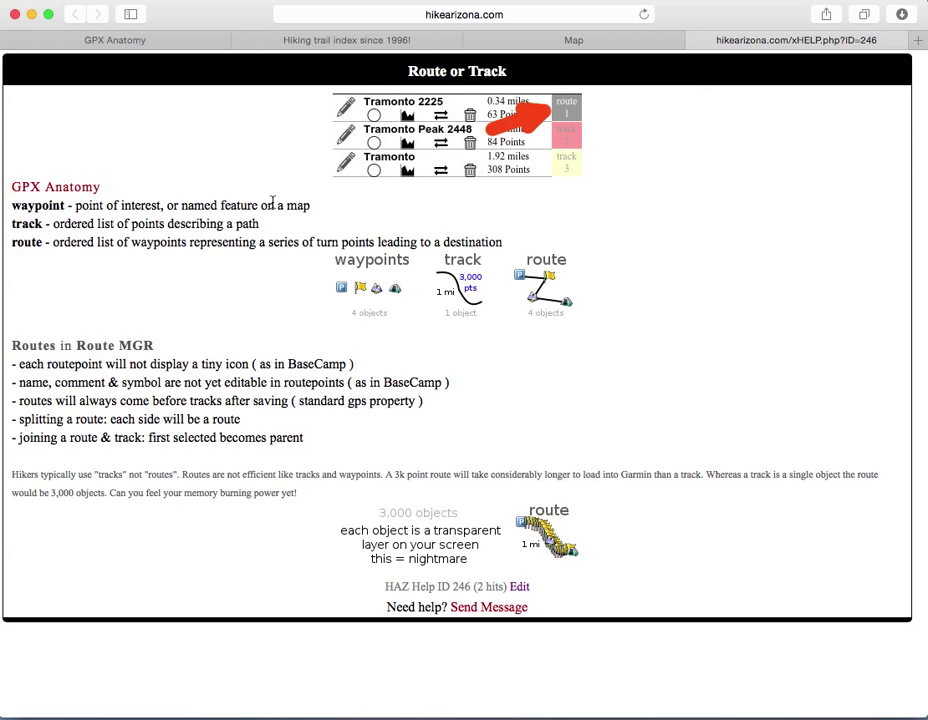
{"action": "mouse_move", "coordinate": [368, 271]}
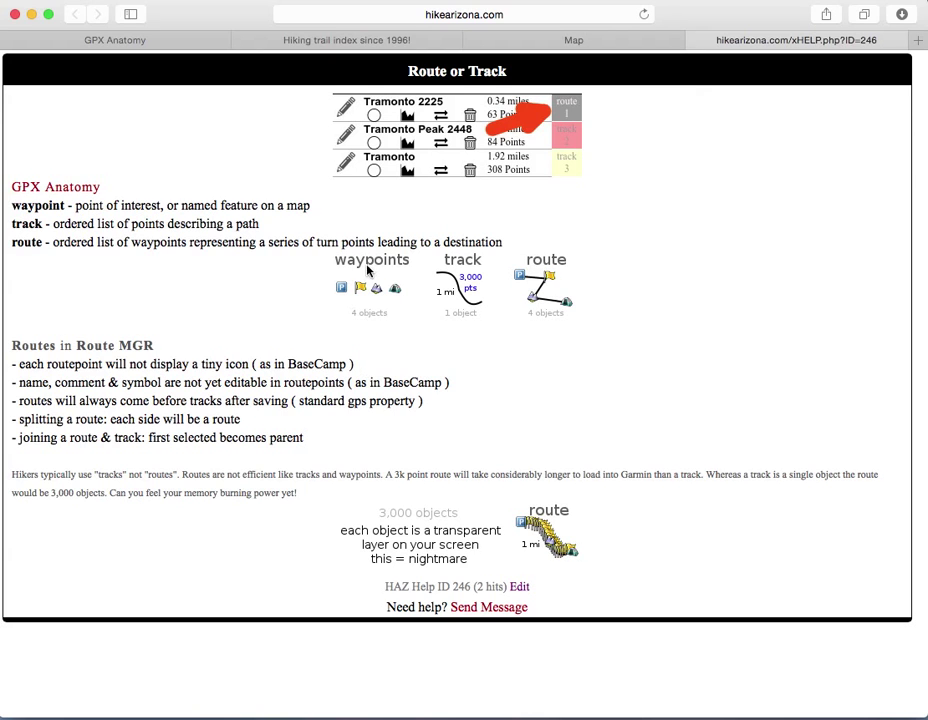
{"action": "mouse_move", "coordinate": [372, 300]}
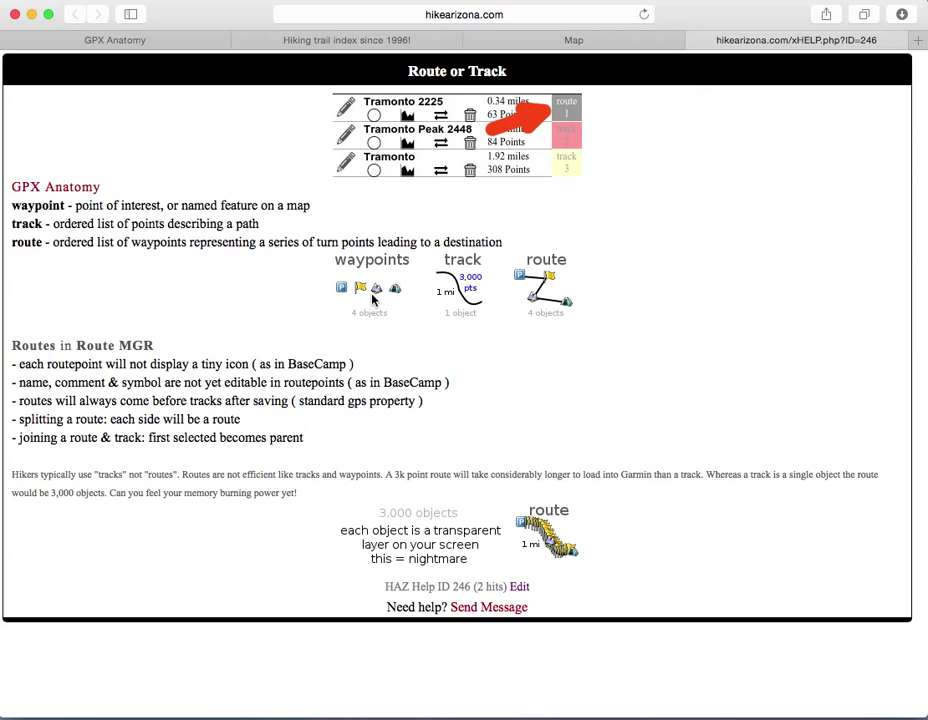
{"action": "mouse_move", "coordinate": [375, 302]}
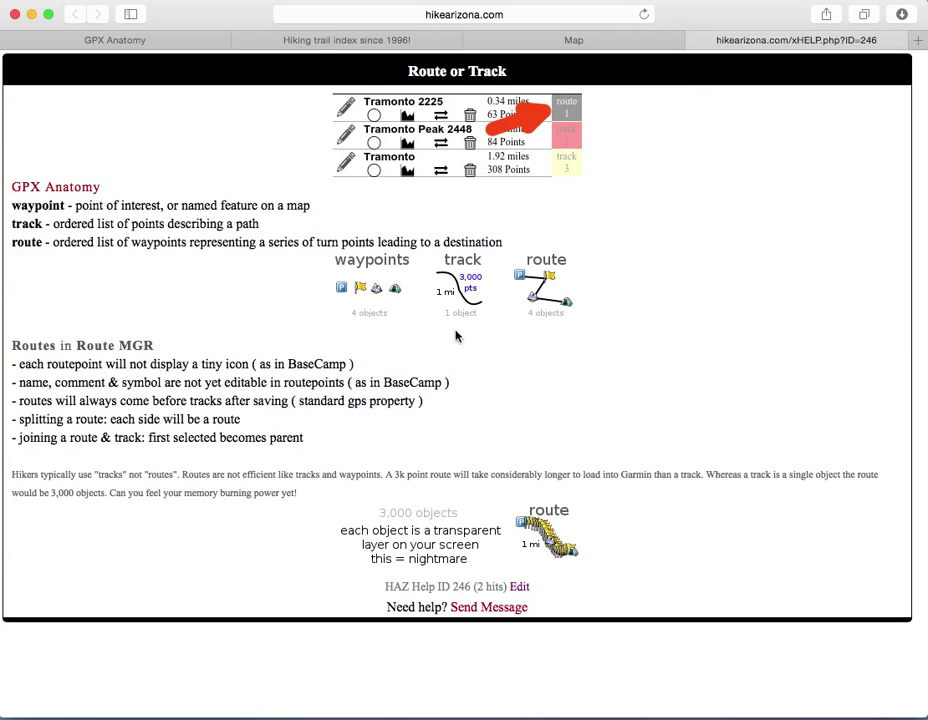
{"action": "mouse_move", "coordinate": [476, 324]}
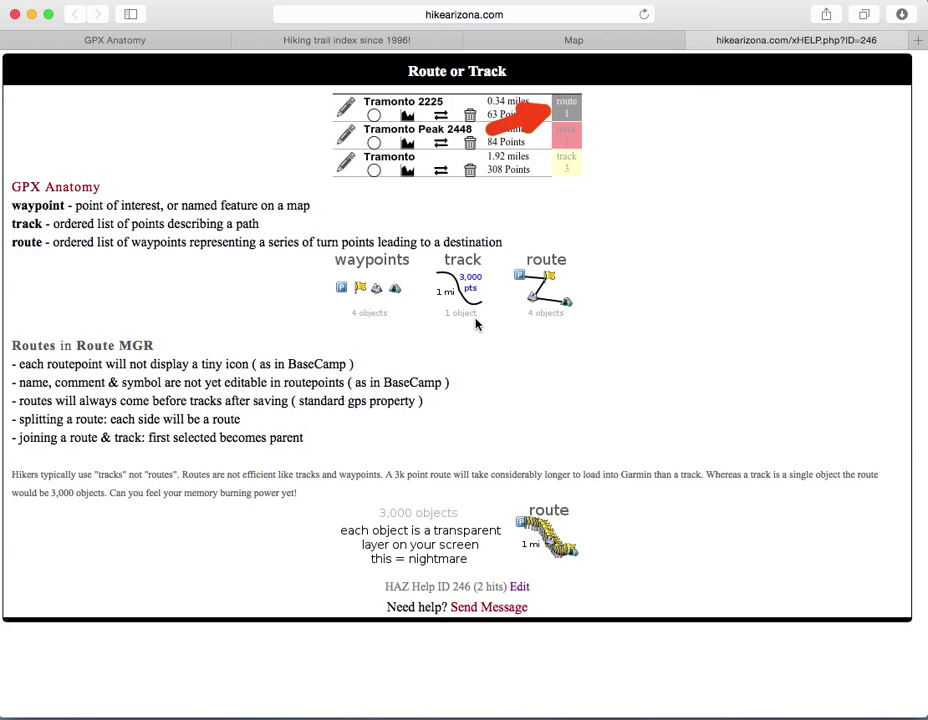
{"action": "mouse_move", "coordinate": [477, 324]}
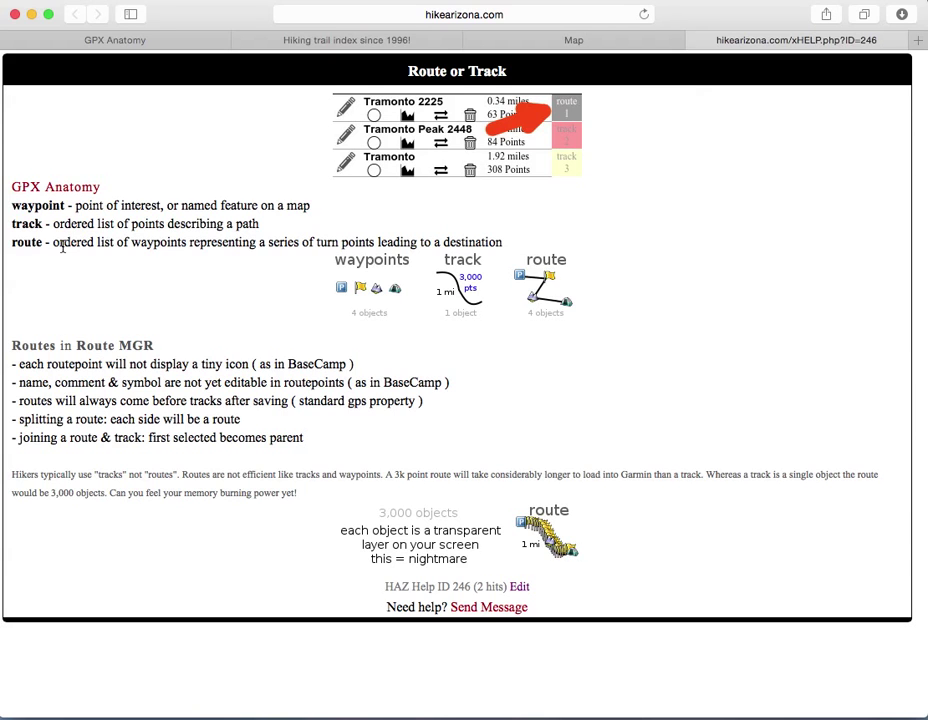
{"action": "mouse_move", "coordinate": [140, 305]}
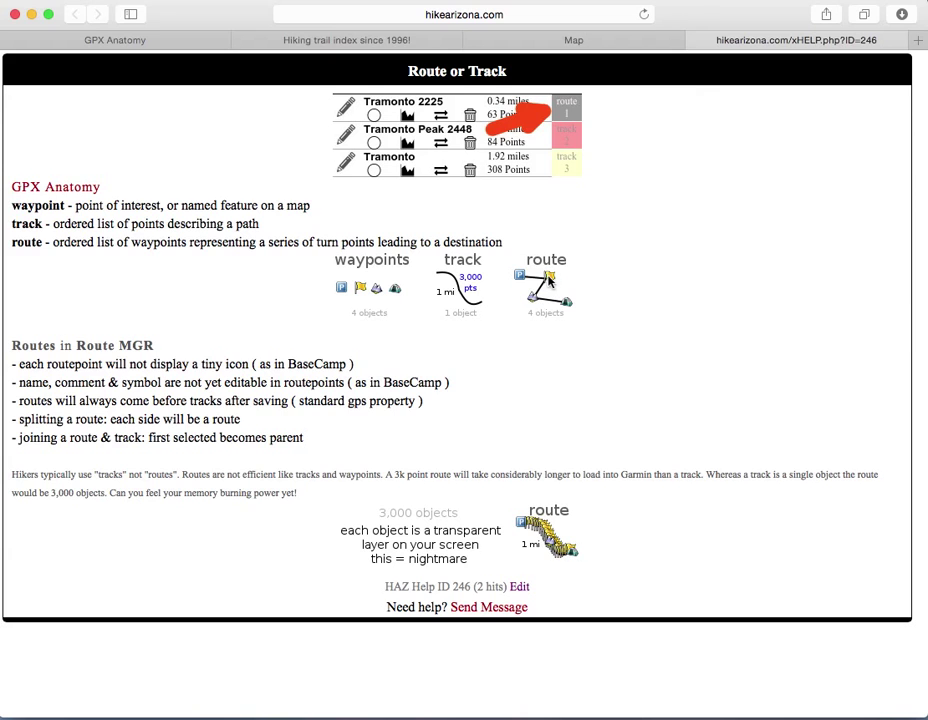
{"action": "mouse_move", "coordinate": [540, 305]}
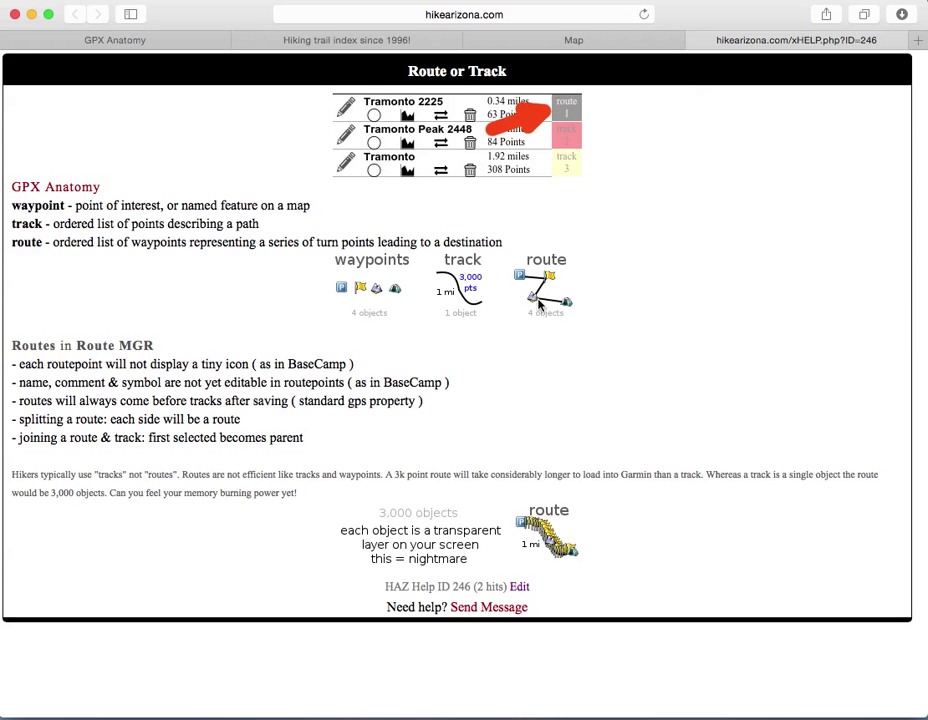
{"action": "mouse_move", "coordinate": [570, 312]}
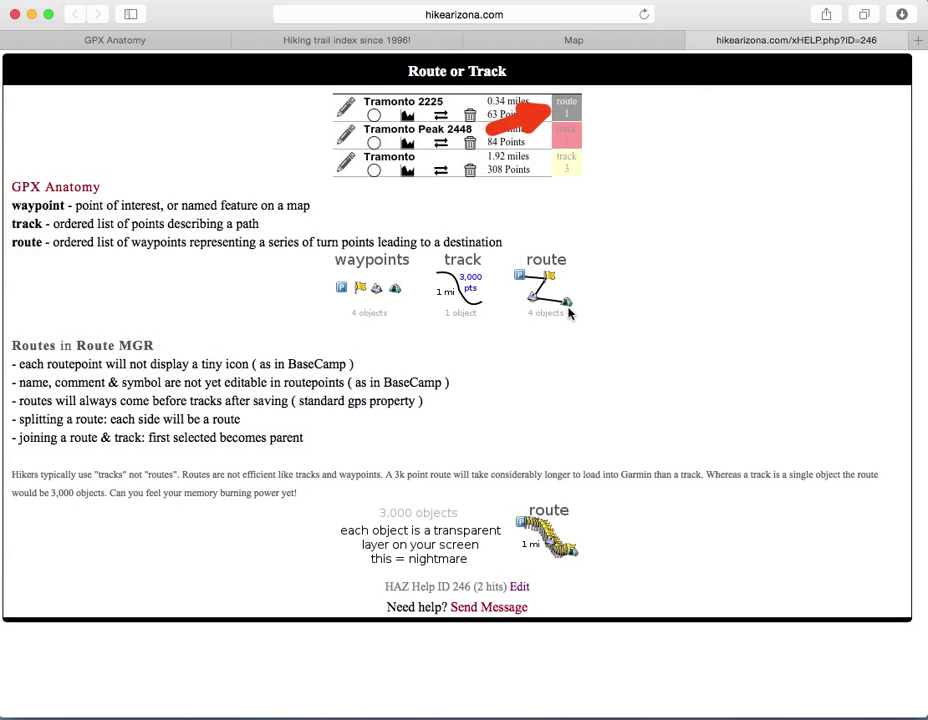
{"action": "mouse_move", "coordinate": [562, 300]}
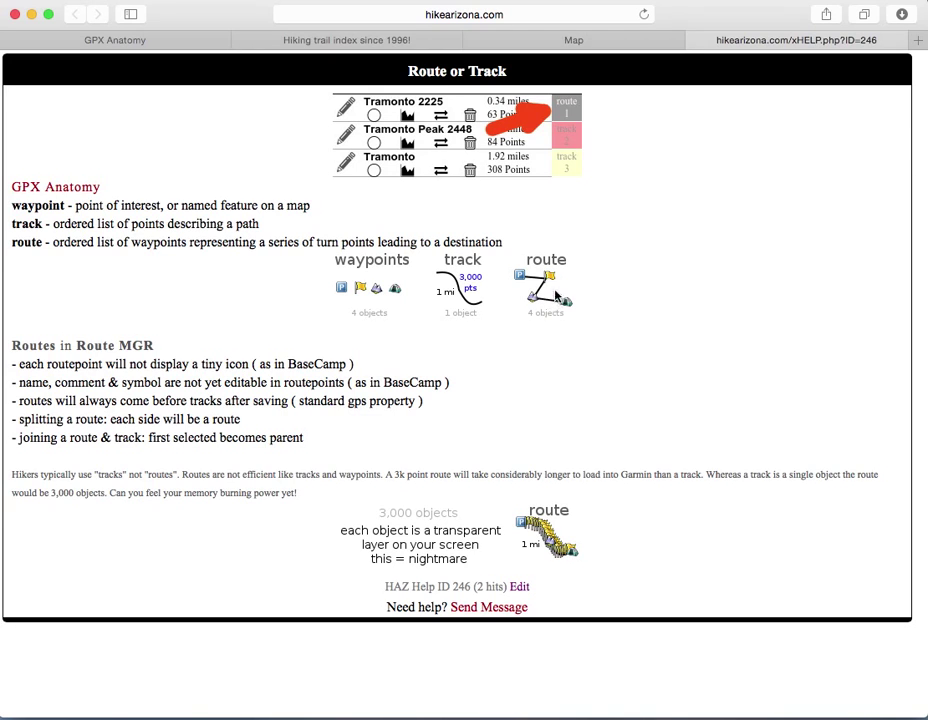
{"action": "mouse_move", "coordinate": [556, 316]}
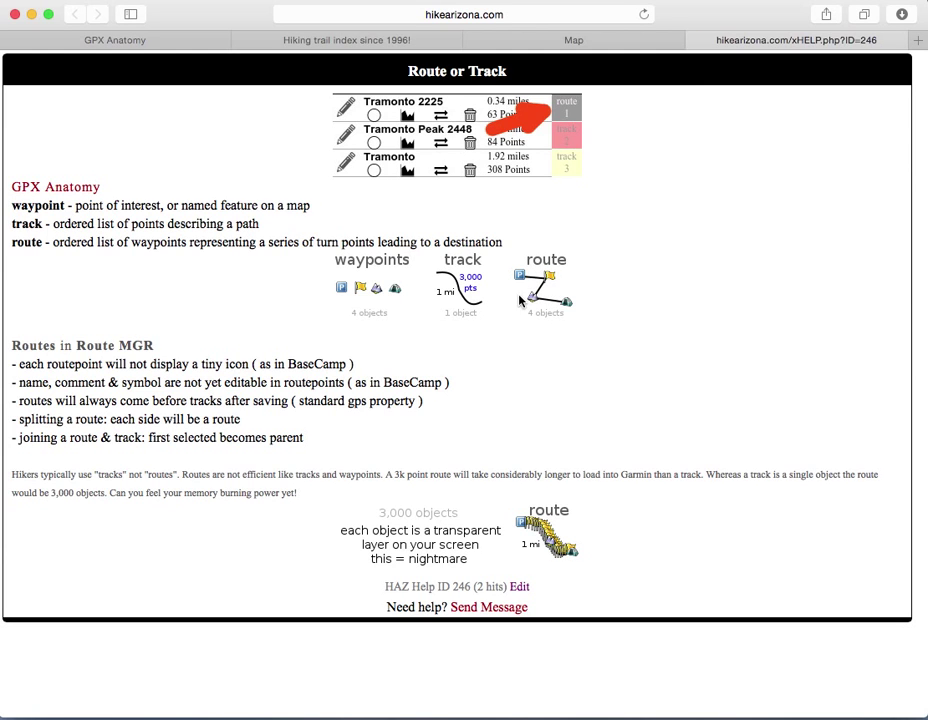
{"action": "mouse_move", "coordinate": [644, 291]}
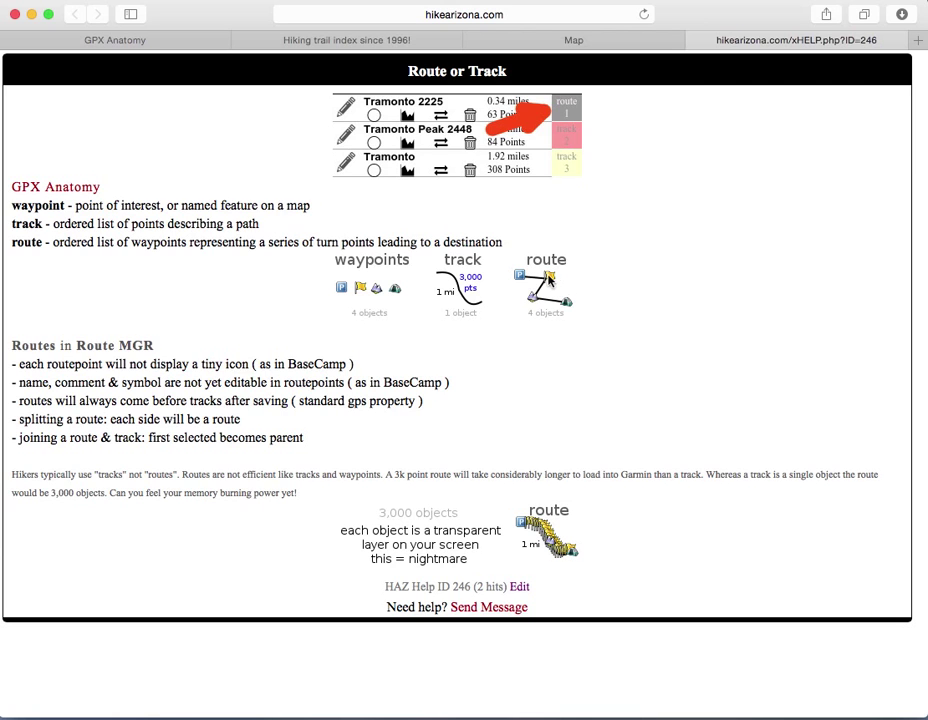
{"action": "mouse_move", "coordinate": [550, 280]}
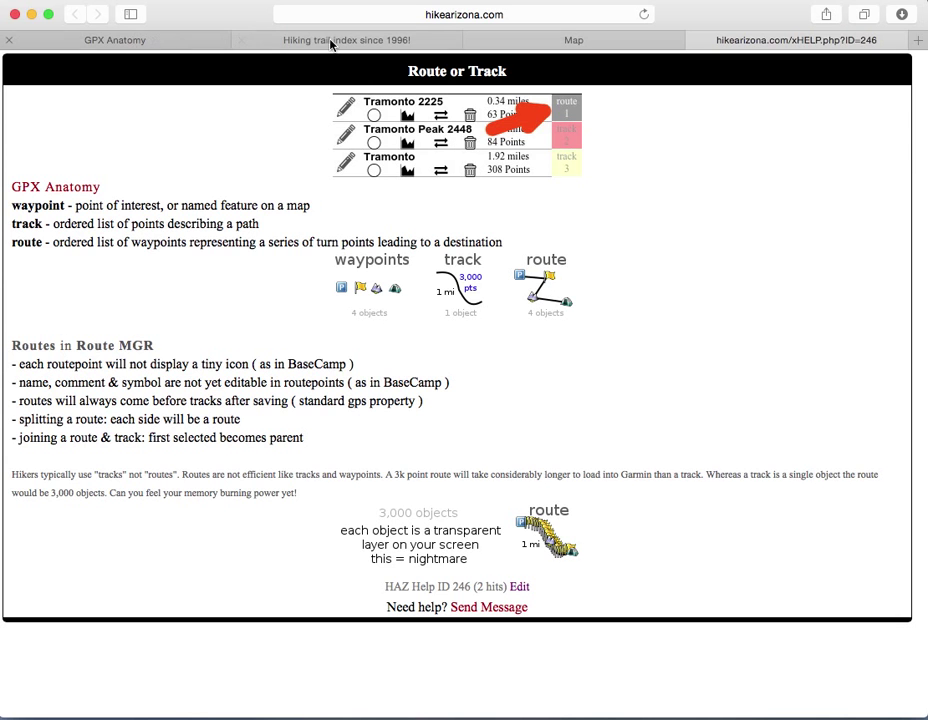
{"action": "left_click", "coordinate": [573, 40]}
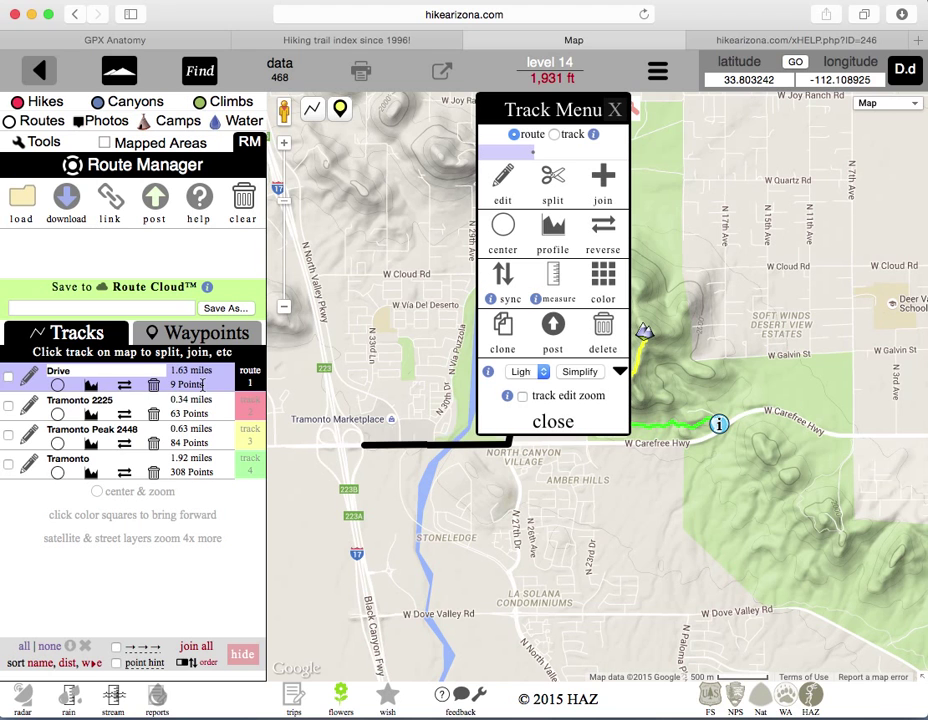
{"action": "left_click", "coordinate": [68, 458]}
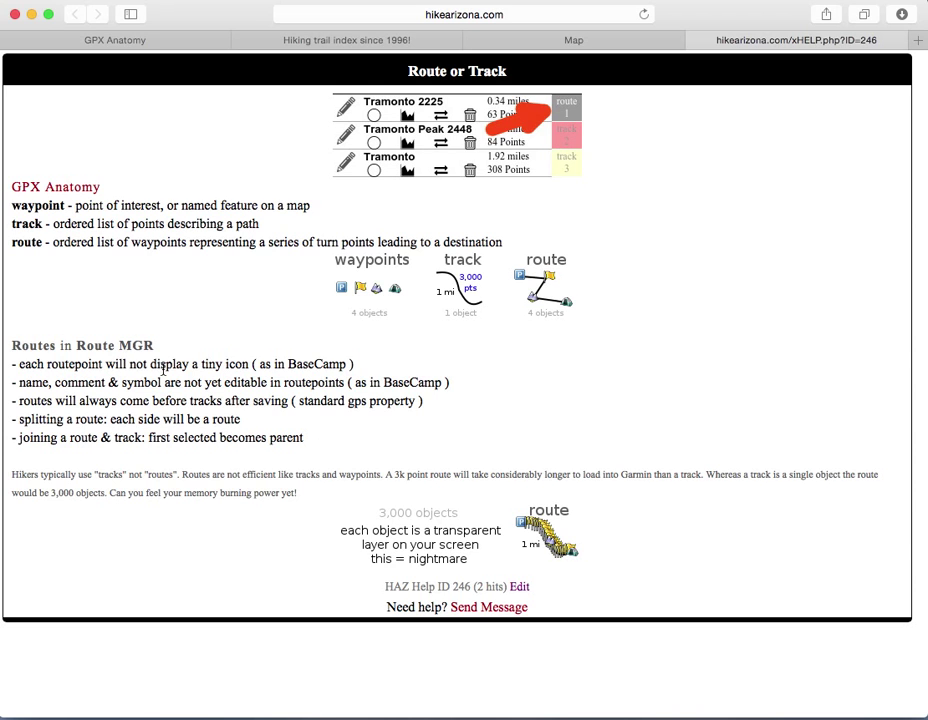
{"action": "mouse_move", "coordinate": [243, 382]}
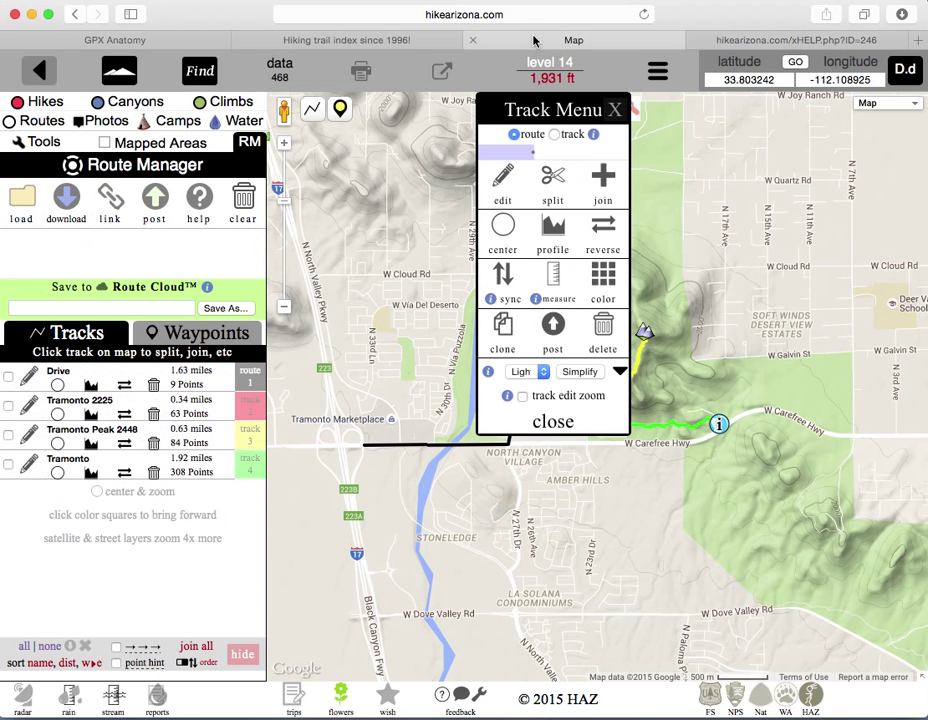
{"action": "mouse_move", "coordinate": [535, 413]}
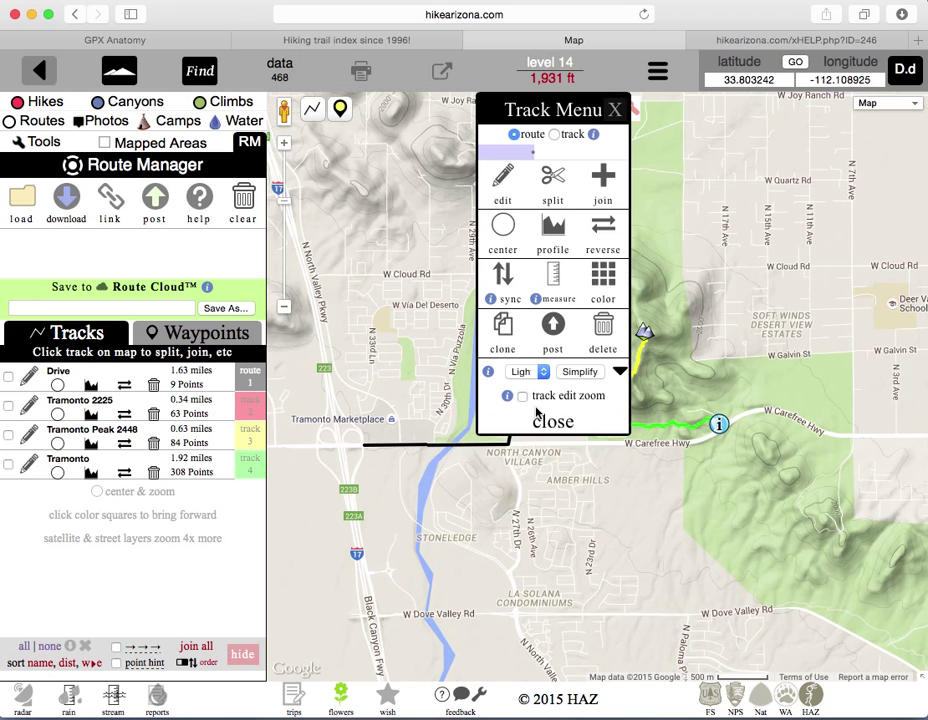
{"action": "left_click", "coordinate": [552, 421]}
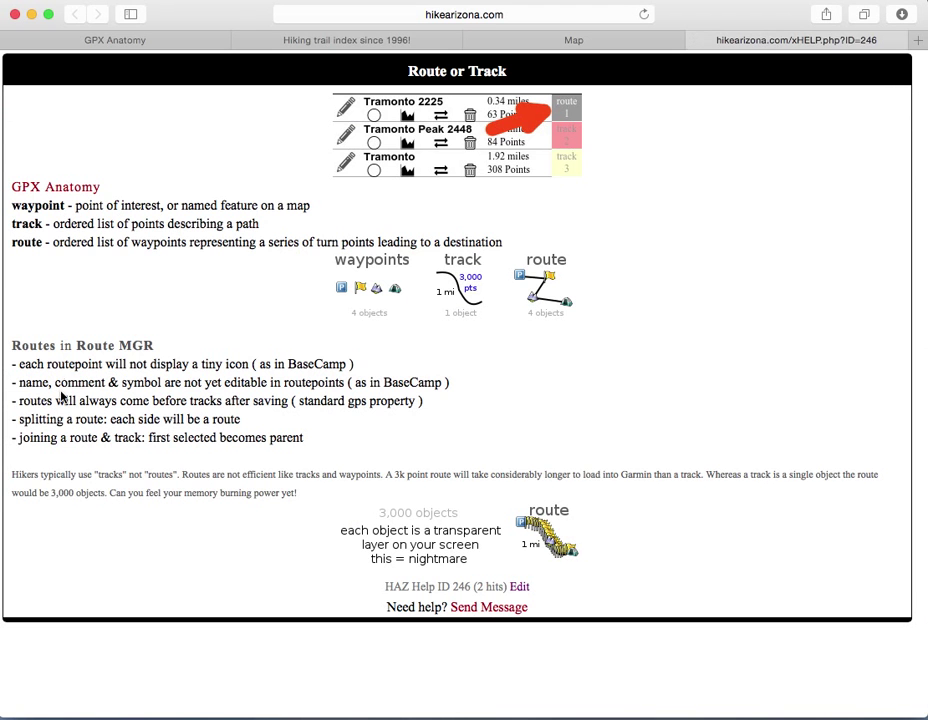
{"action": "mouse_move", "coordinate": [238, 395]}
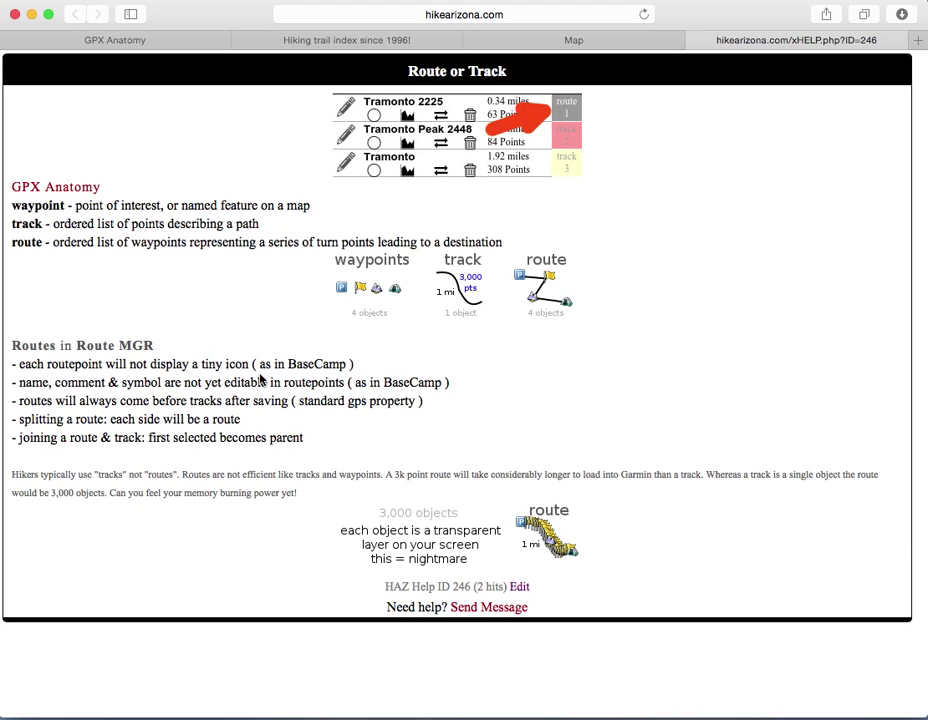
{"action": "mouse_move", "coordinate": [228, 383]}
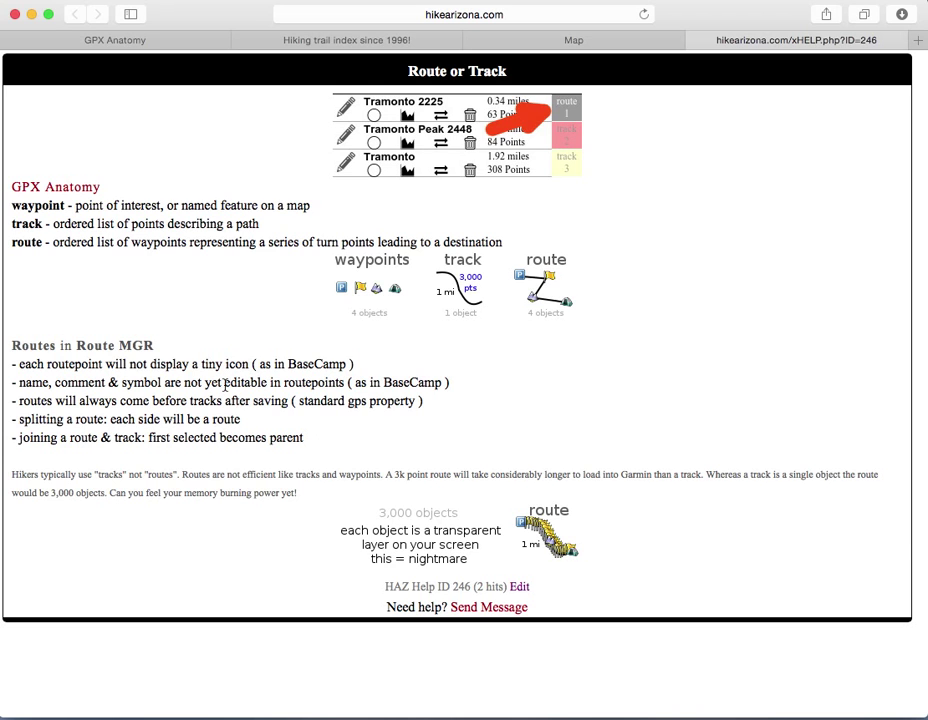
{"action": "mouse_move", "coordinate": [266, 283]}
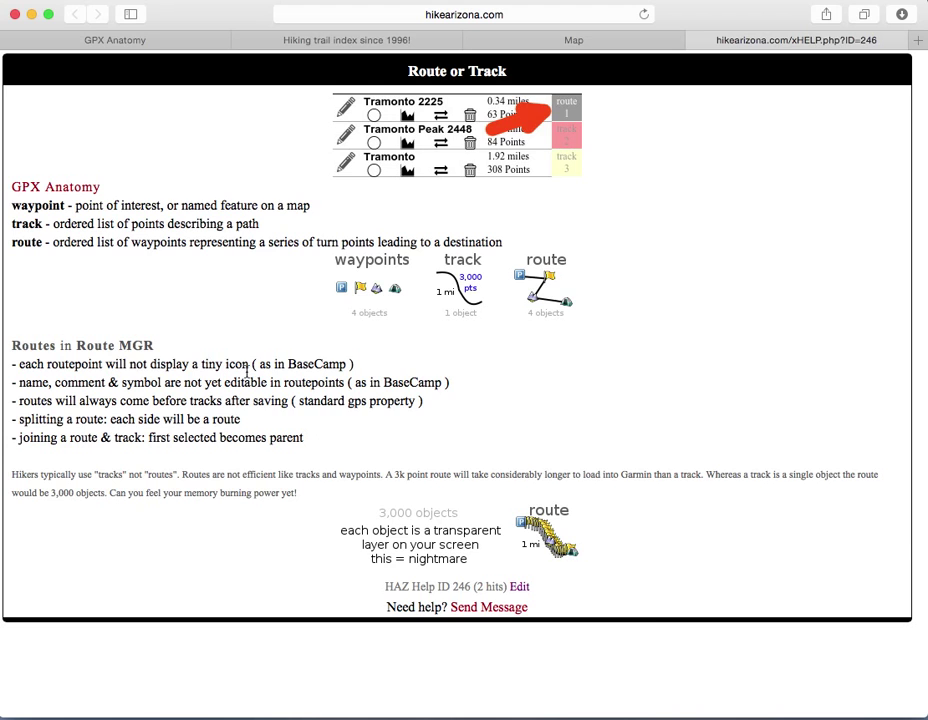
{"action": "mouse_move", "coordinate": [391, 423]}
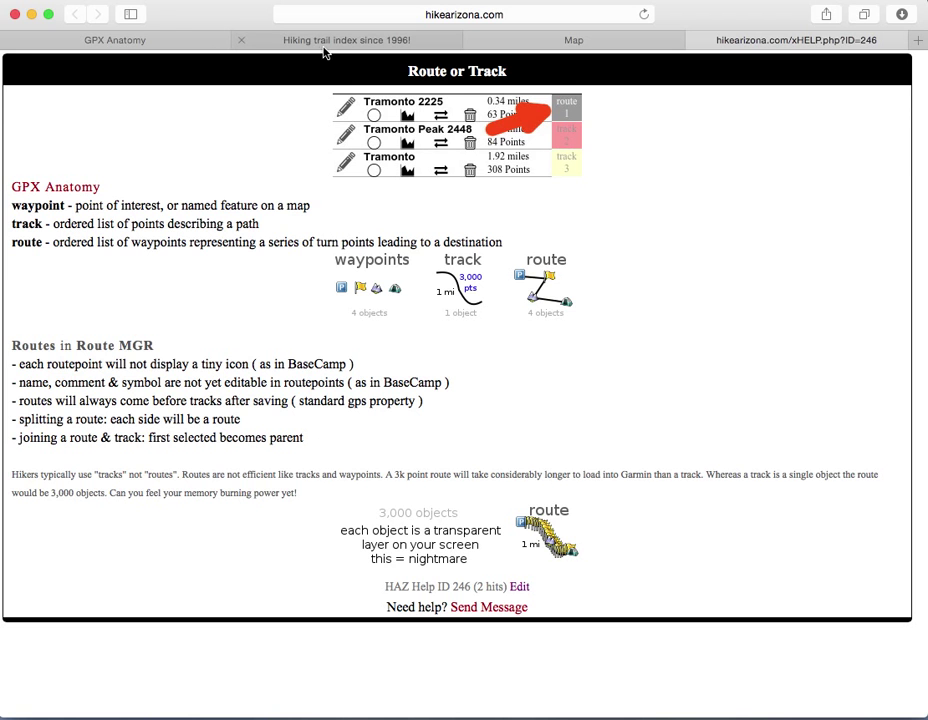
{"action": "left_click", "coordinate": [573, 40]}
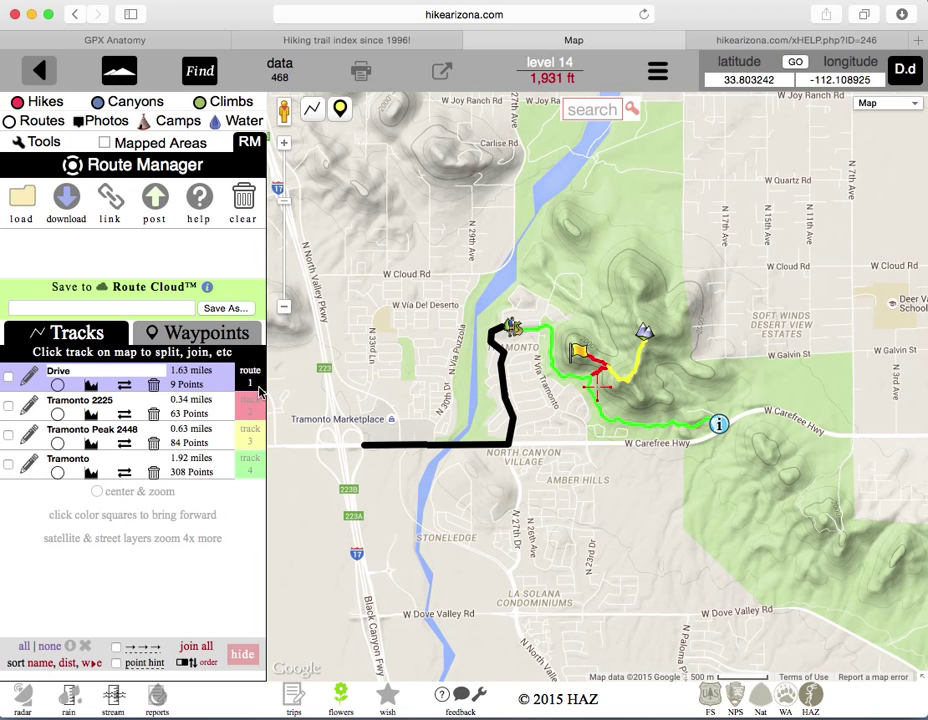
Step: Enable reordering, move Drive below the Tramonto tracks, then back to first
{"action": "left_click", "coordinate": [80, 405]}
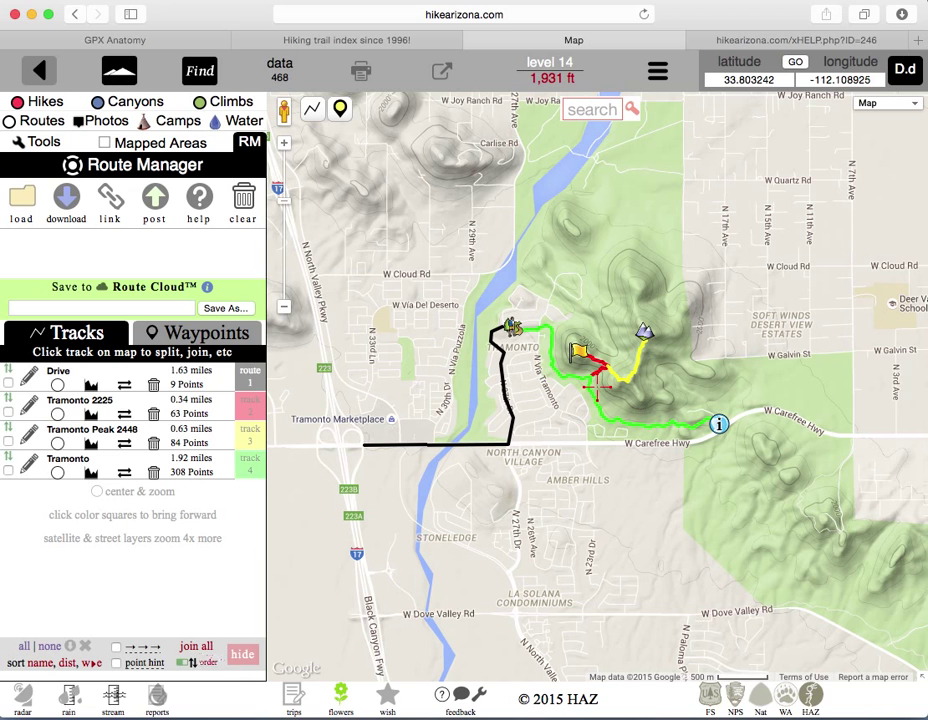
{"action": "left_click", "coordinate": [58, 371]}
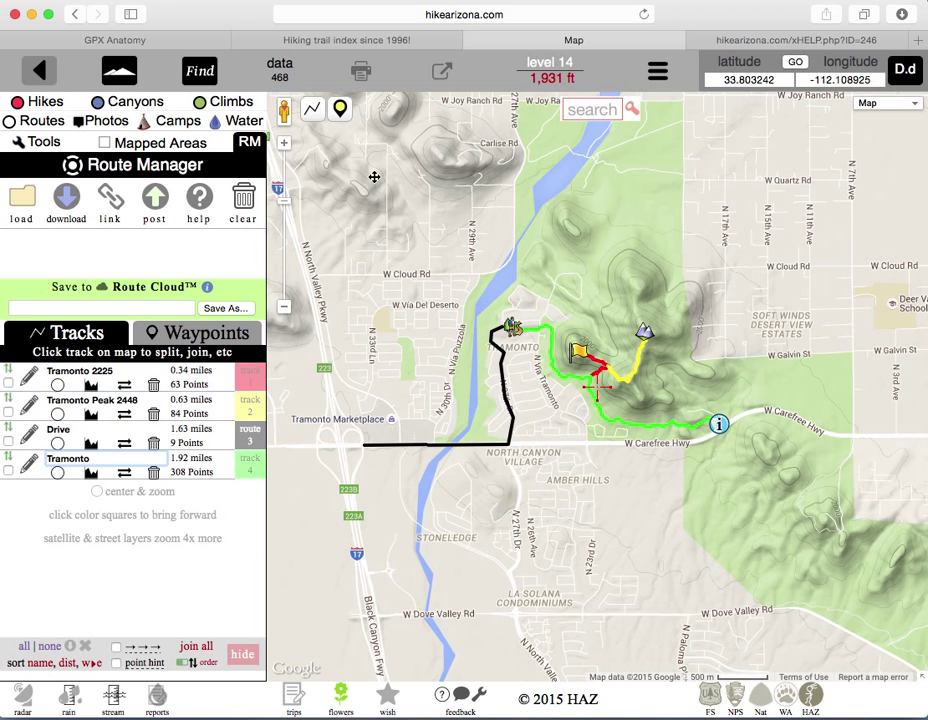
{"action": "left_click", "coordinate": [66, 200]}
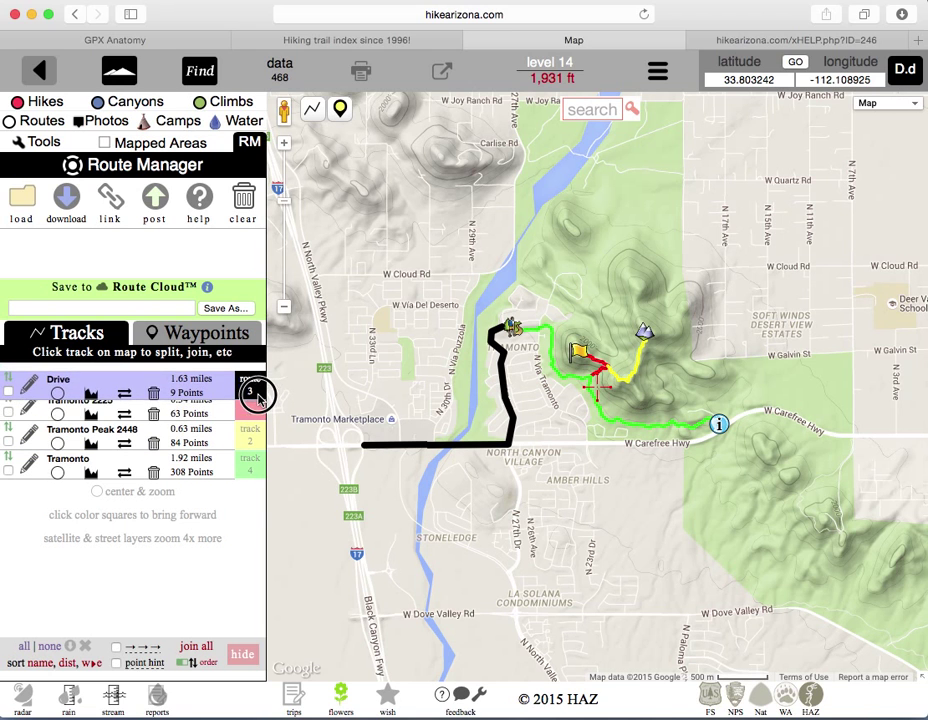
{"action": "left_click", "coordinate": [367, 109]}
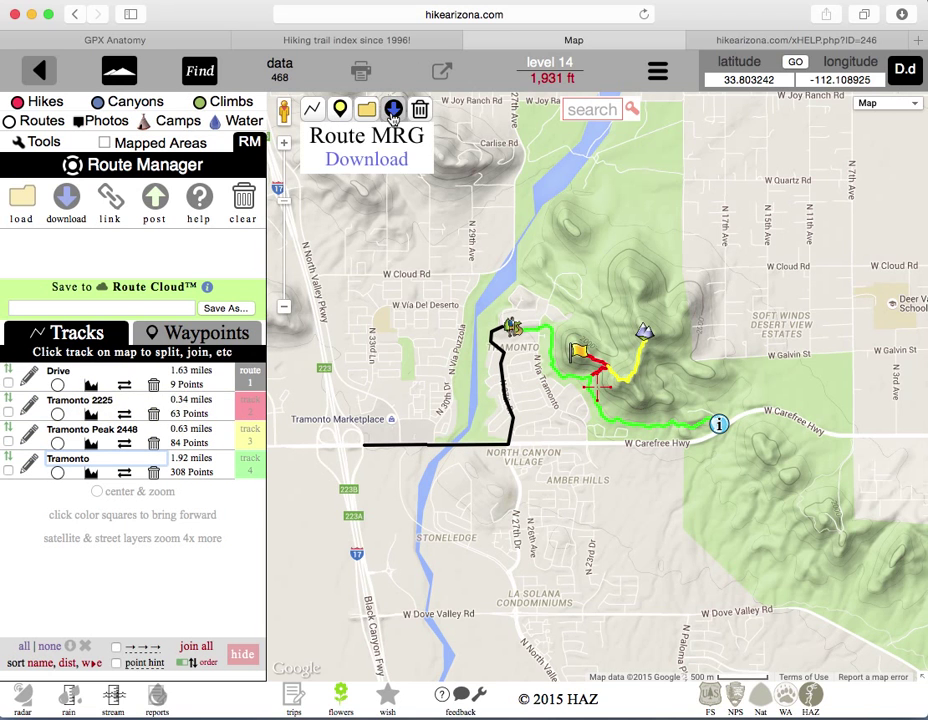
Step: Open and close the GPX download options, then return to the help page
{"action": "left_click", "coordinate": [392, 109]}
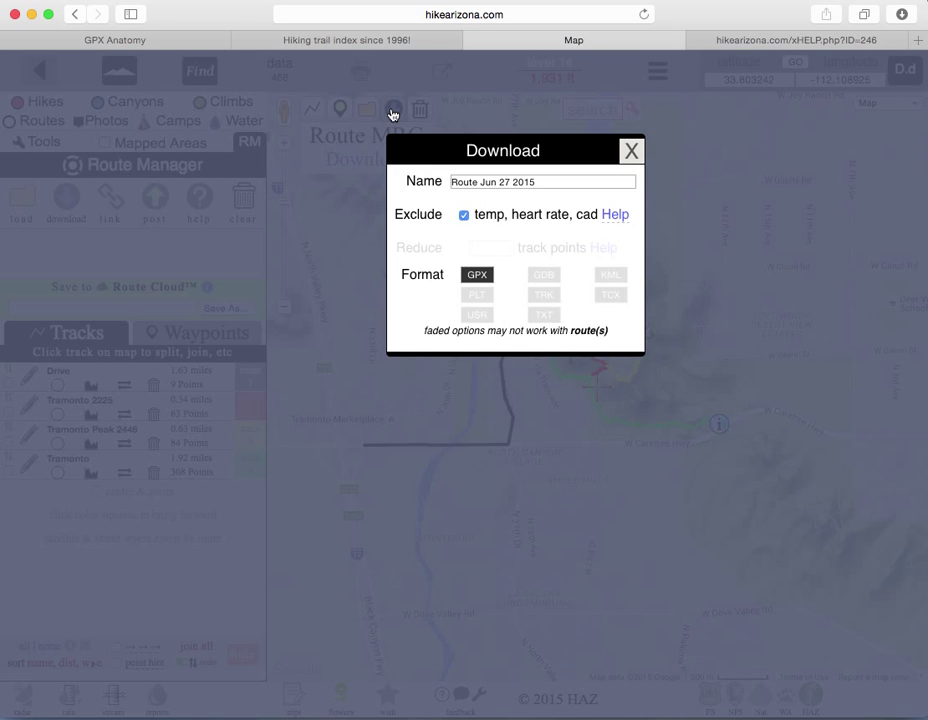
{"action": "left_click", "coordinate": [631, 150]}
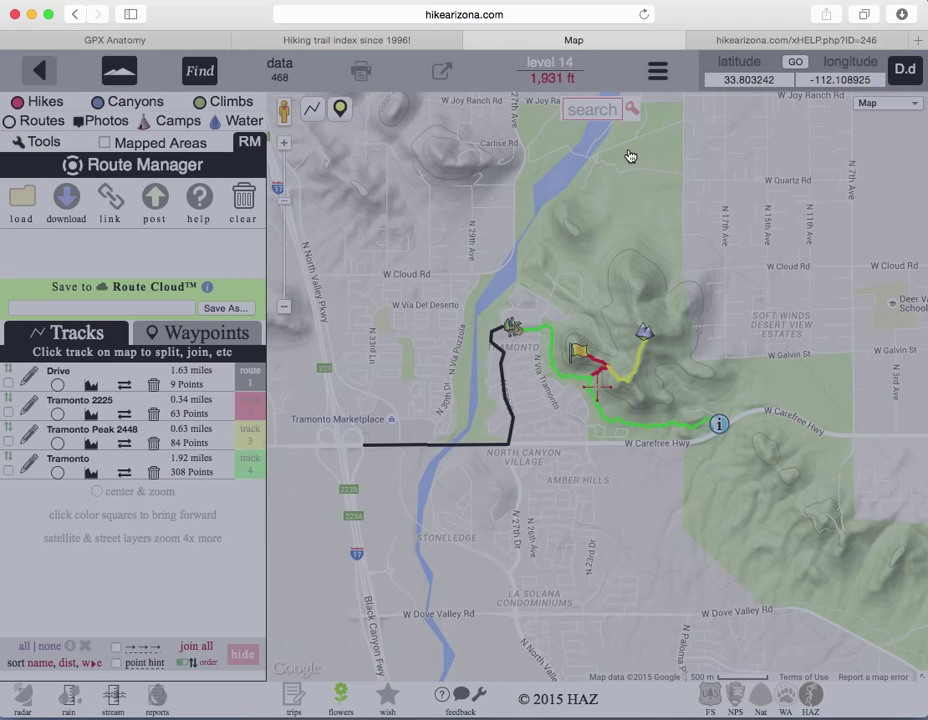
{"action": "left_click", "coordinate": [790, 40]}
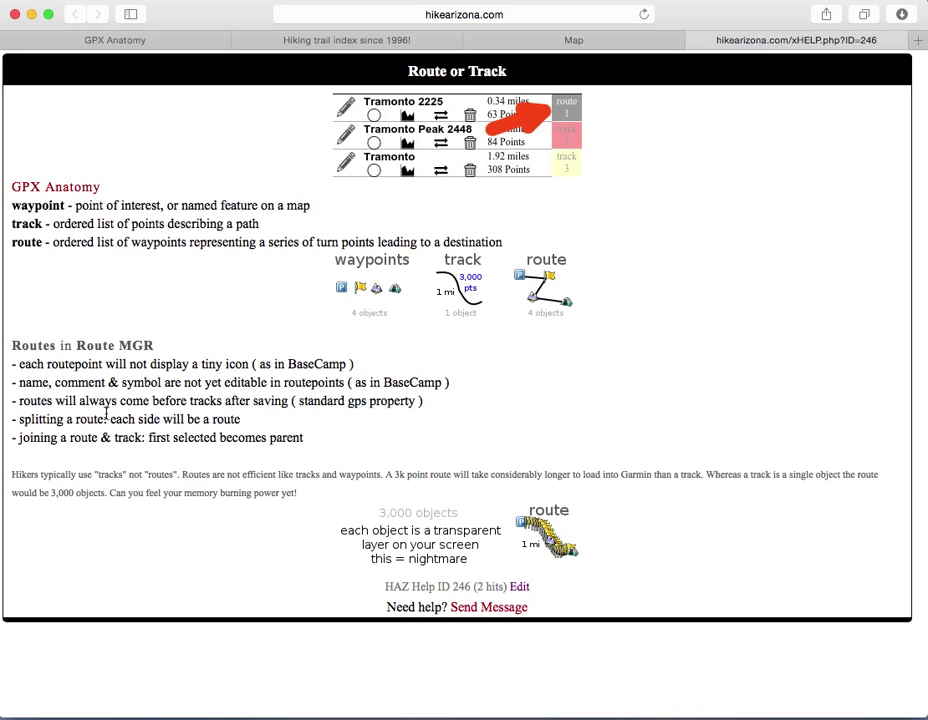
{"action": "mouse_move", "coordinate": [197, 419]}
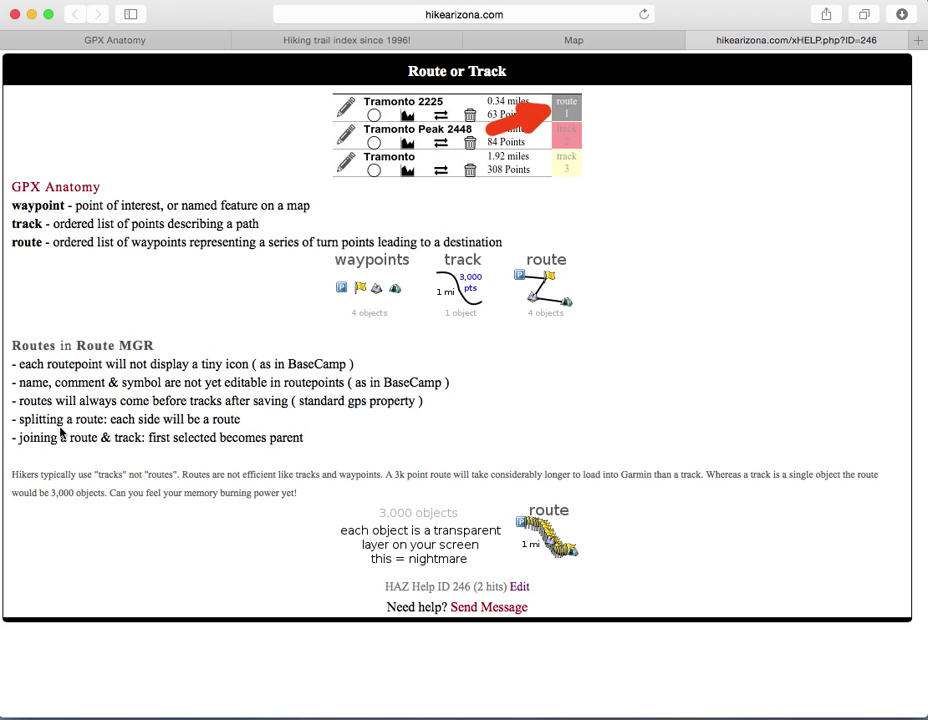
{"action": "mouse_move", "coordinate": [356, 60]}
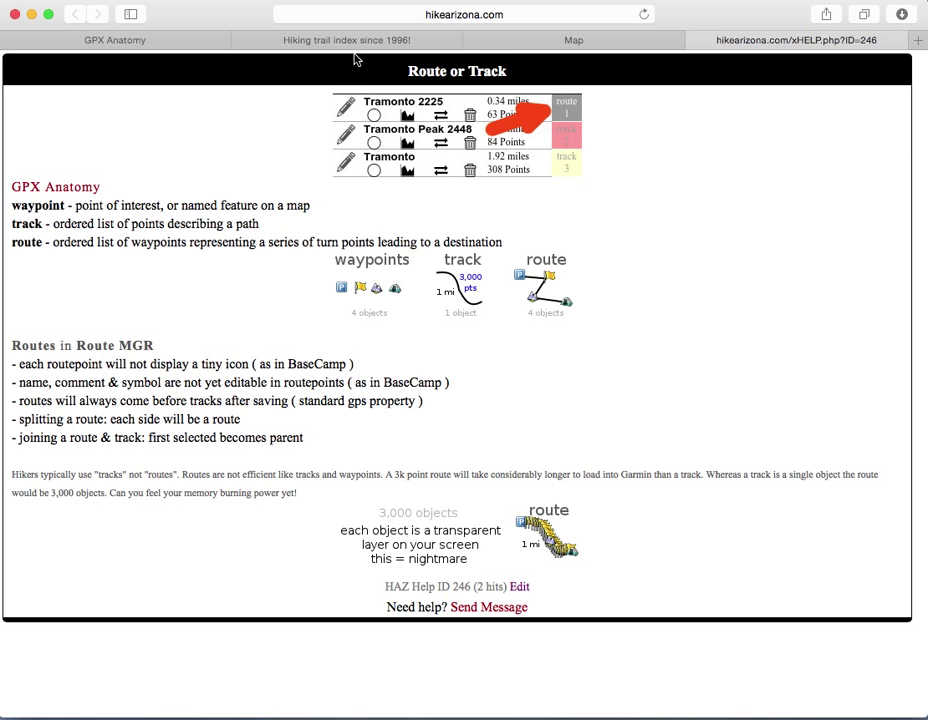
Step: Split Drive into Drive and Drive+, inspect Drive+, and return to the help page
{"action": "left_click", "coordinate": [573, 40]}
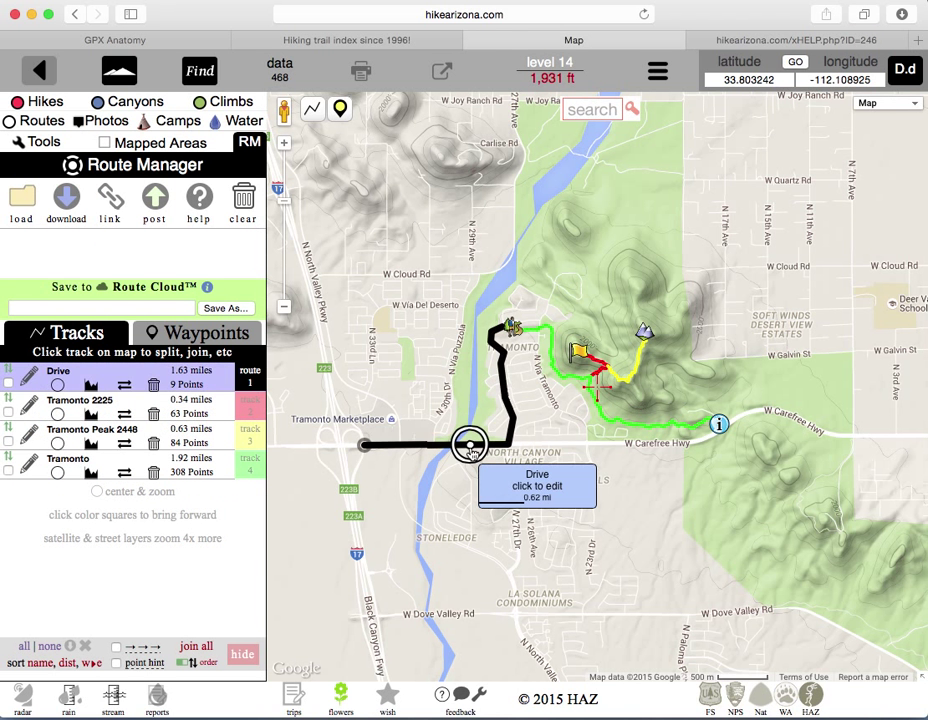
{"action": "left_click", "coordinate": [470, 445]}
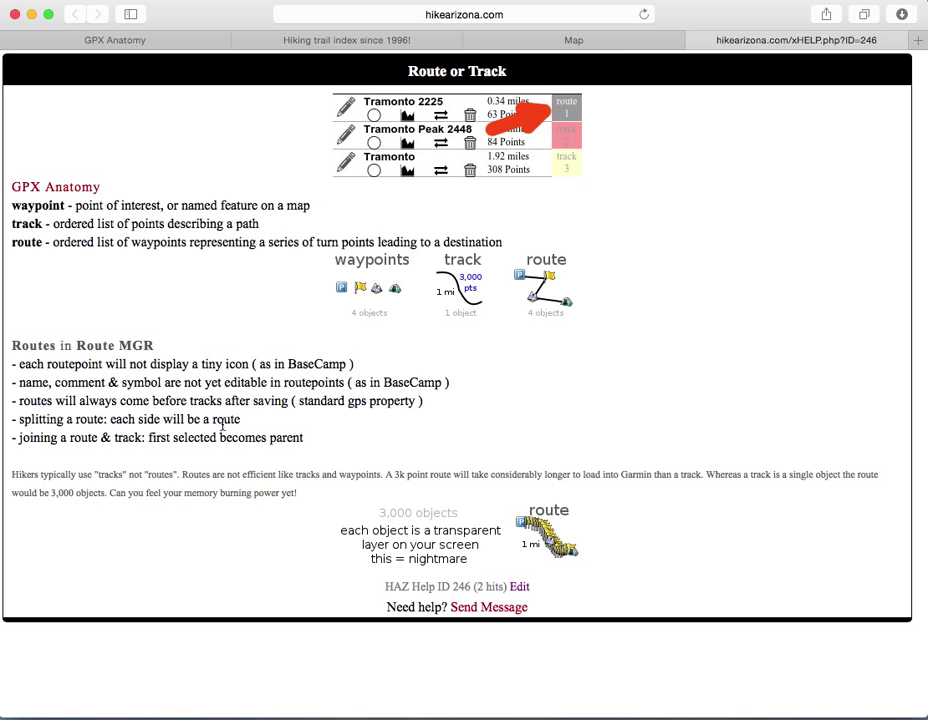
{"action": "left_click", "coordinate": [573, 40]}
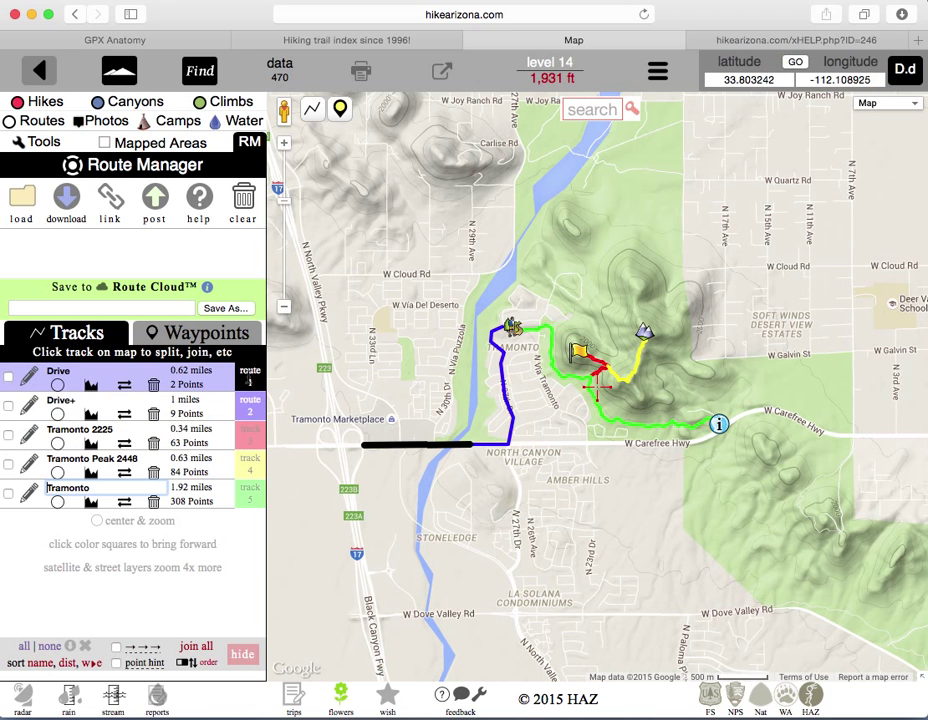
{"action": "left_click", "coordinate": [61, 400]}
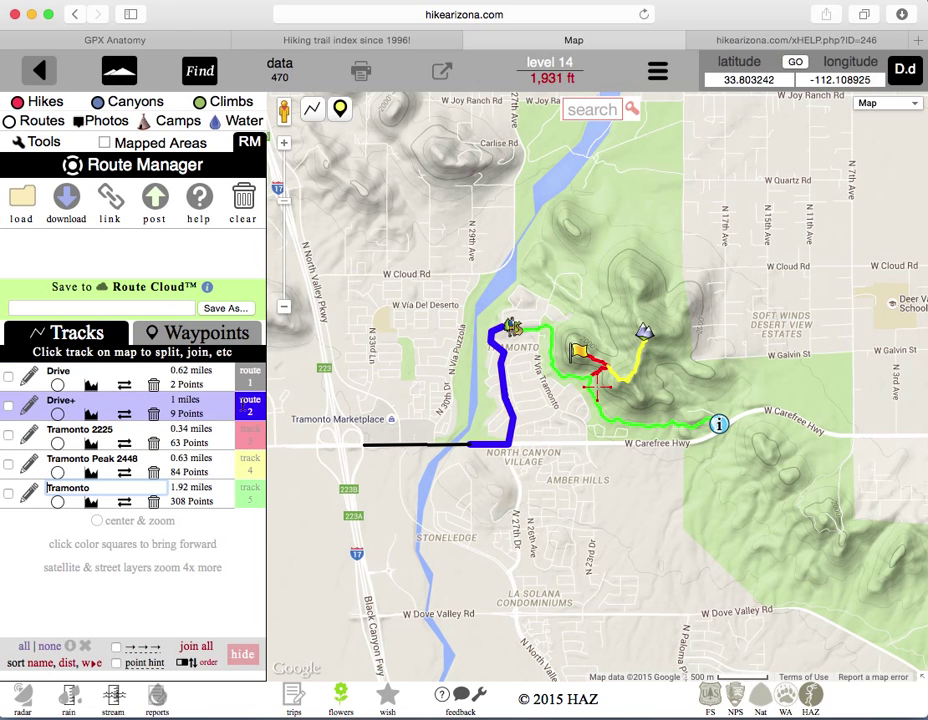
{"action": "left_click", "coordinate": [58, 378]}
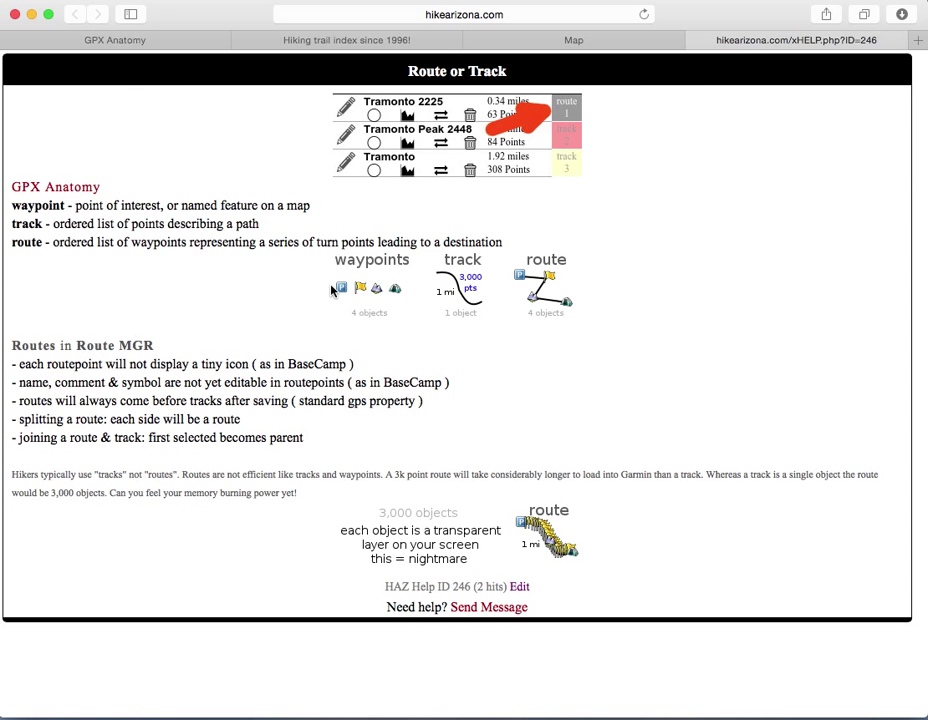
{"action": "mouse_move", "coordinate": [148, 443]}
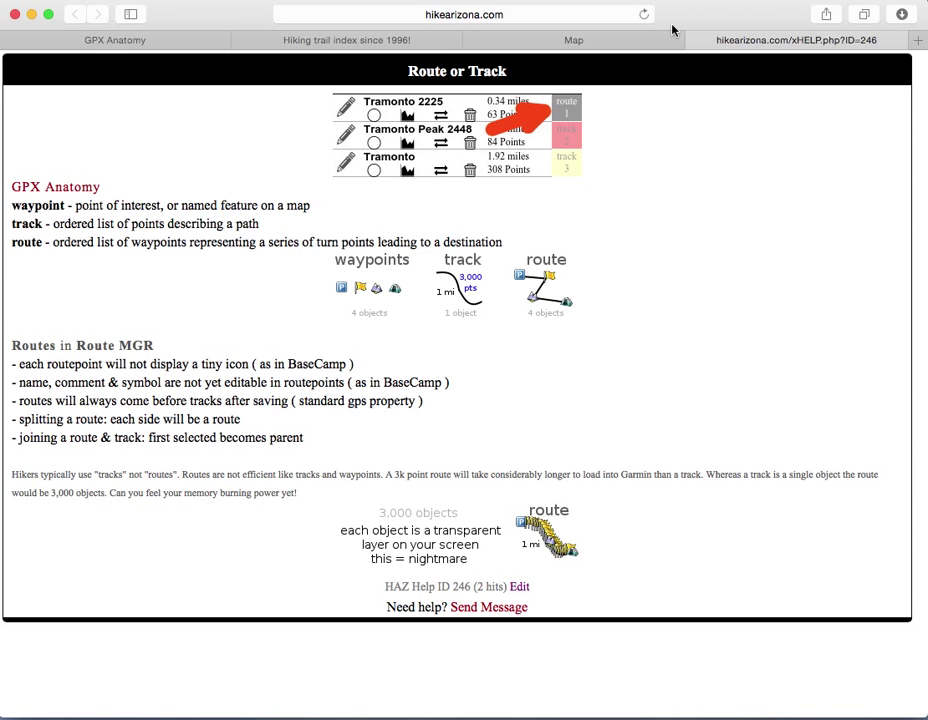
Step: Join Drive+ onto Tramonto's start, producing a 2.99-mile, 317-point track
{"action": "left_click", "coordinate": [573, 40]}
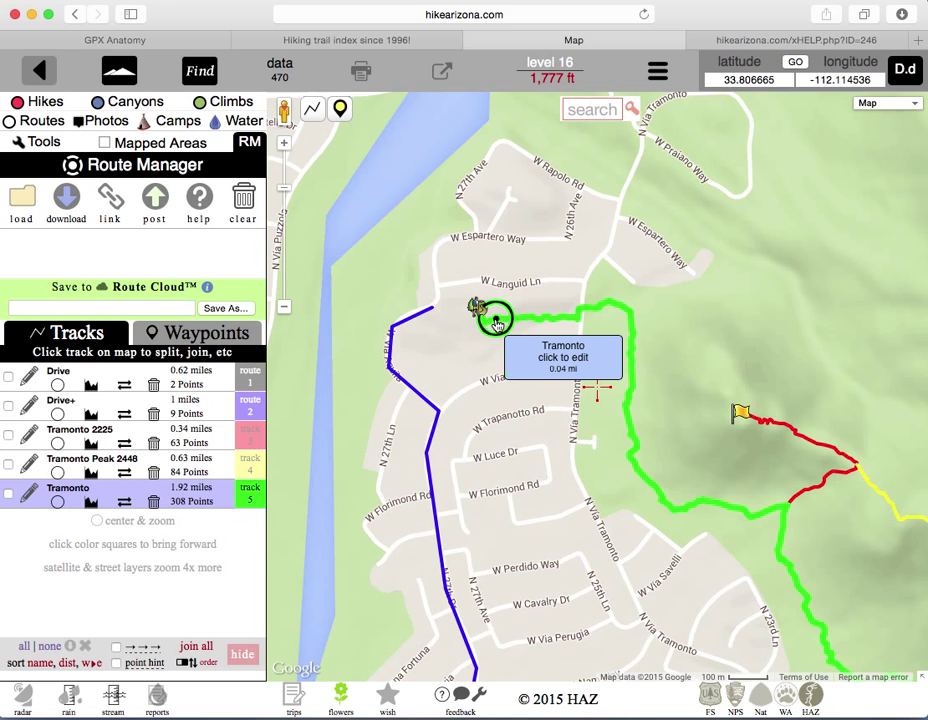
{"action": "left_click", "coordinate": [497, 318]}
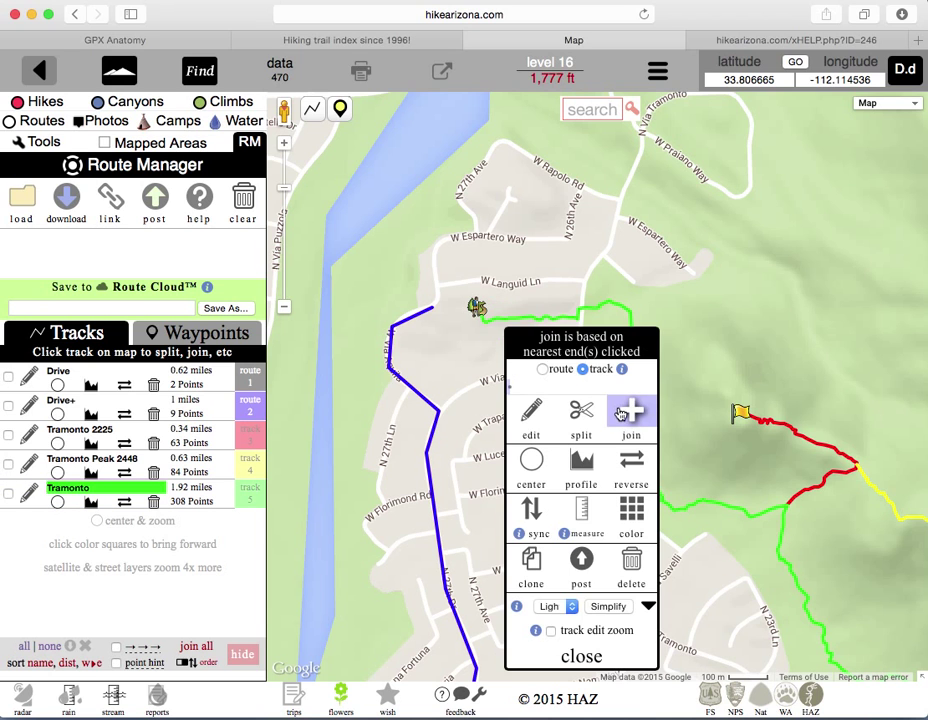
{"action": "left_click", "coordinate": [631, 412]}
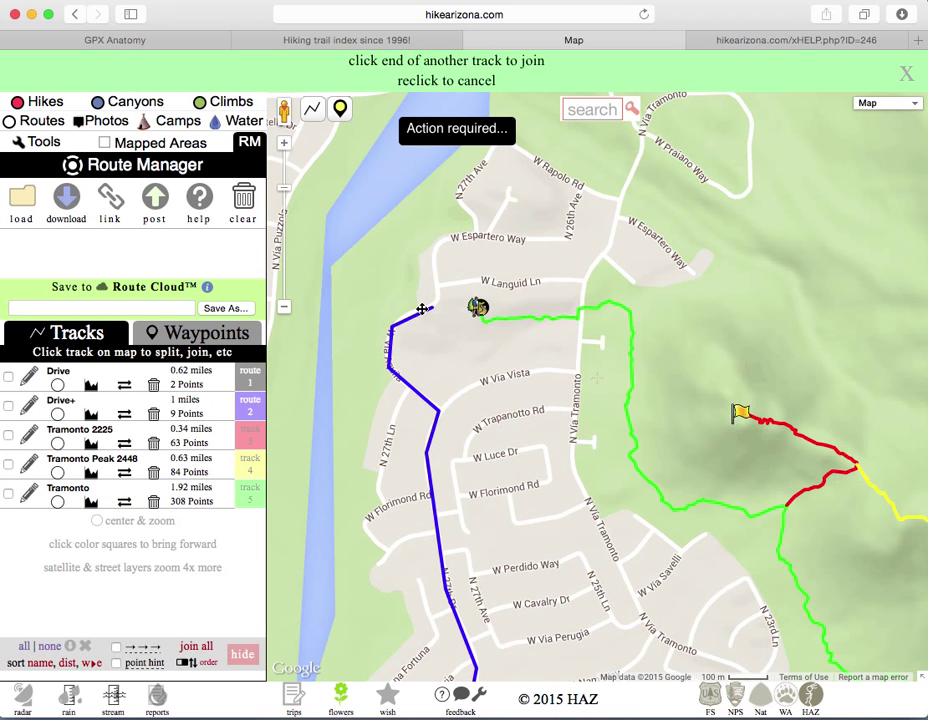
{"action": "left_click", "coordinate": [421, 311]}
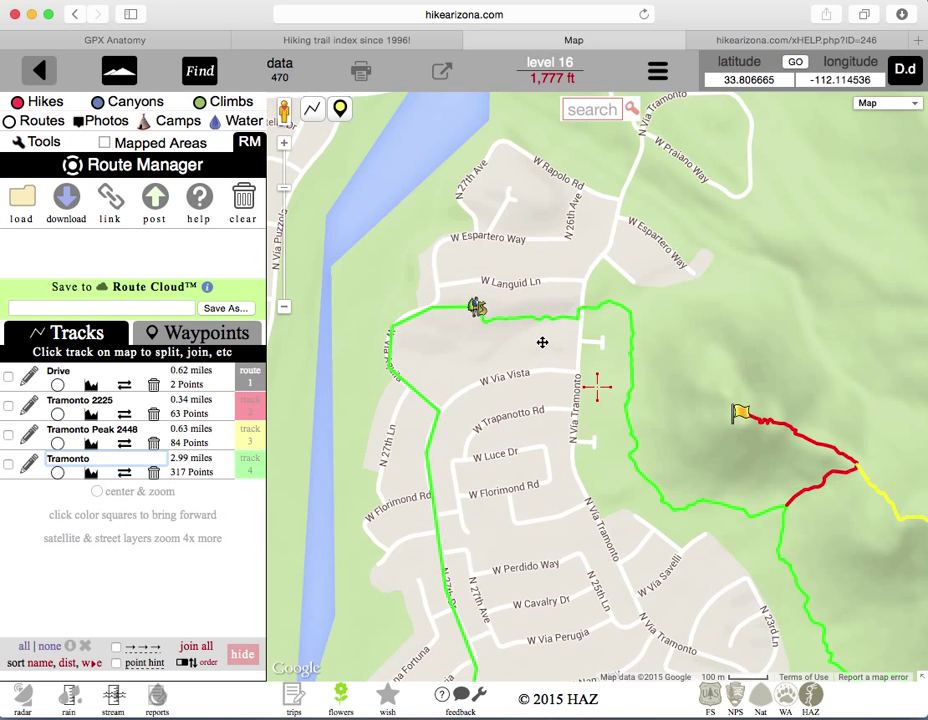
{"action": "mouse_move", "coordinate": [475, 267]}
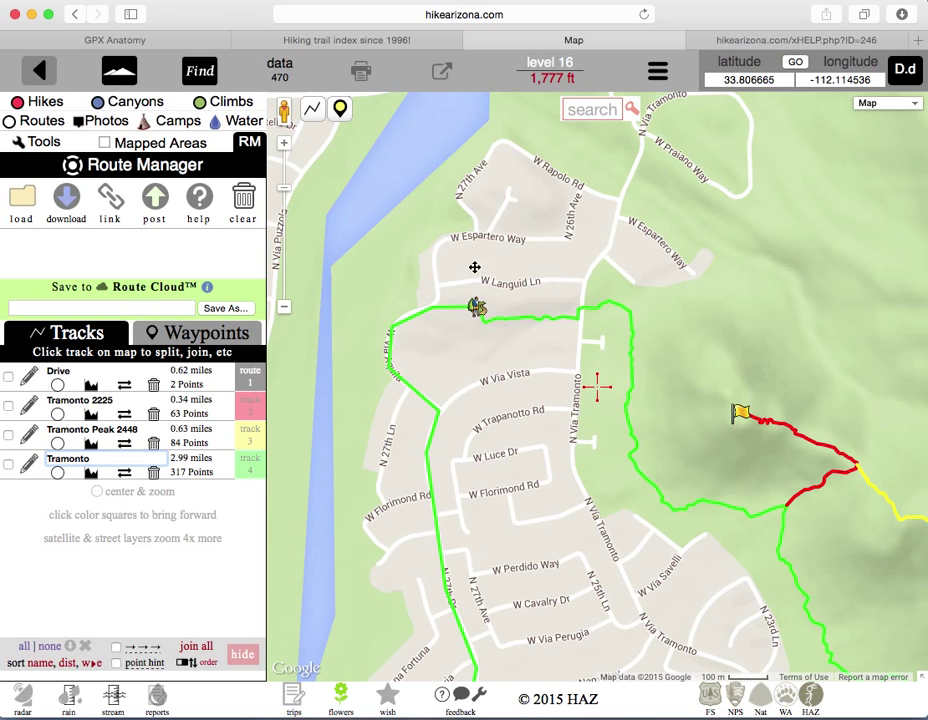
{"action": "mouse_move", "coordinate": [508, 254]}
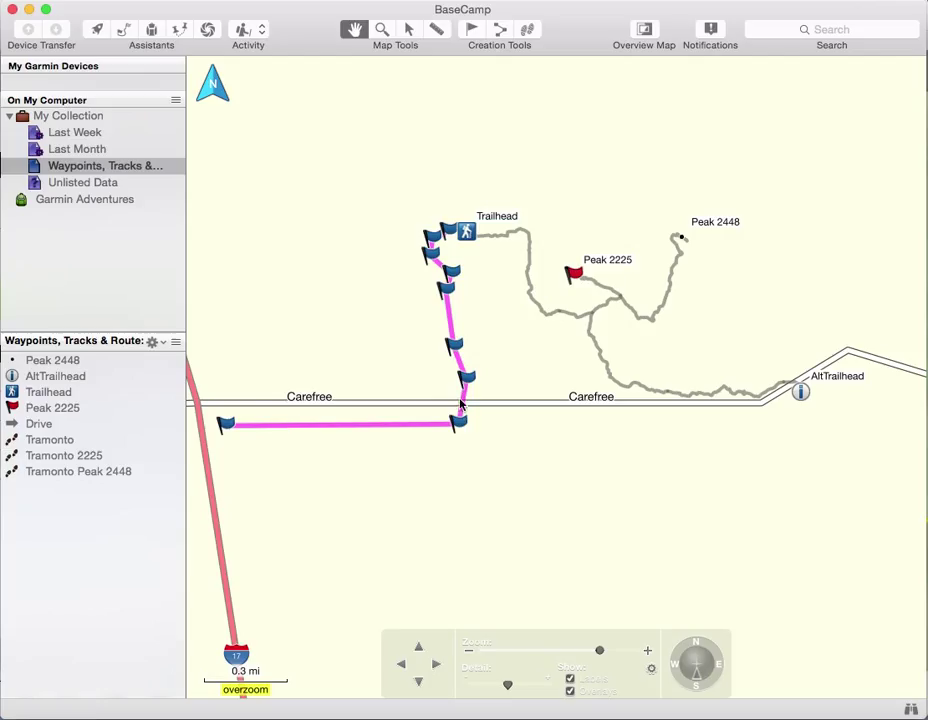
{"action": "mouse_move", "coordinate": [455, 438]}
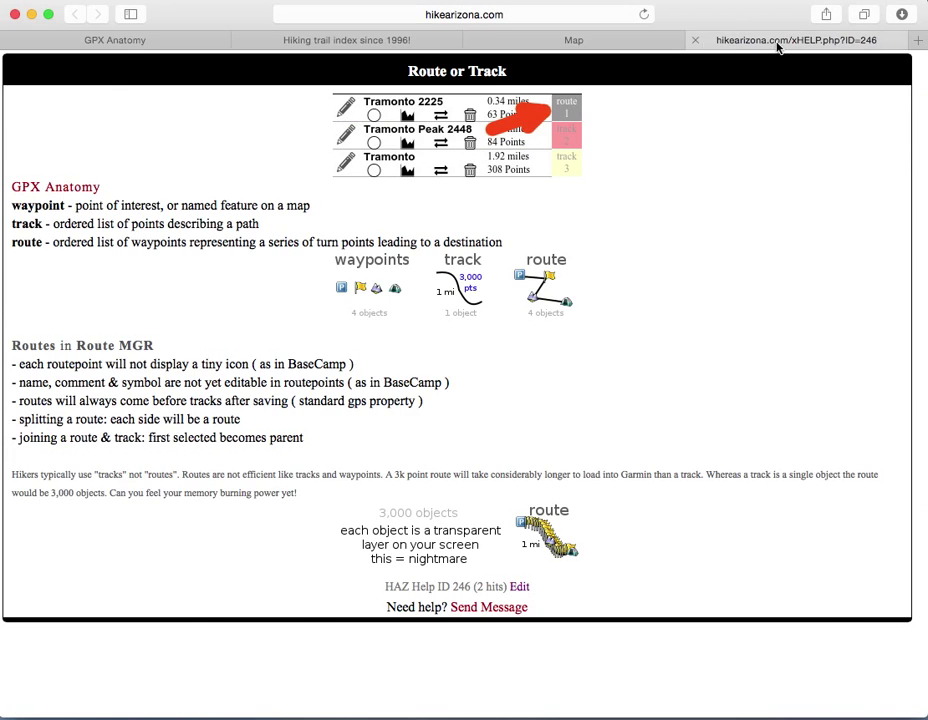
Step: Open the GPX Anatomy page and examine the first wpt waypoint block
{"action": "left_click", "coordinate": [114, 40]}
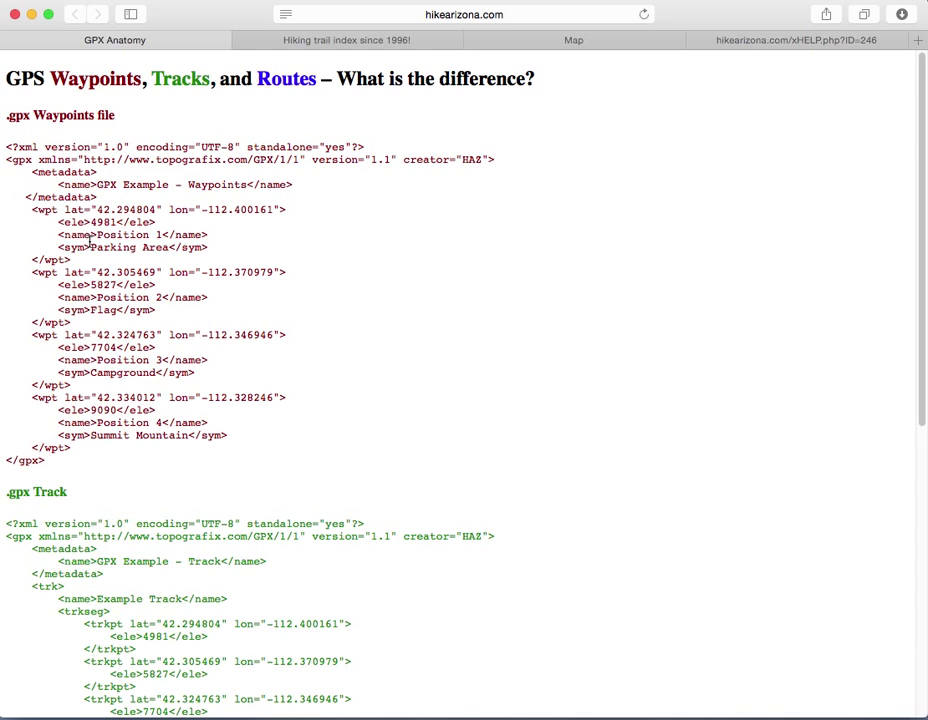
{"action": "mouse_move", "coordinate": [113, 250]}
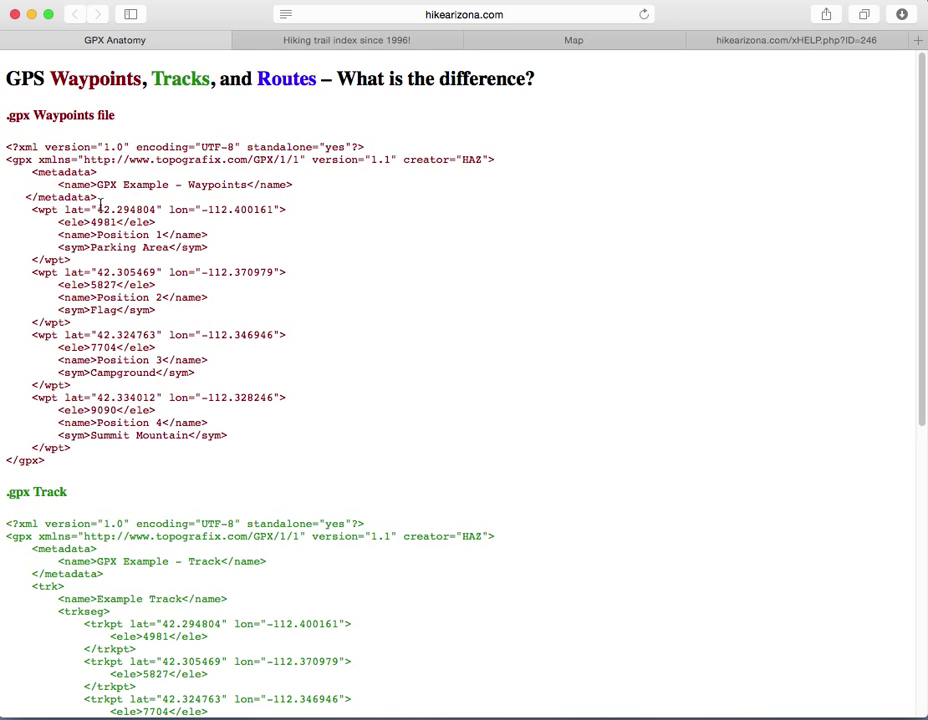
{"action": "mouse_move", "coordinate": [80, 258]}
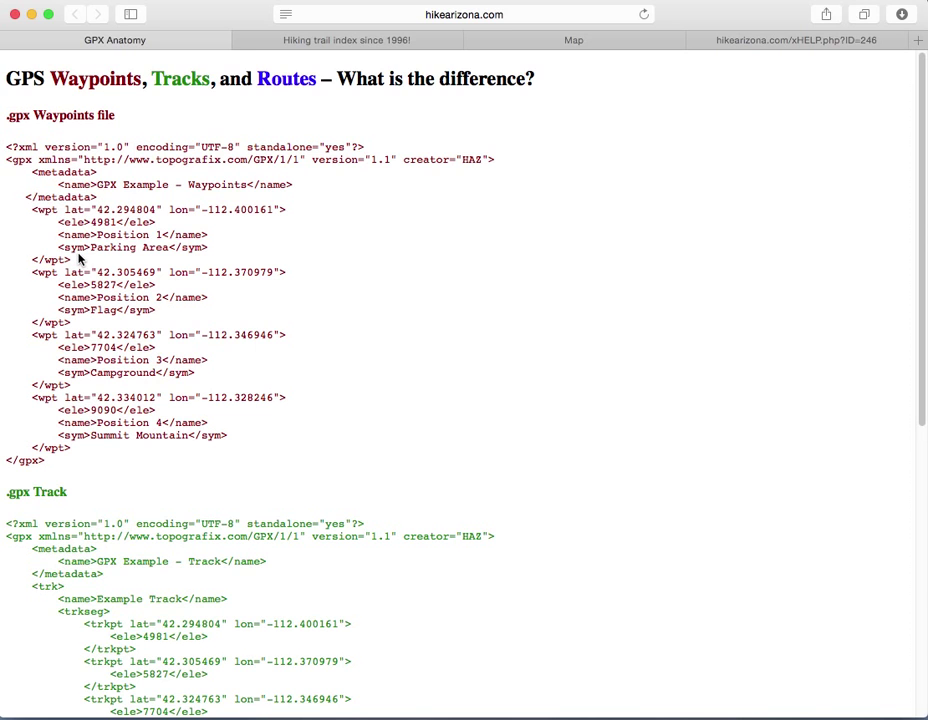
{"action": "mouse_move", "coordinate": [97, 193]}
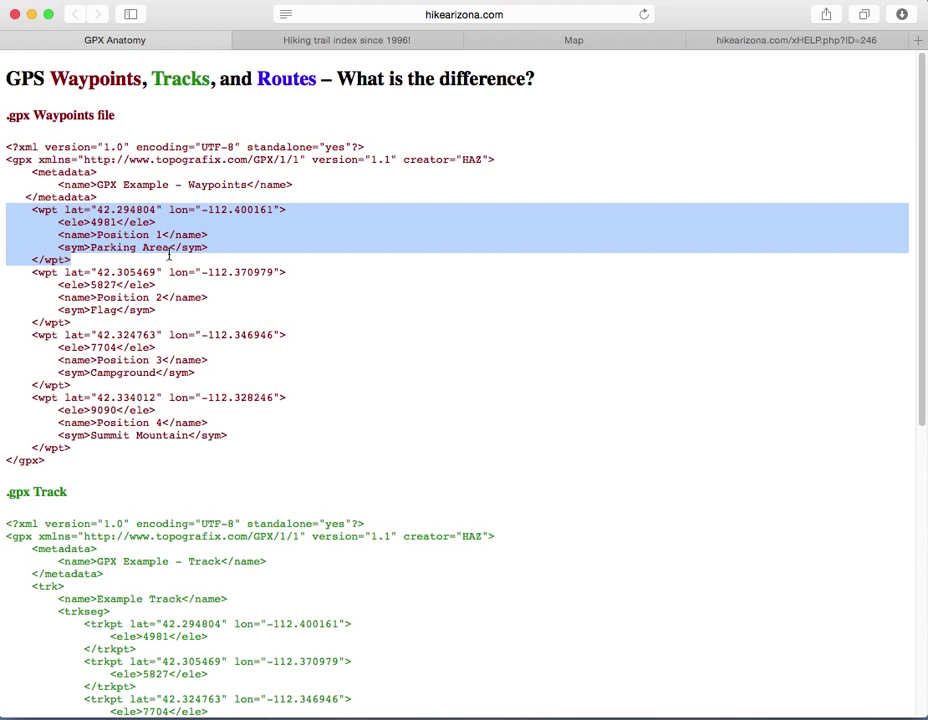
{"action": "mouse_move", "coordinate": [95, 302]}
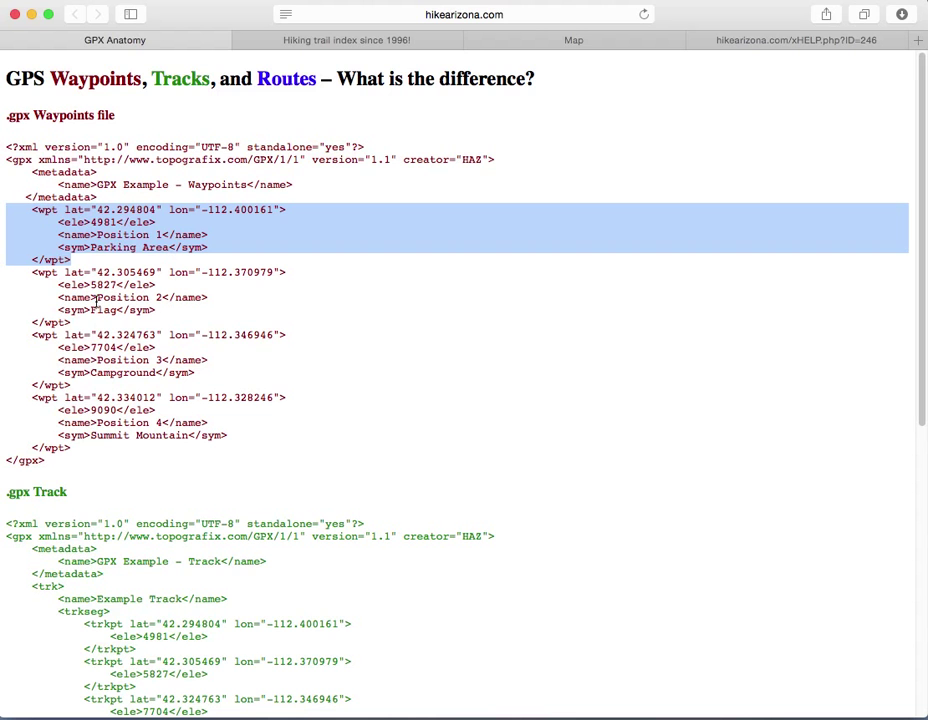
{"action": "left_click", "coordinate": [418, 433]}
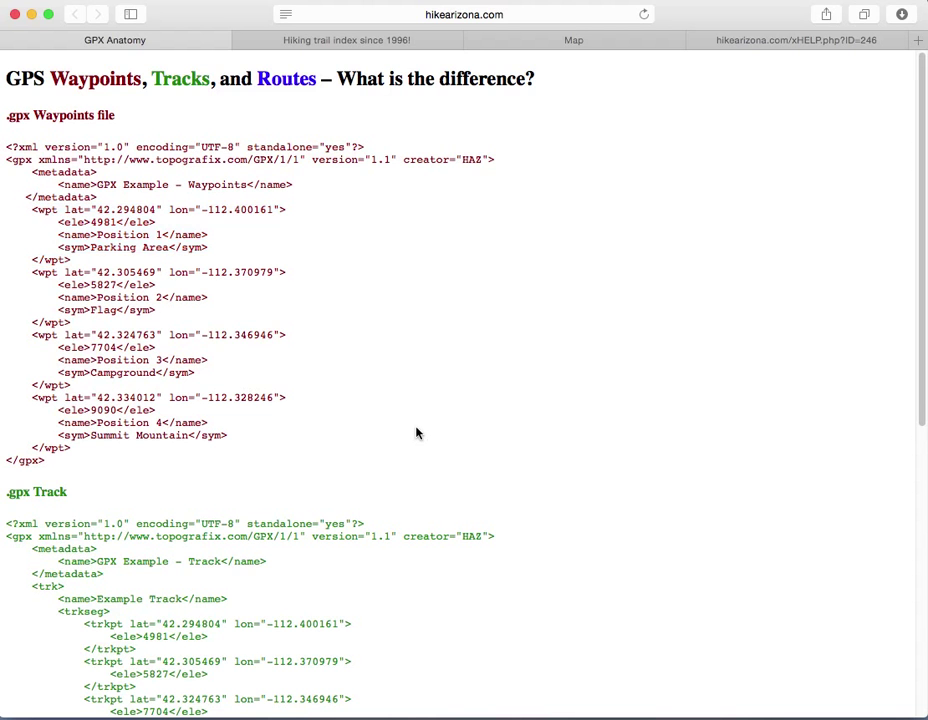
{"action": "scroll", "scroll_direction": "down", "scroll_amount": 3}
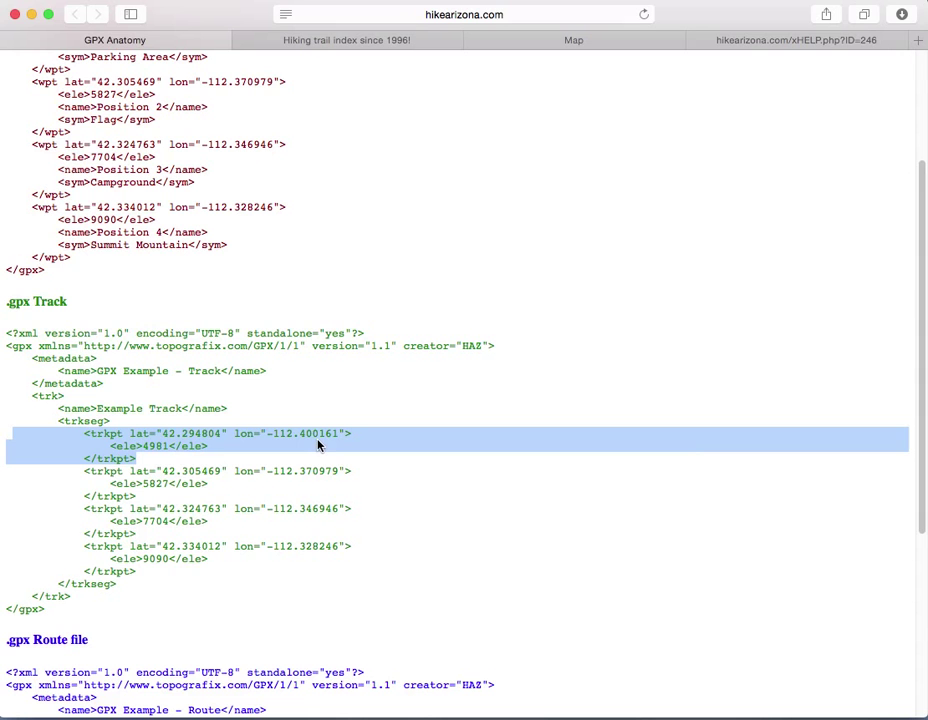
{"action": "mouse_move", "coordinate": [113, 439]}
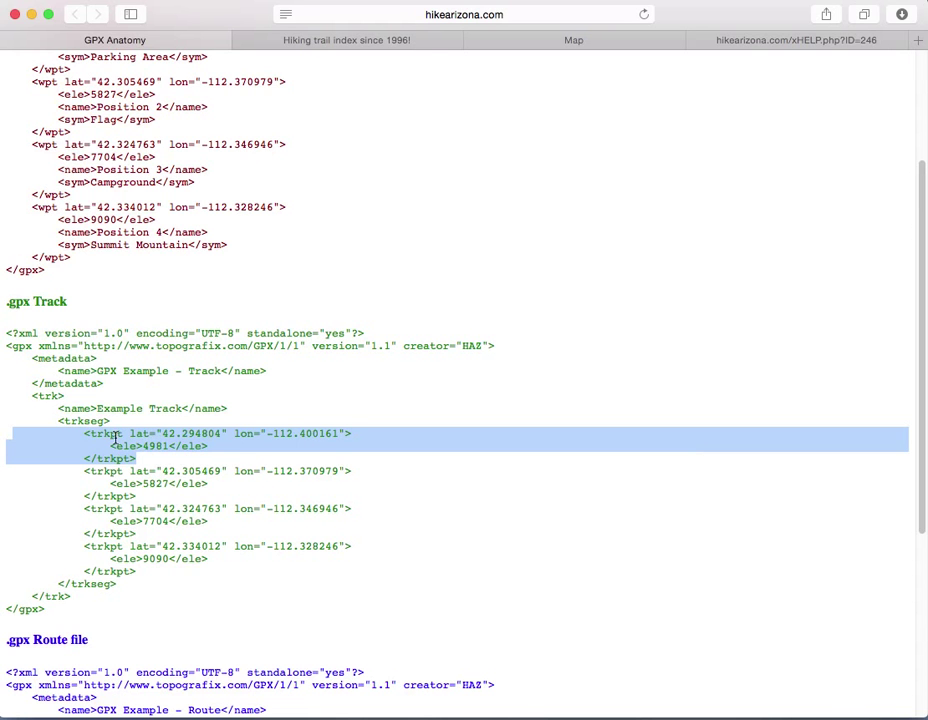
{"action": "scroll", "scroll_direction": "down", "scroll_amount": 3}
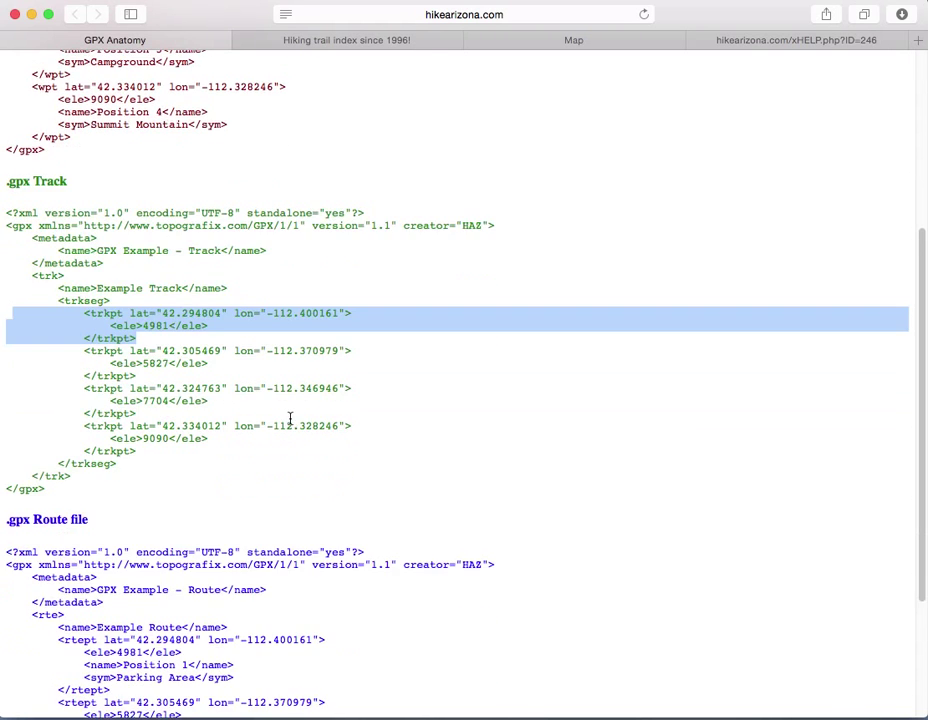
{"action": "scroll", "scroll_direction": "down", "scroll_amount": 3}
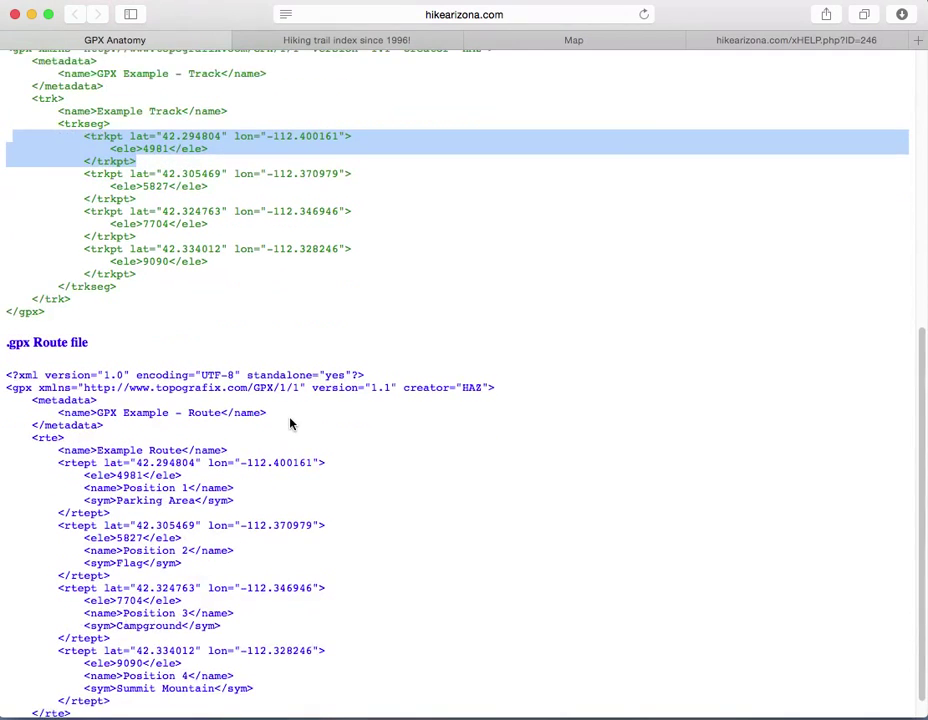
{"action": "scroll", "scroll_direction": "down", "scroll_amount": 3}
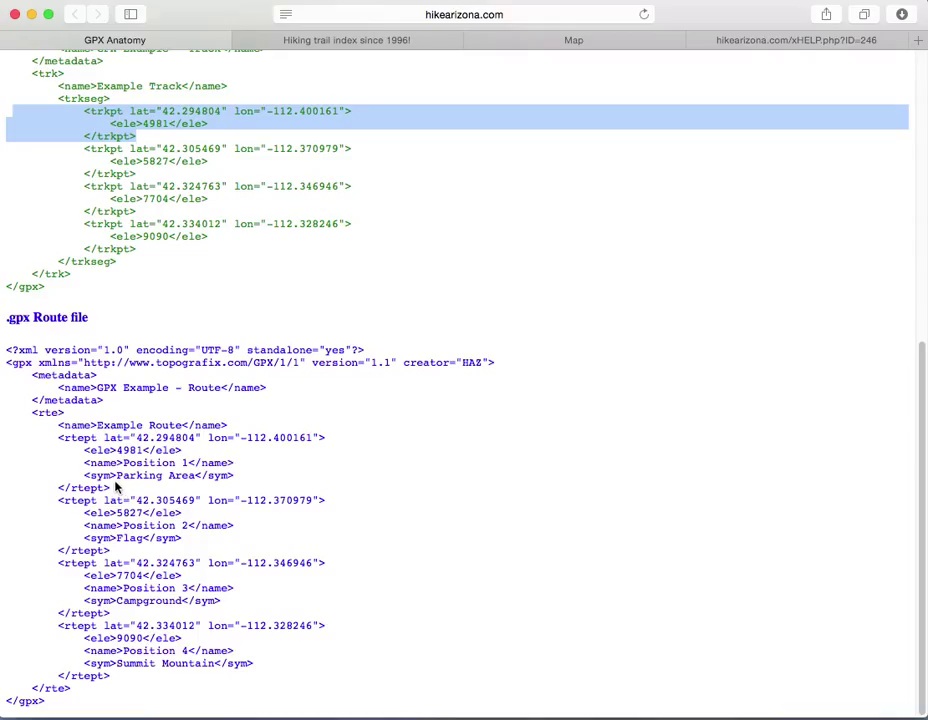
{"action": "mouse_move", "coordinate": [117, 488]}
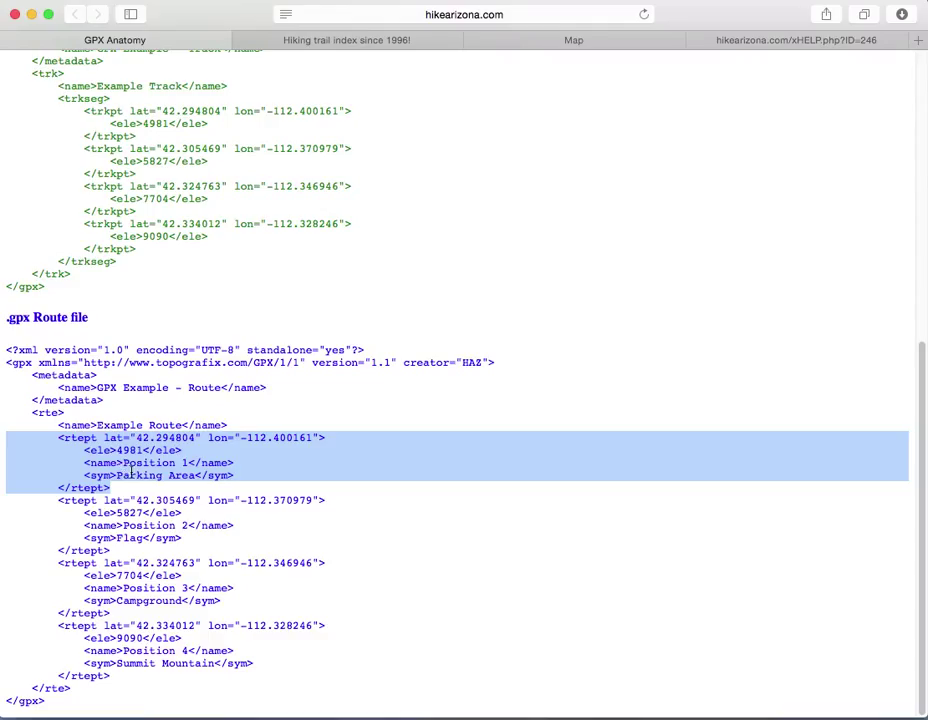
{"action": "left_click", "coordinate": [200, 222]}
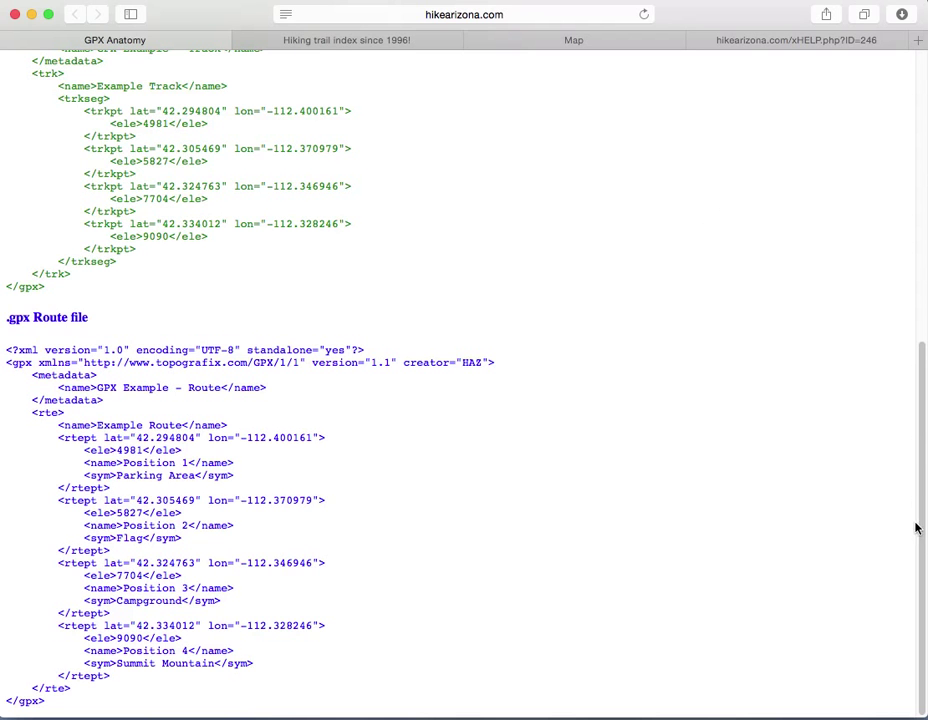
{"action": "scroll", "scroll_direction": "up", "scroll_amount": 3}
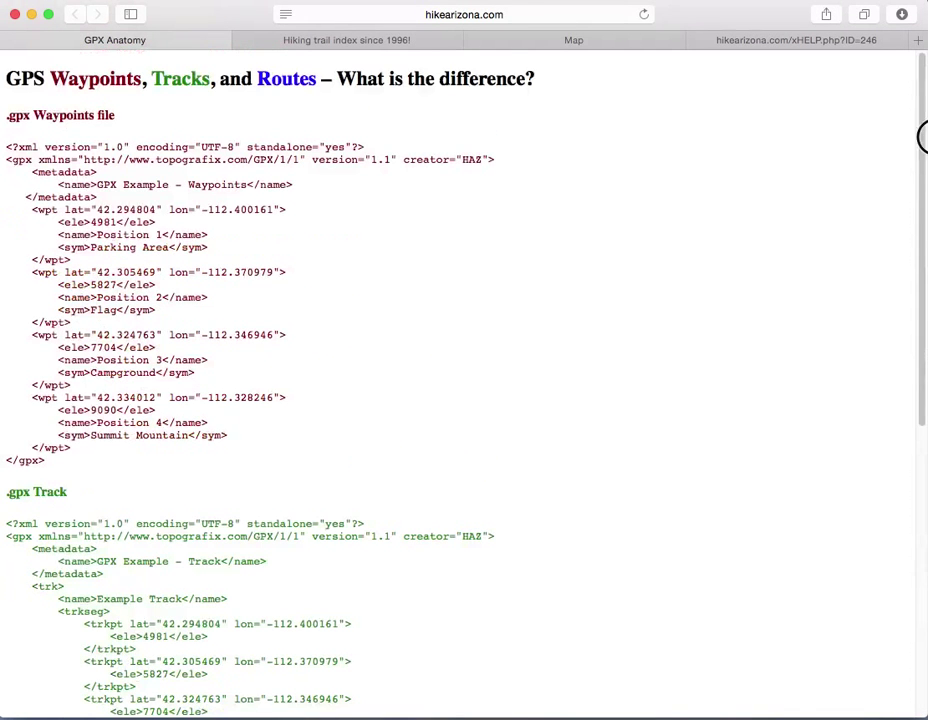